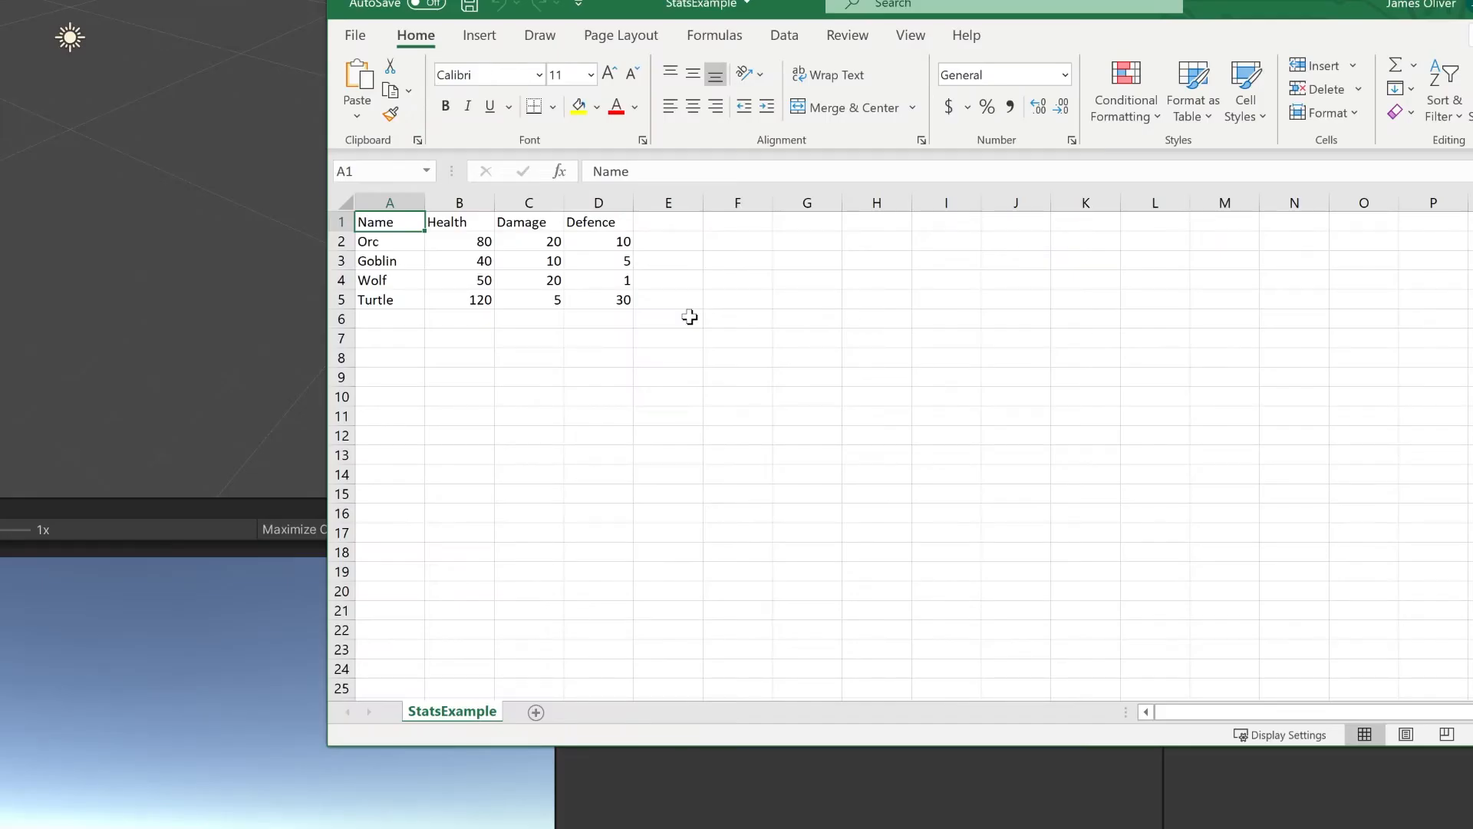
mouse_move(620, 420)
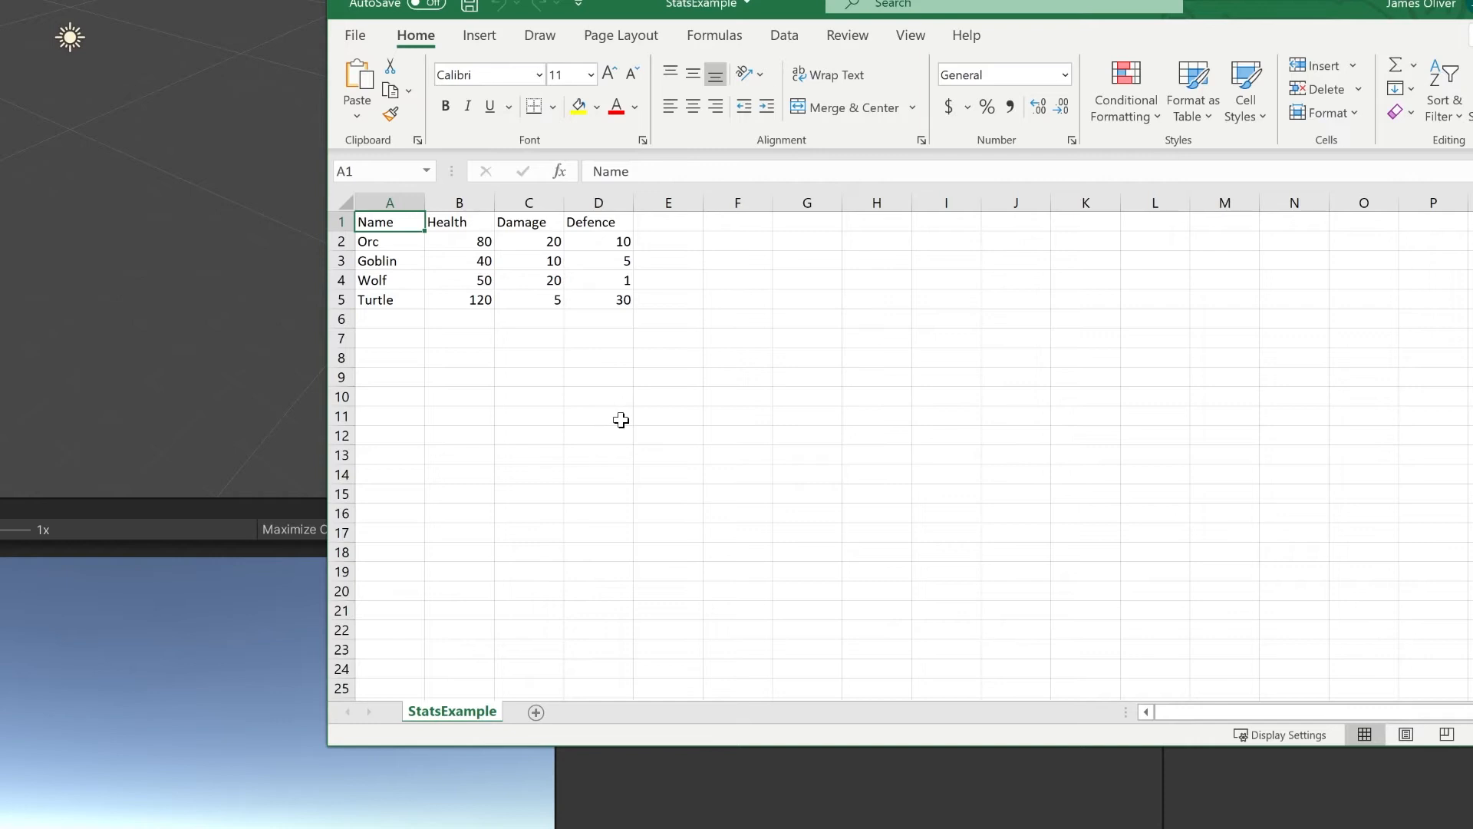
mouse_move(626, 424)
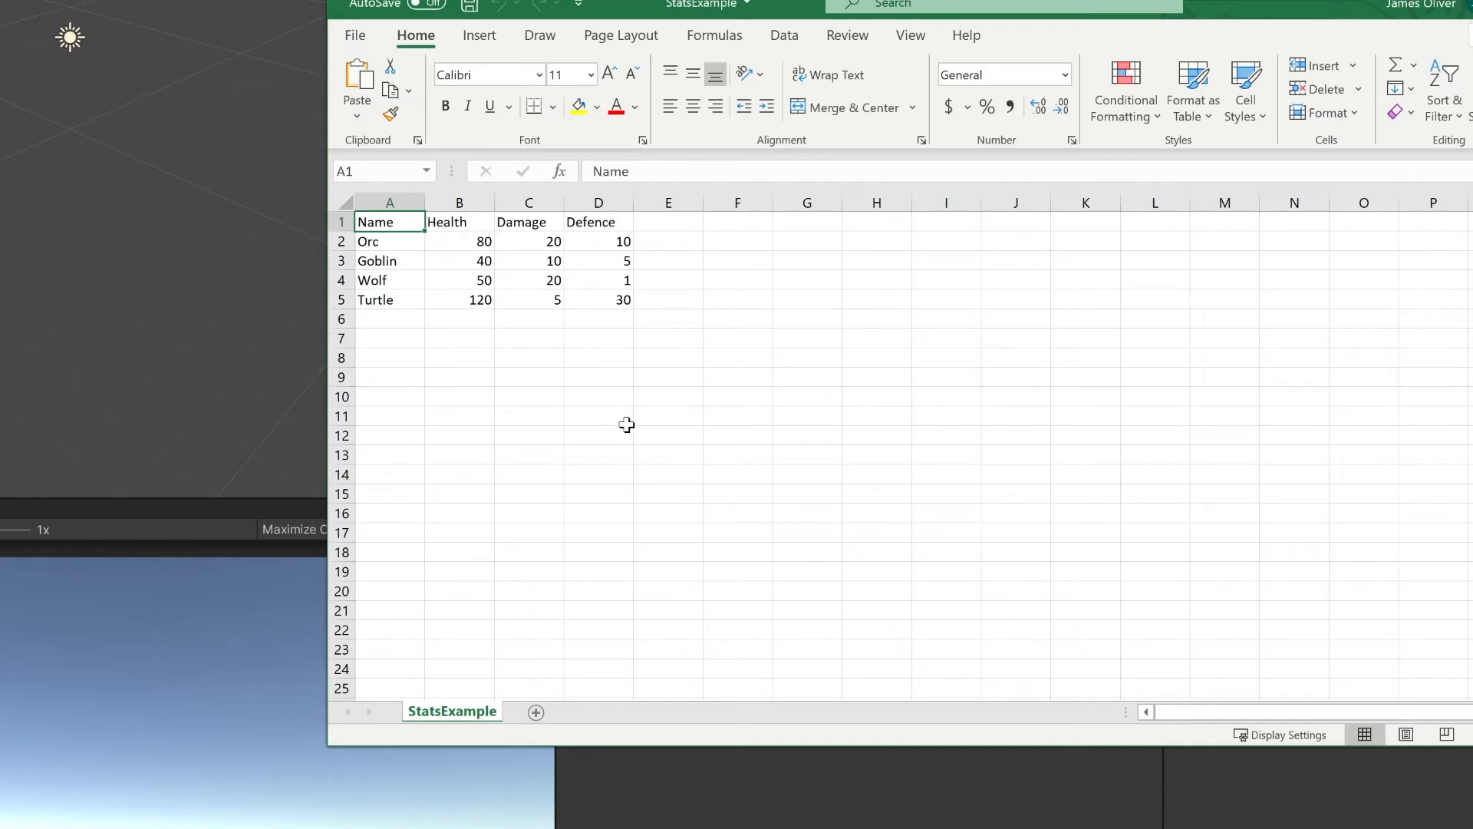
mouse_move(625, 427)
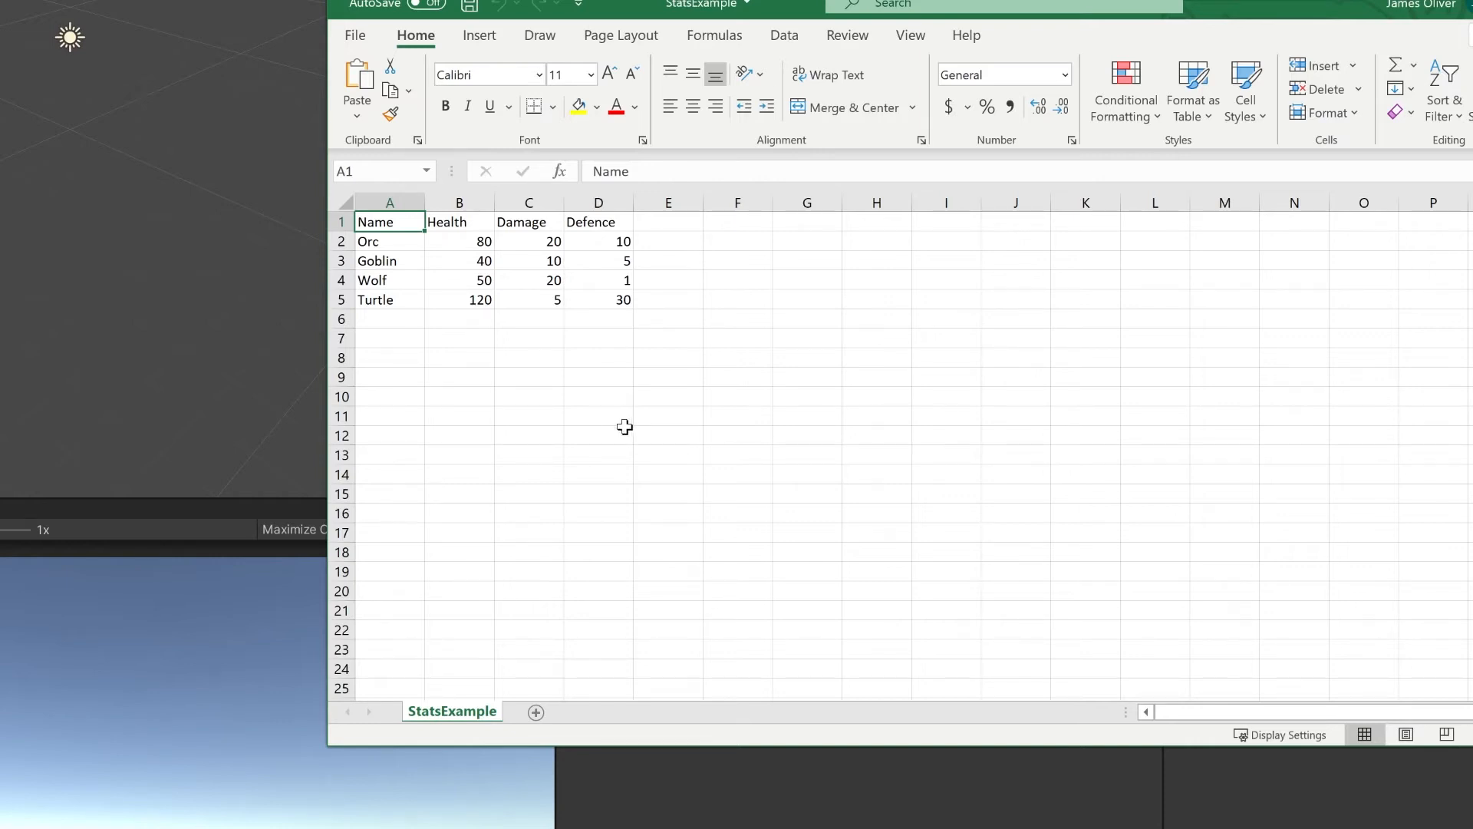
- Save the StatsExample workbook as a comma-delimited CSV in TutorialCSVRead's Assets folder
left_click(355, 34)
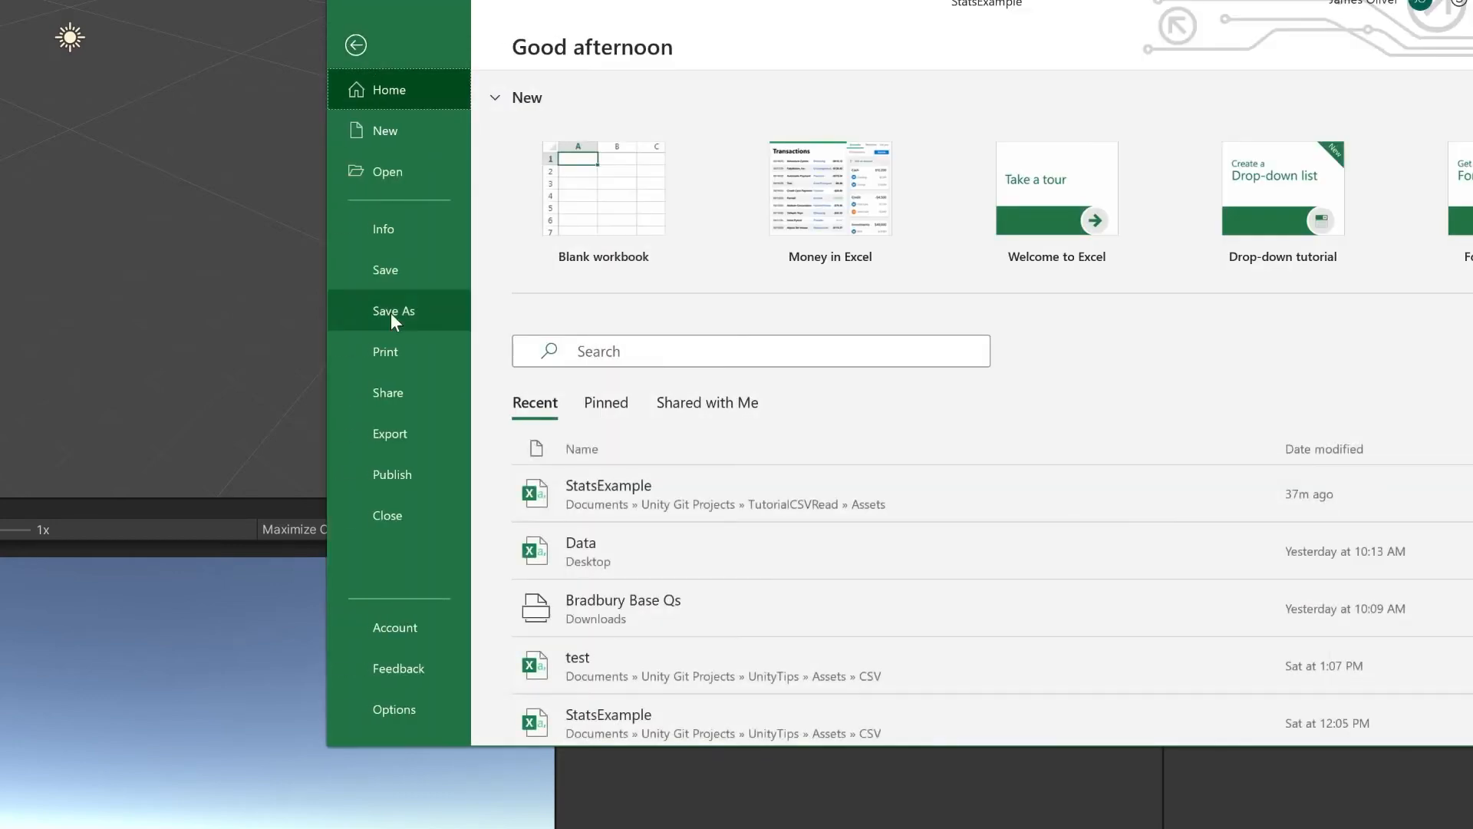
left_click(393, 310)
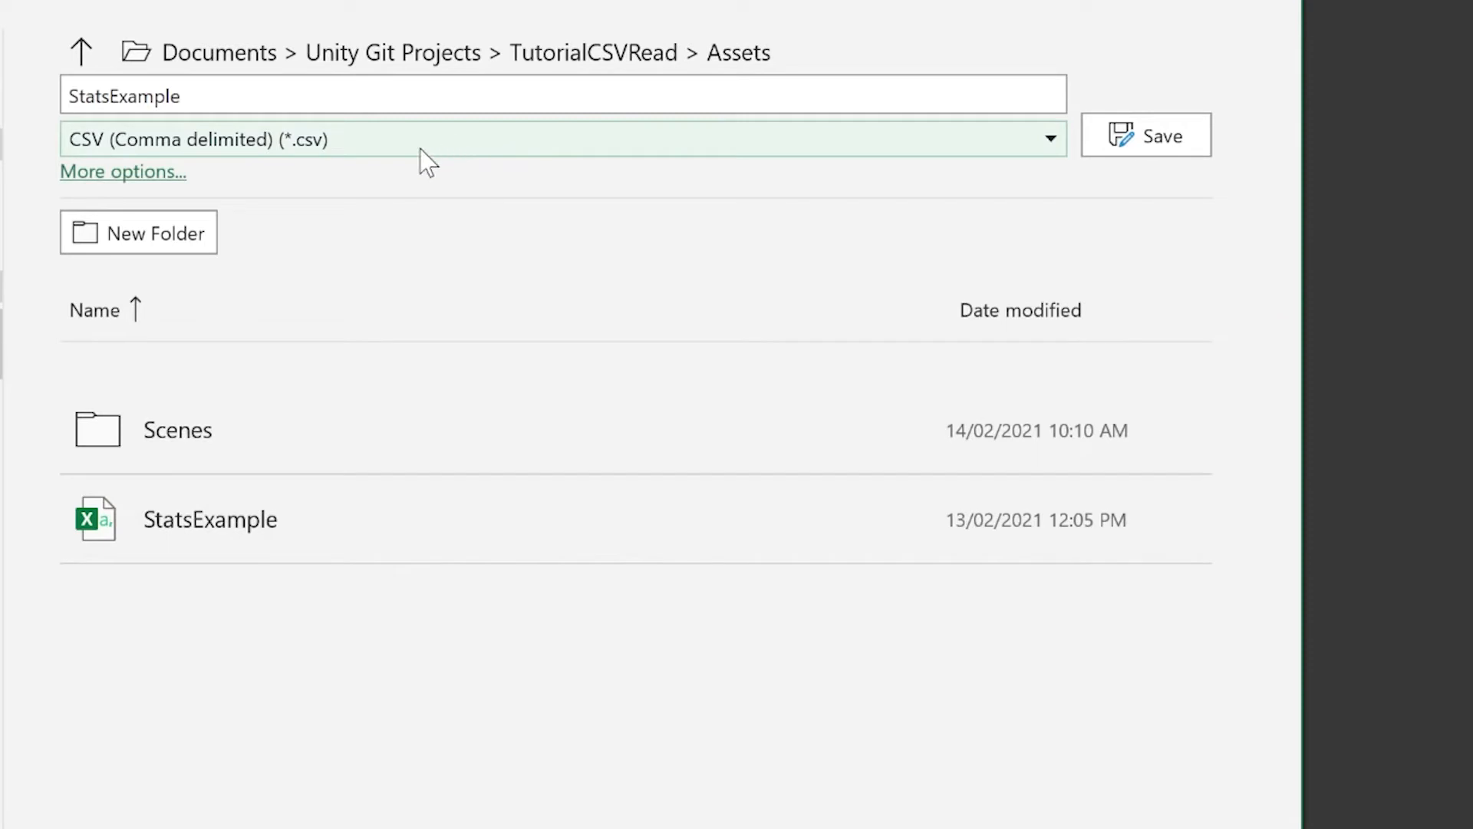
mouse_move(109, 166)
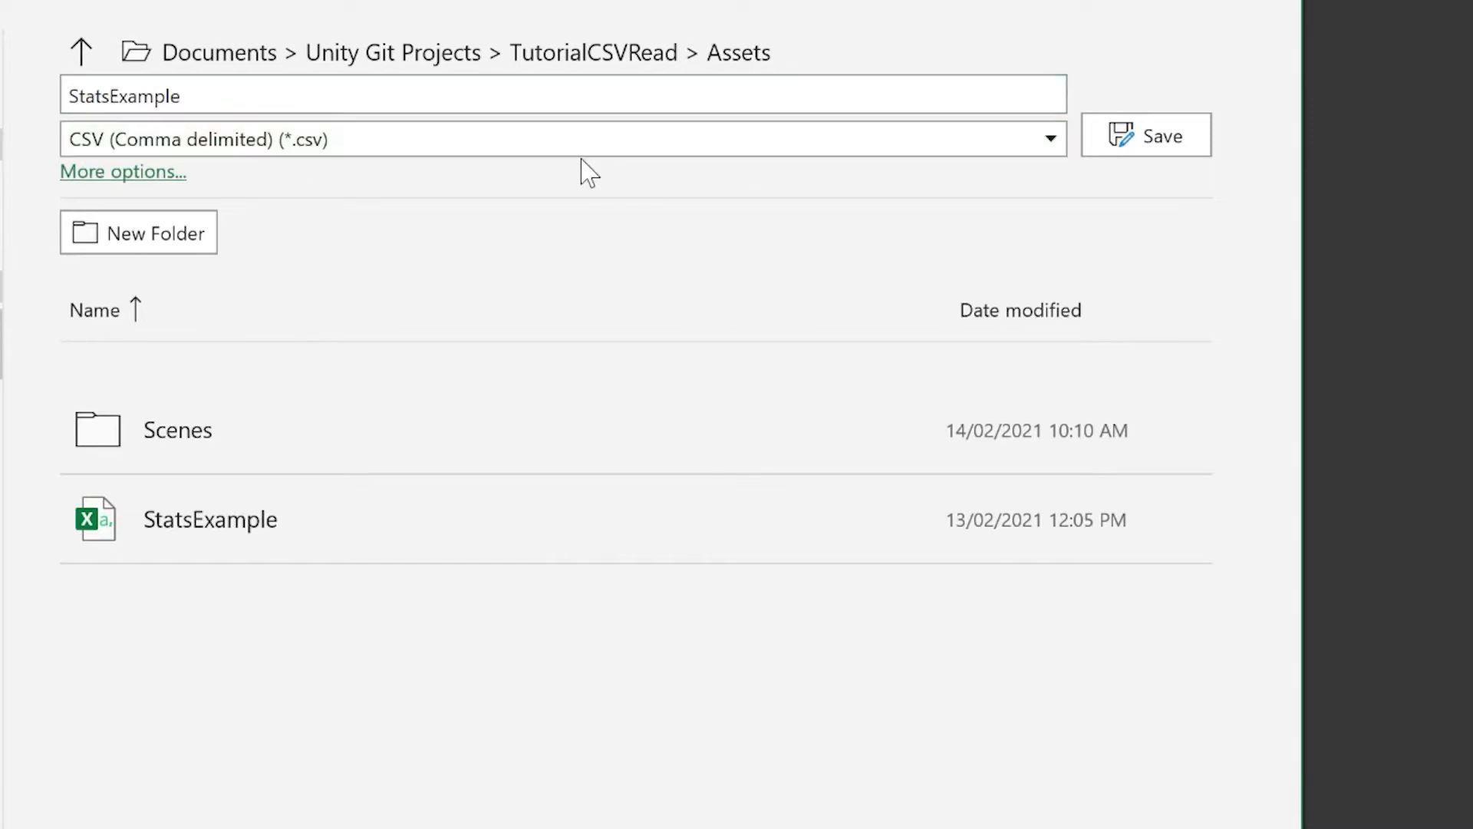
left_click(1146, 135)
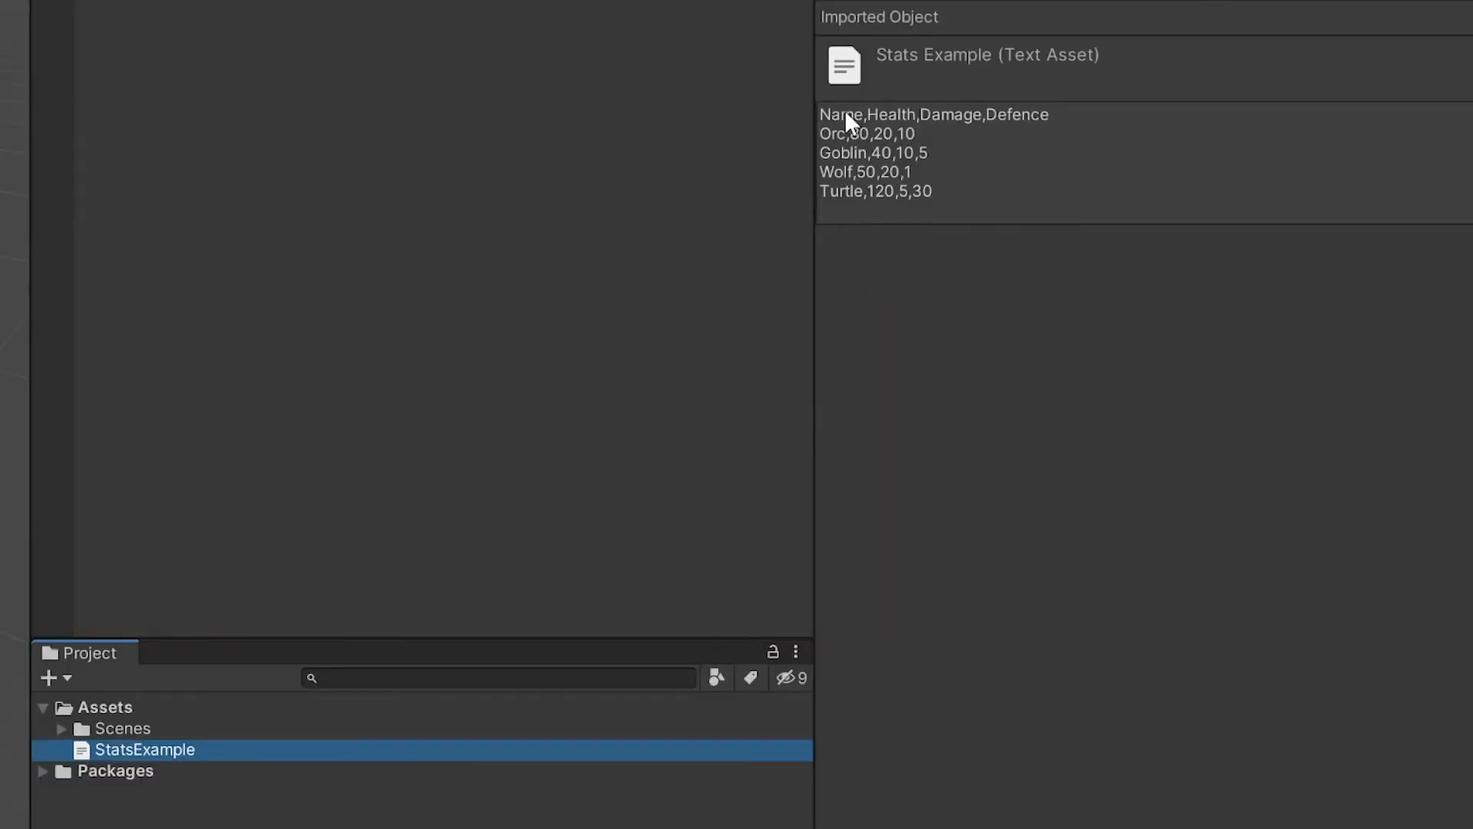
mouse_move(865, 120)
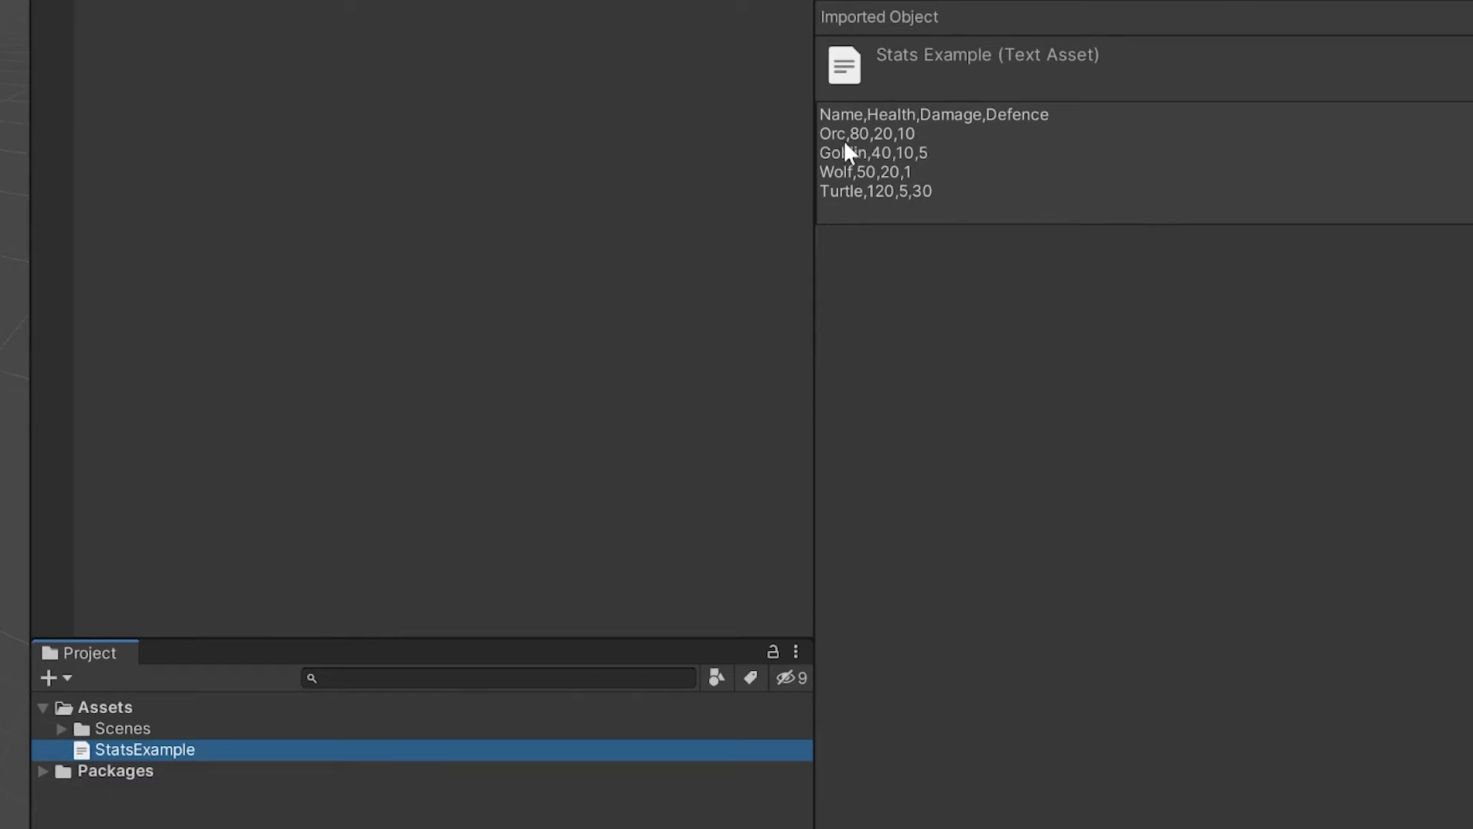
mouse_move(996, 137)
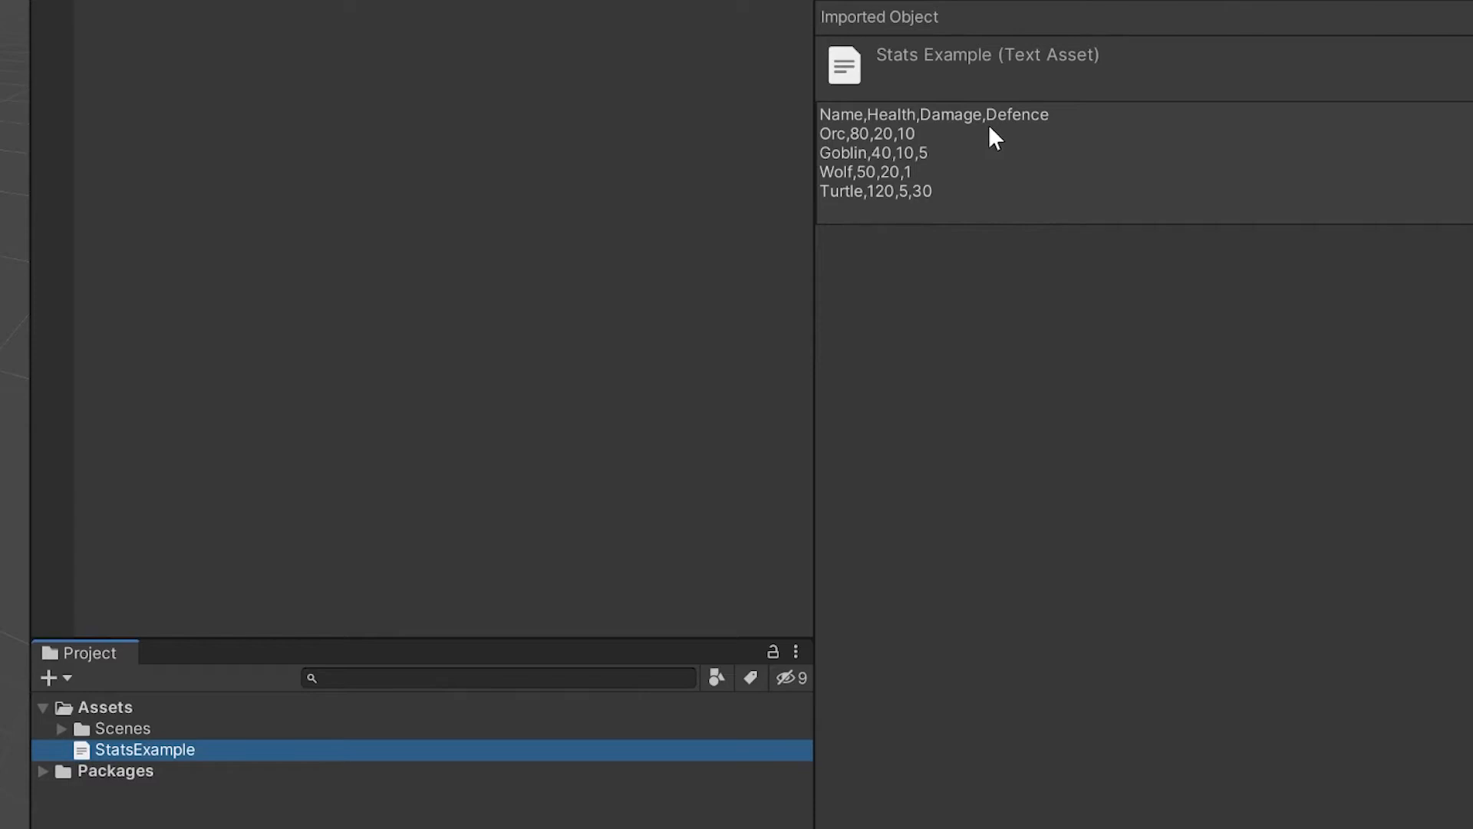
mouse_move(286, 293)
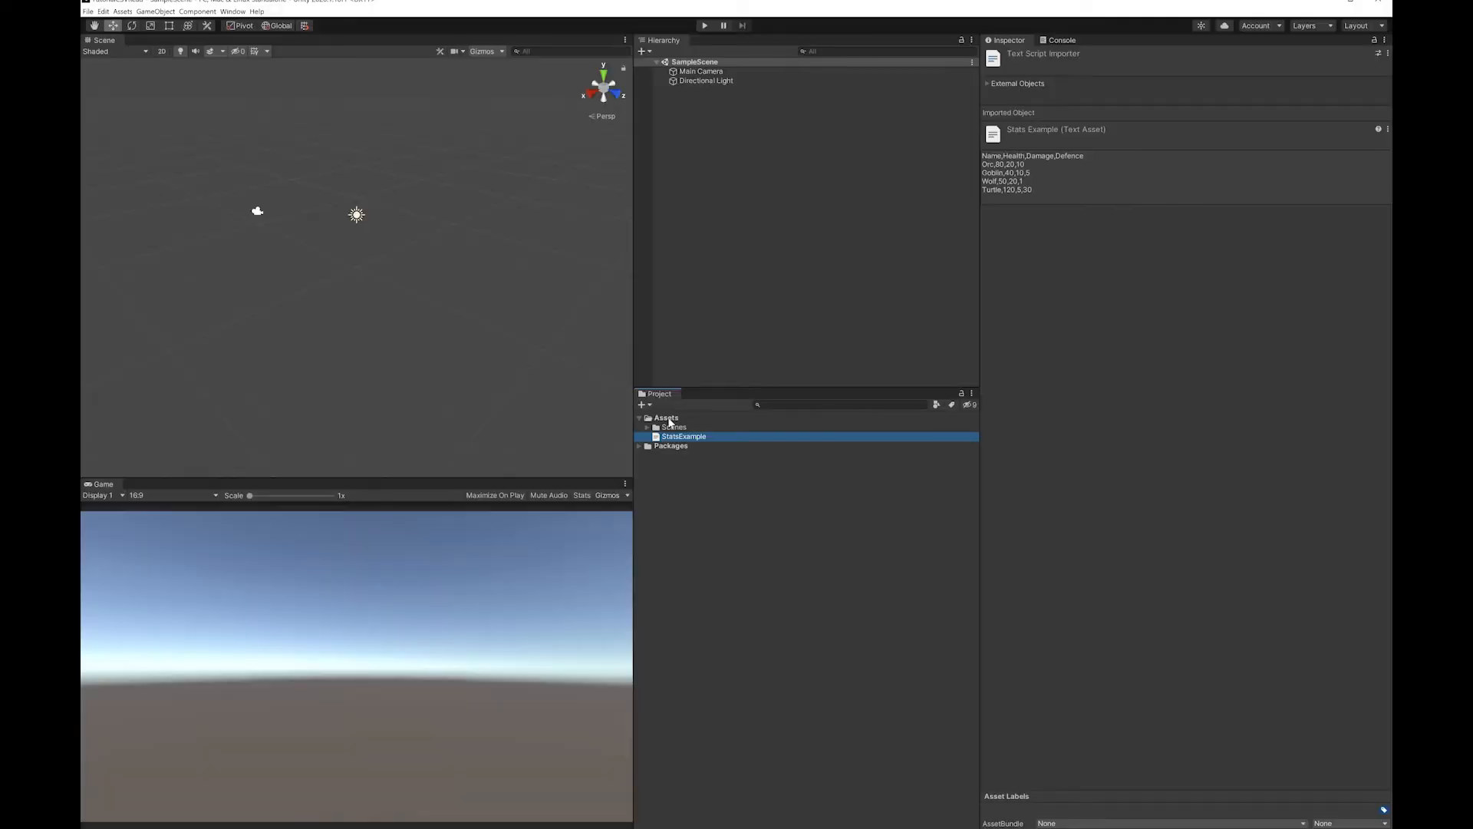
- Create a Scripts folder with a CSVReader C# script and open it in the editor
left_click(641, 404)
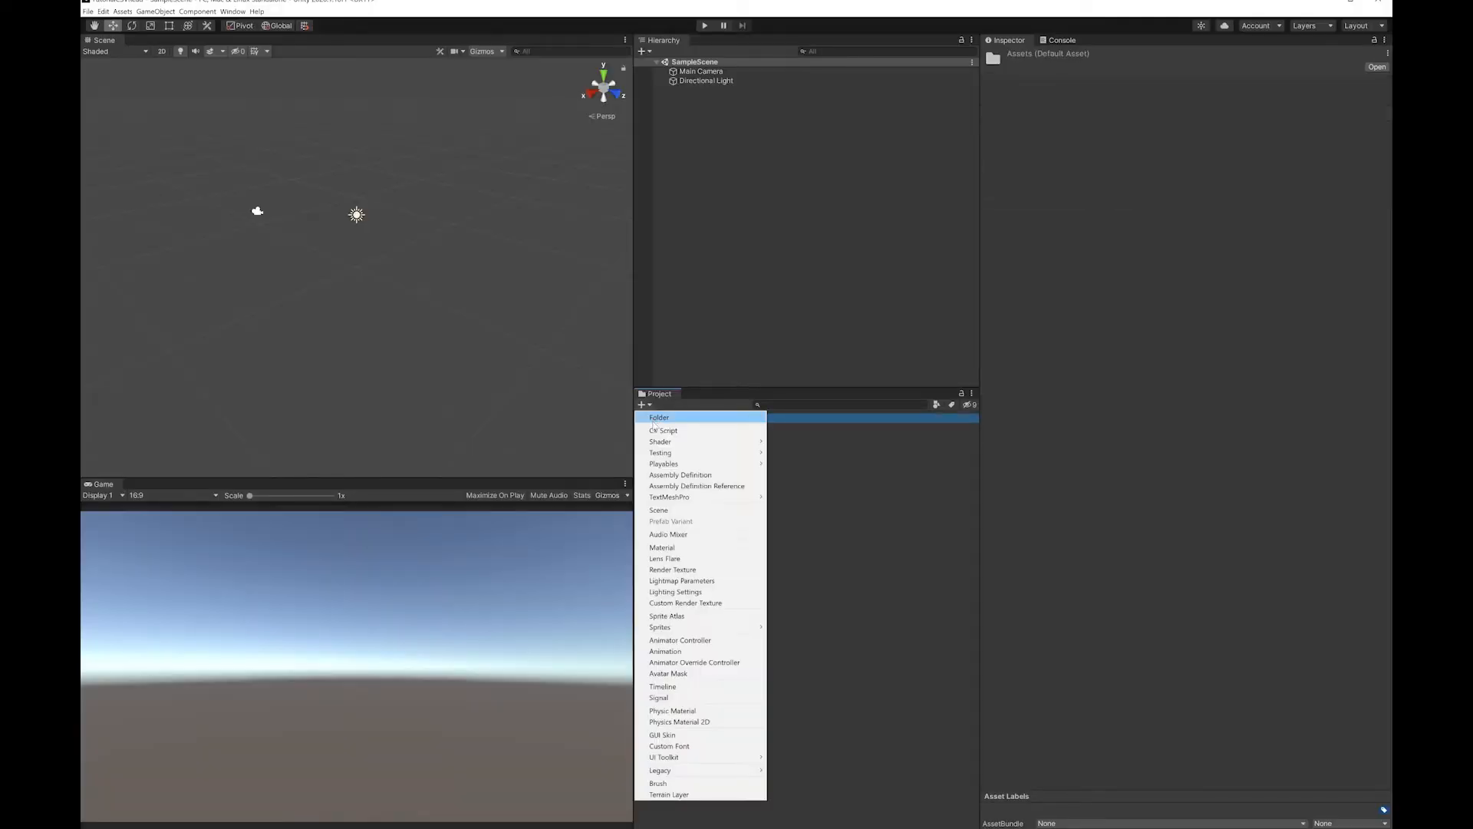
left_click(665, 430)
type("CSVReader")
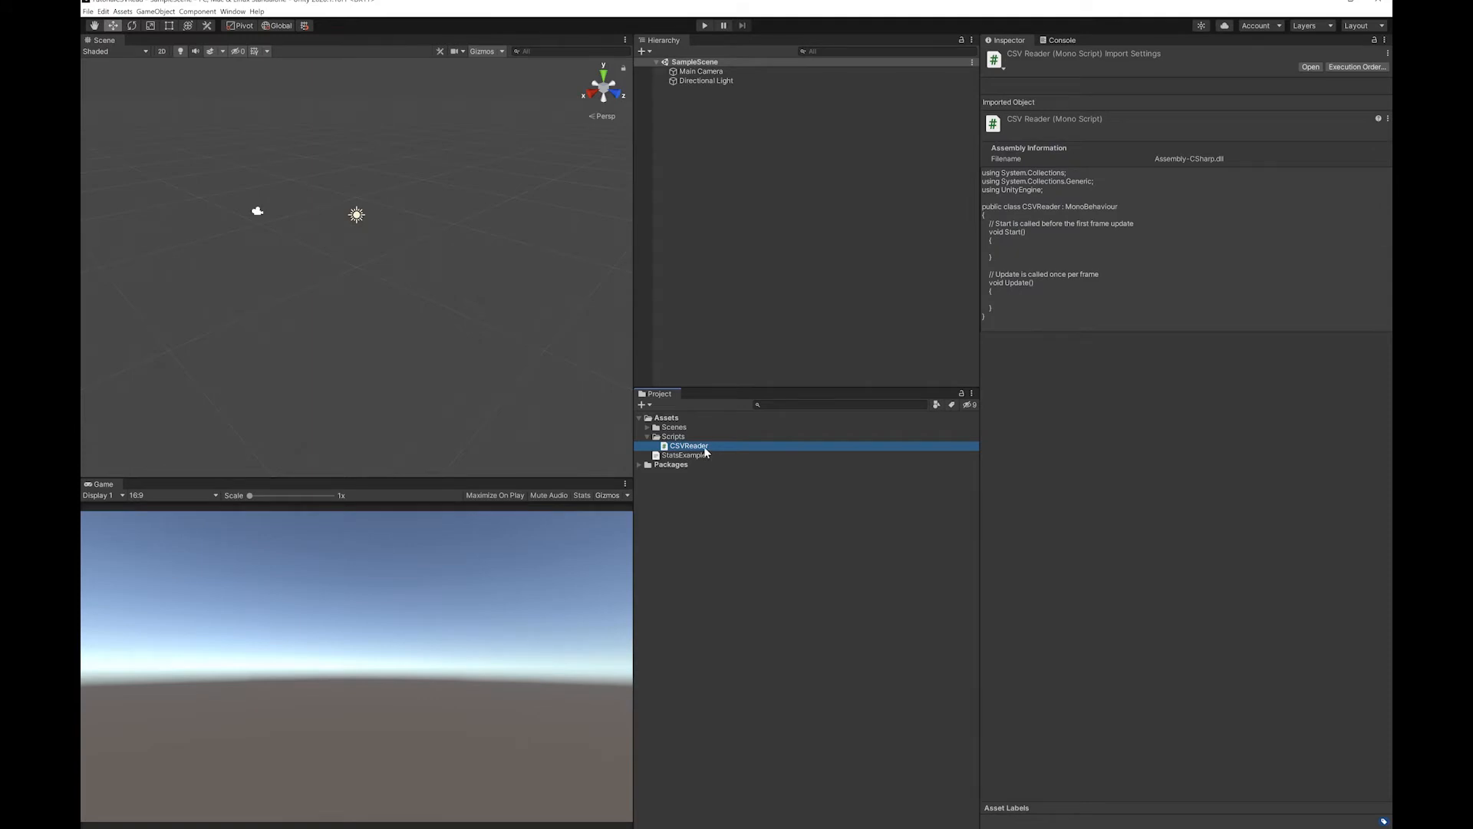
double_click(689, 445)
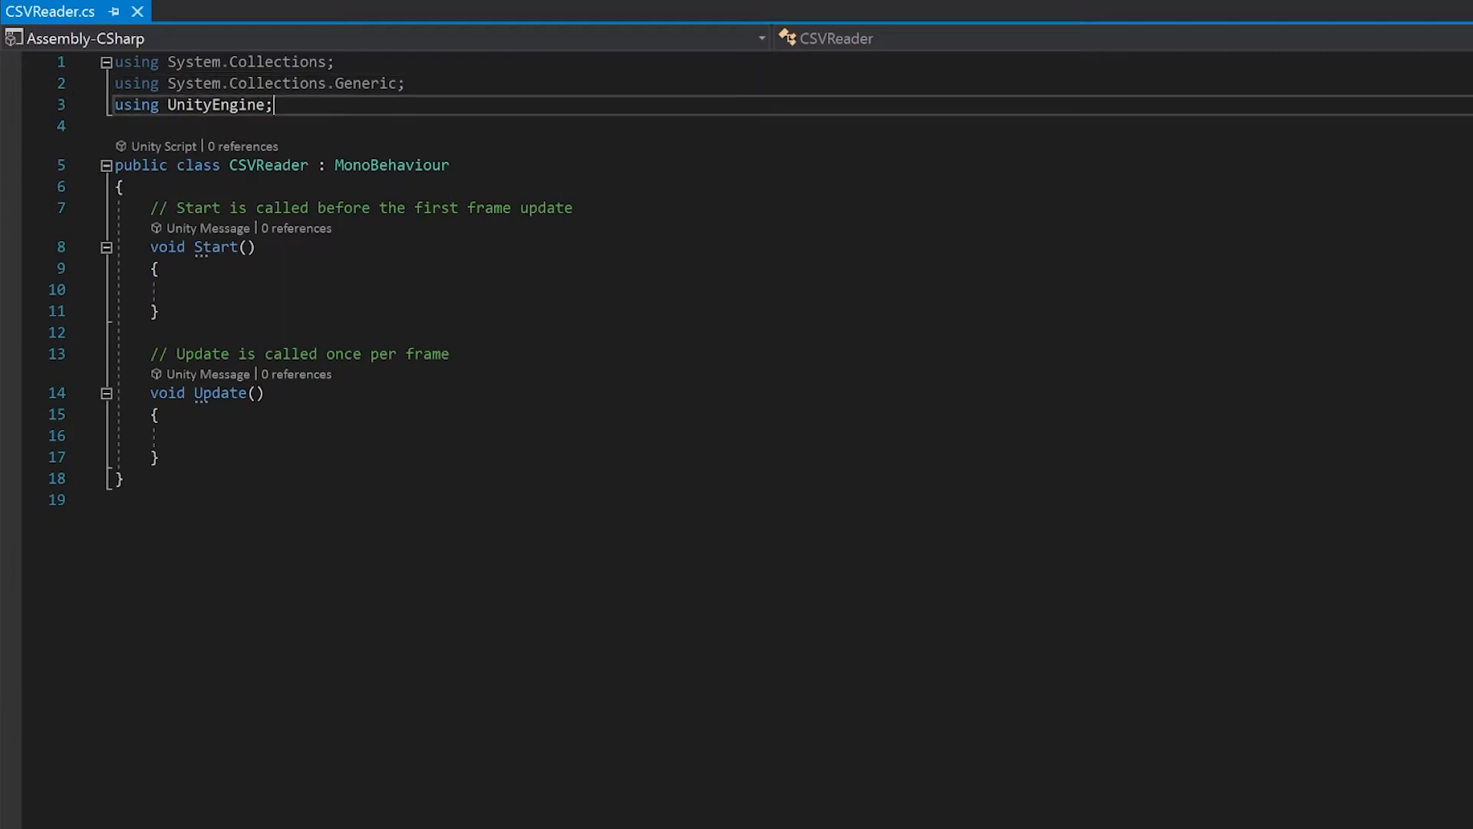
- Add 'using System;' and delete the default Update method and its comment
type("using S")
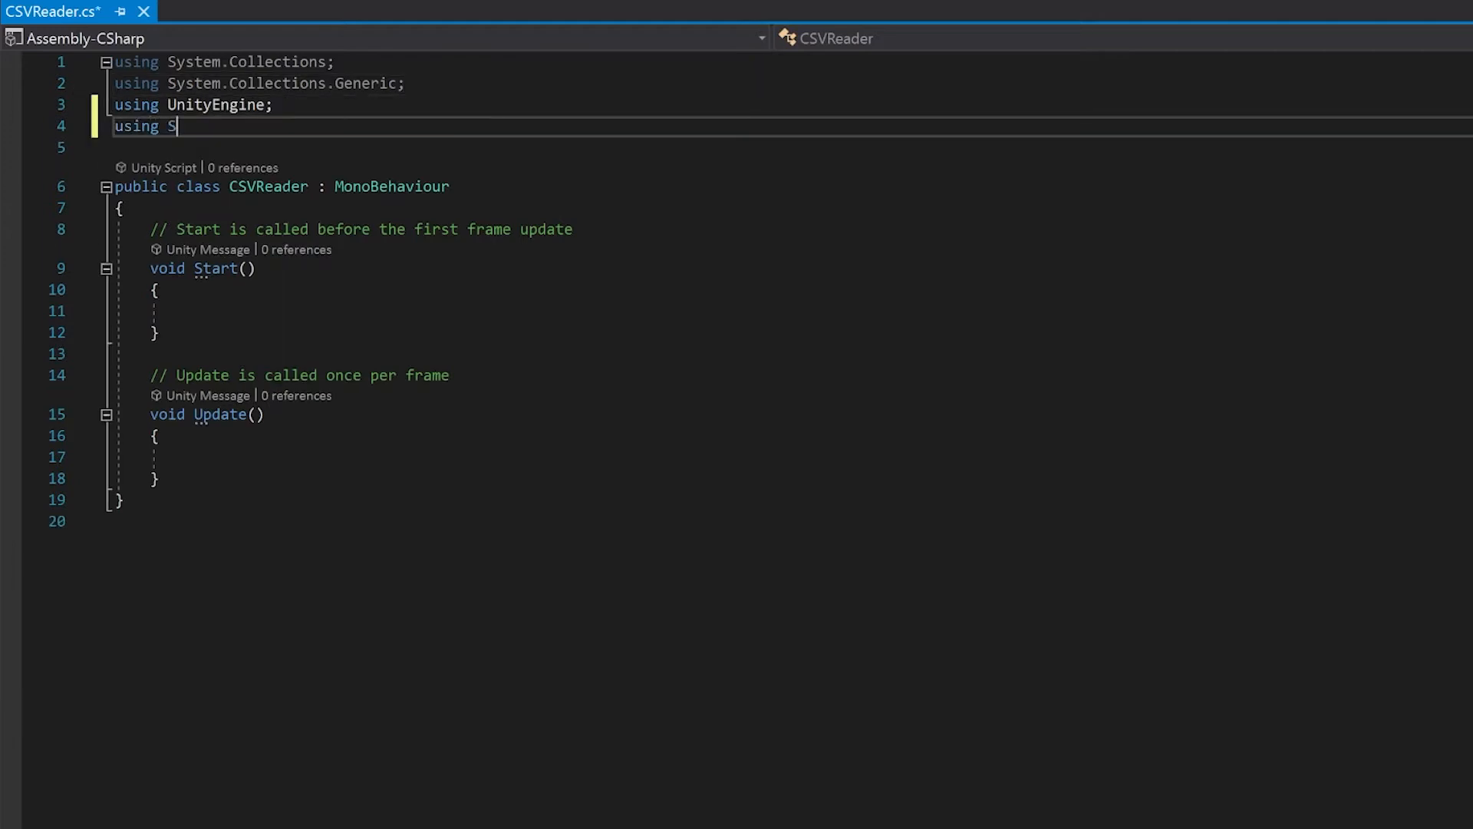
type("ystem")
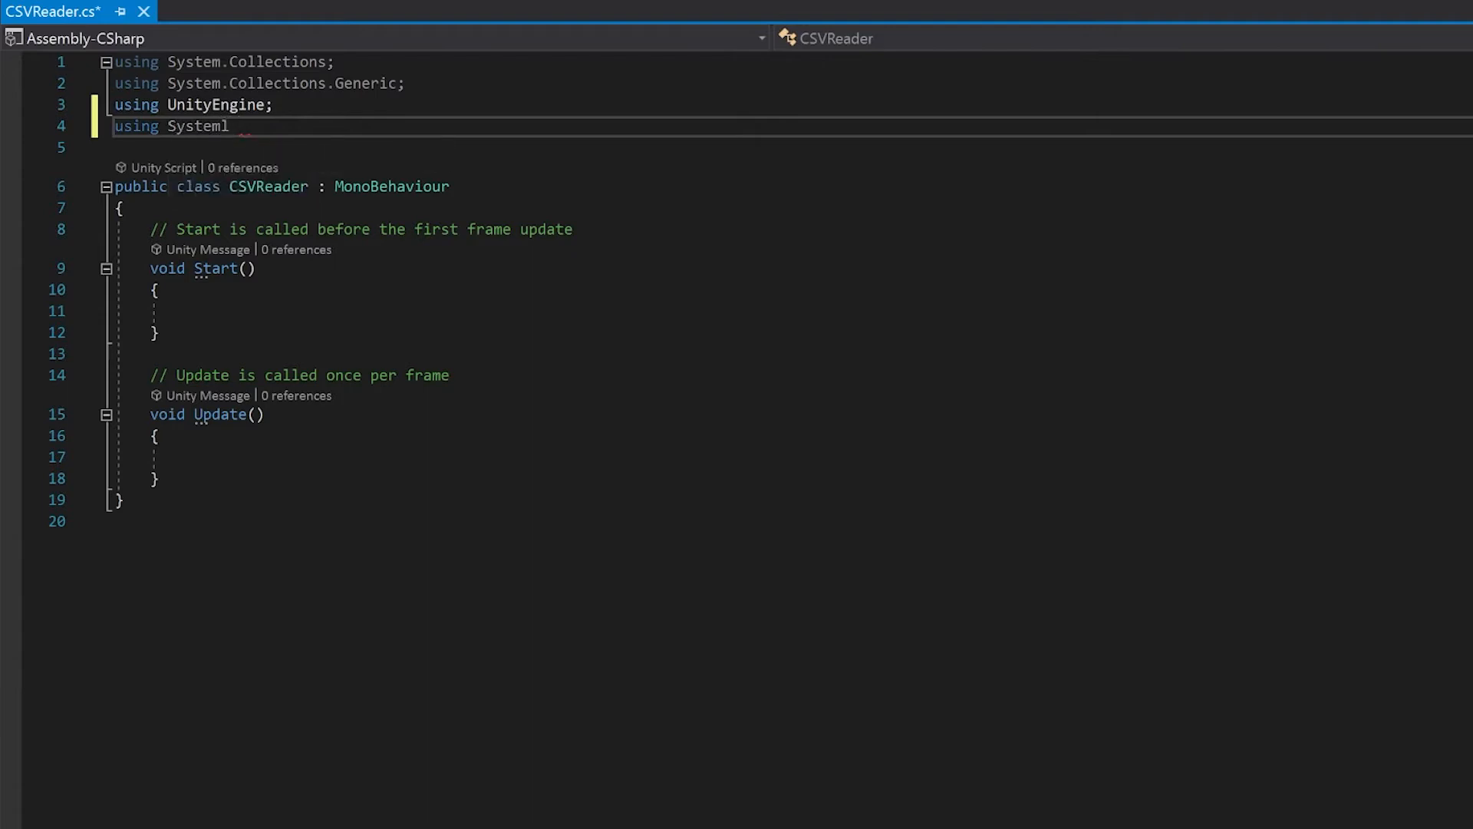
type(";")
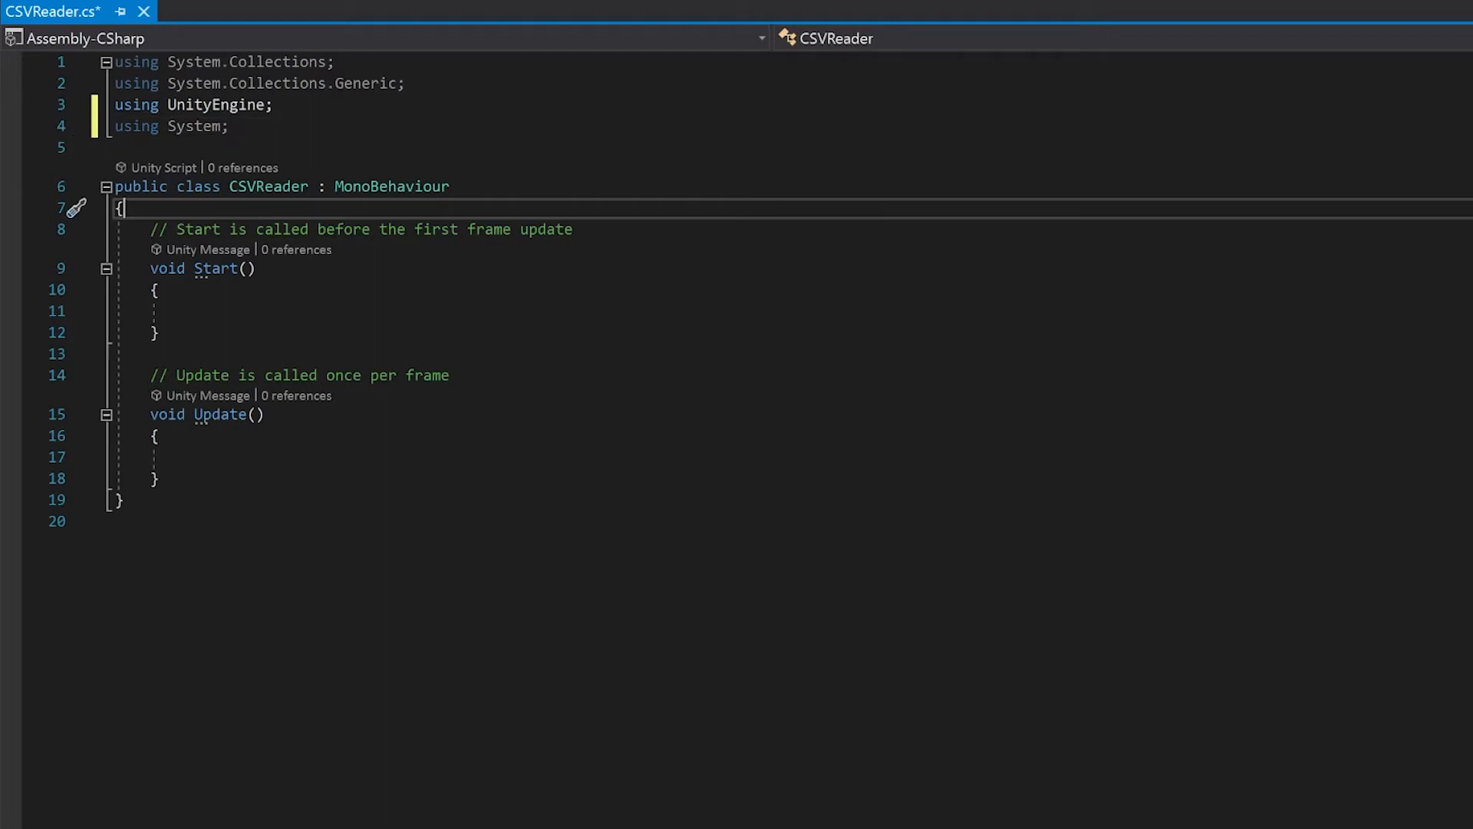
left_click_drag(155, 435, 117, 499)
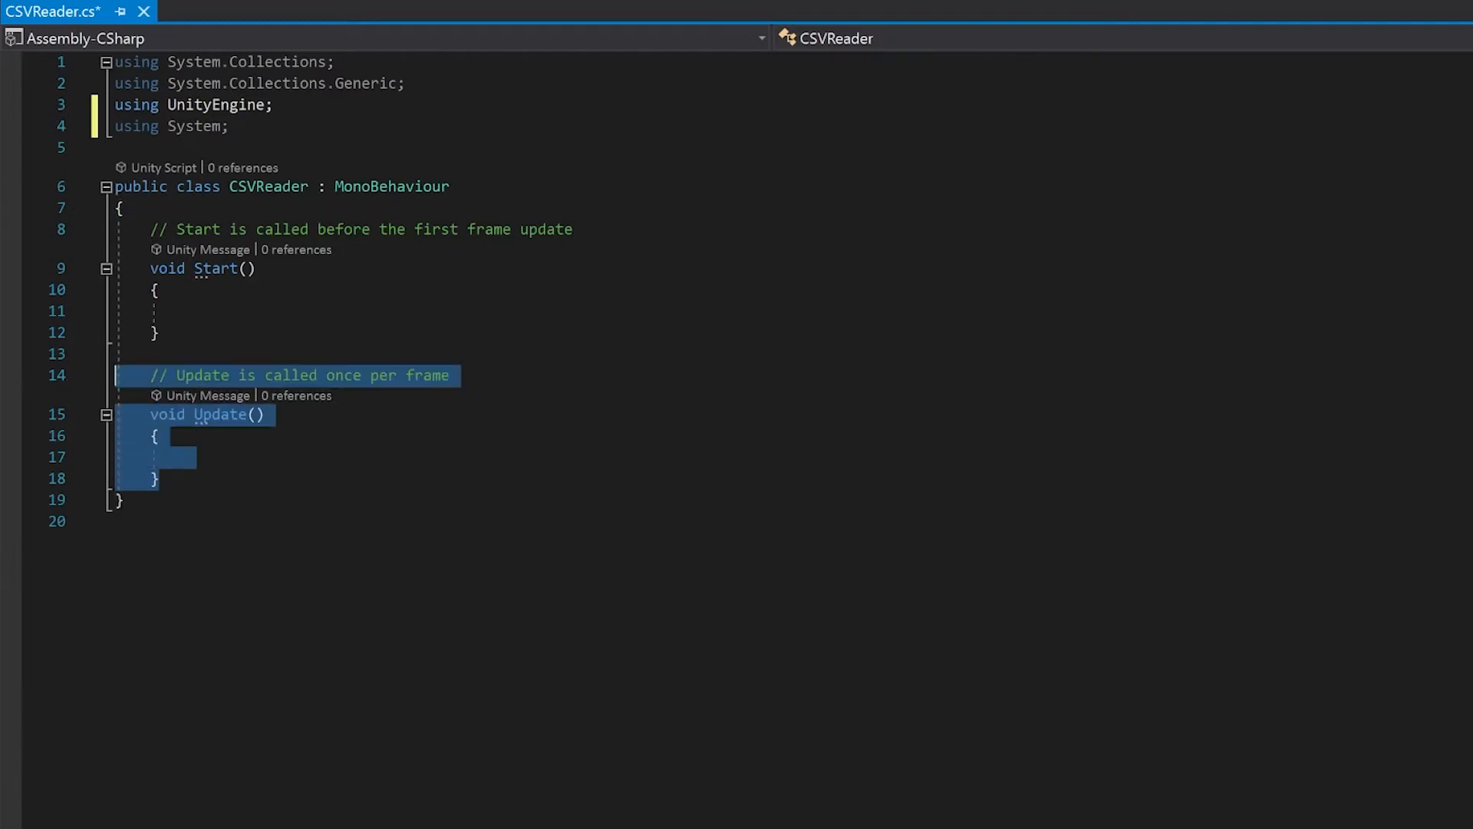
key("Delete")
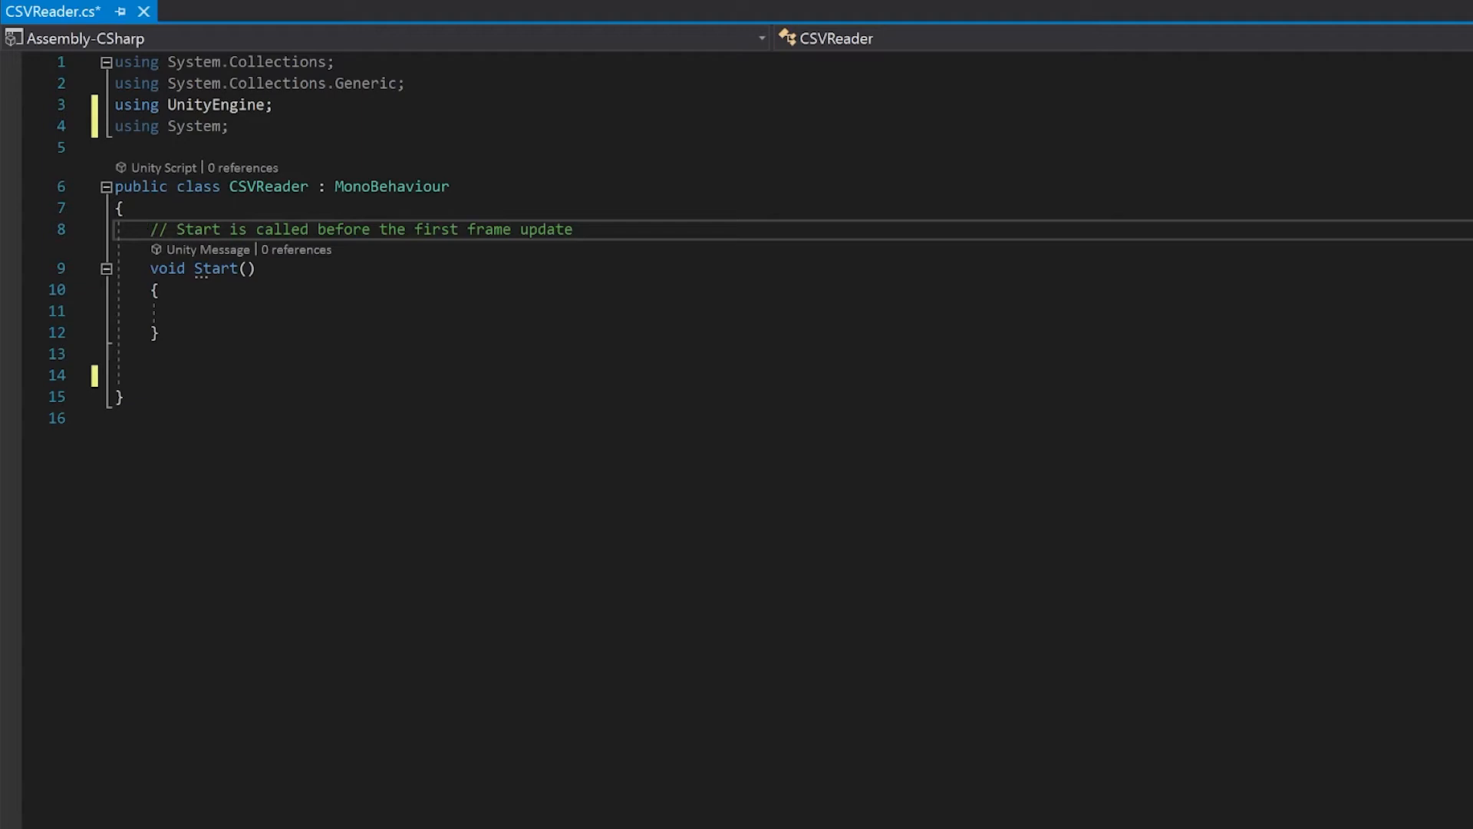
- Add a public TextAsset textAssetData field and a [System.Serializable] Player class
key("Enter")
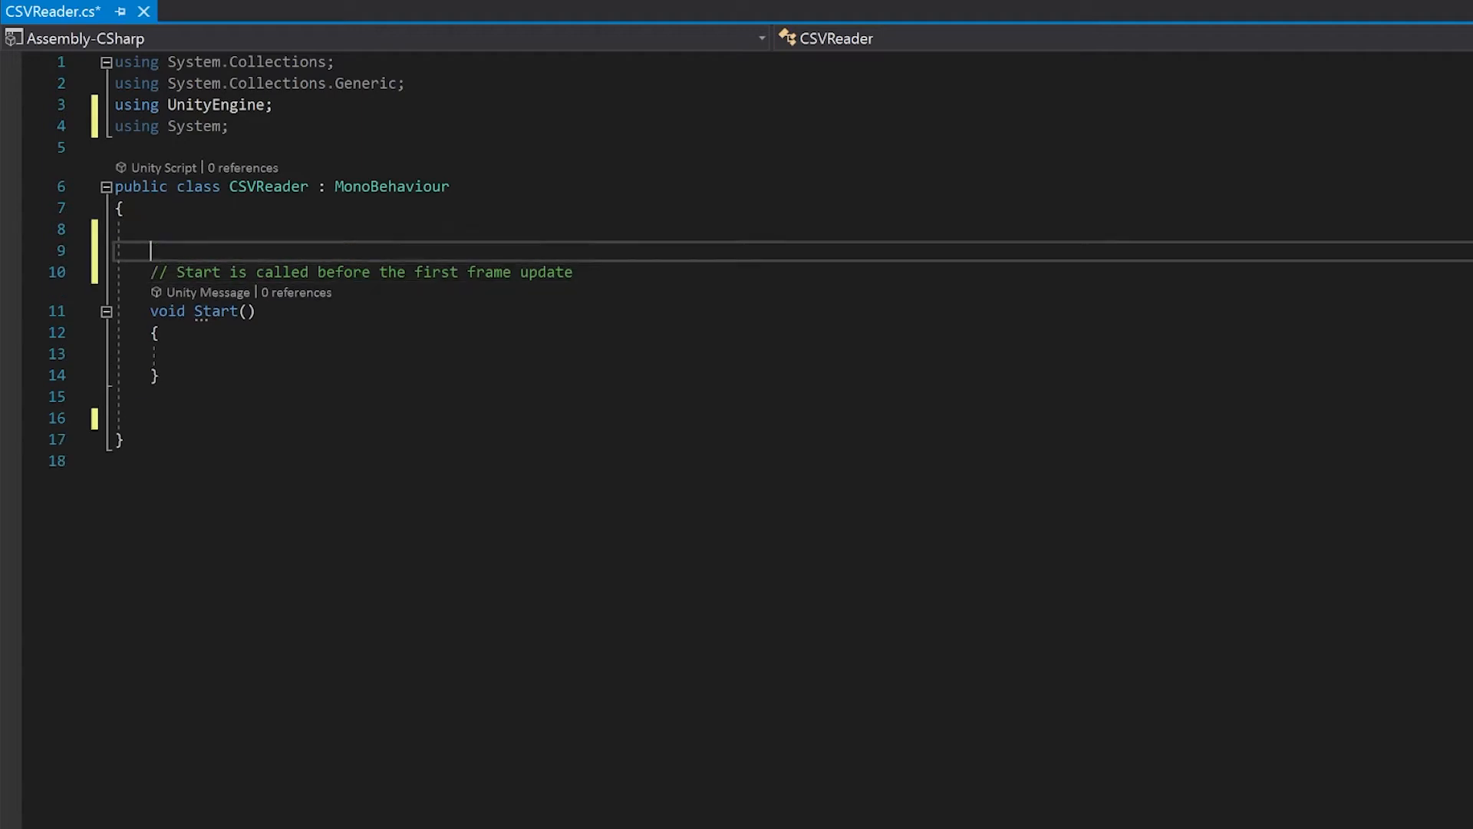
type("public TextAsset")
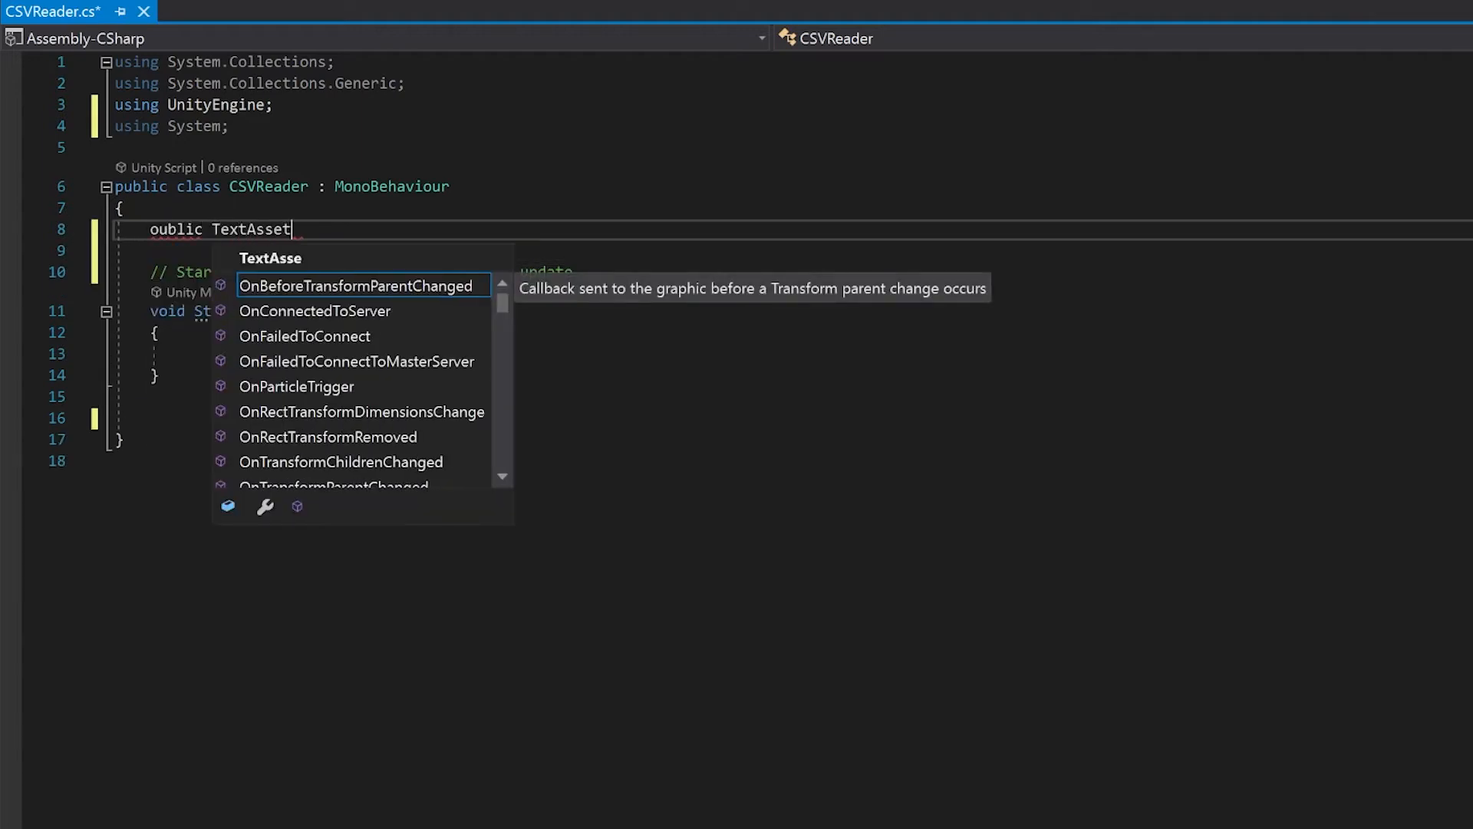
type("textAssetData;")
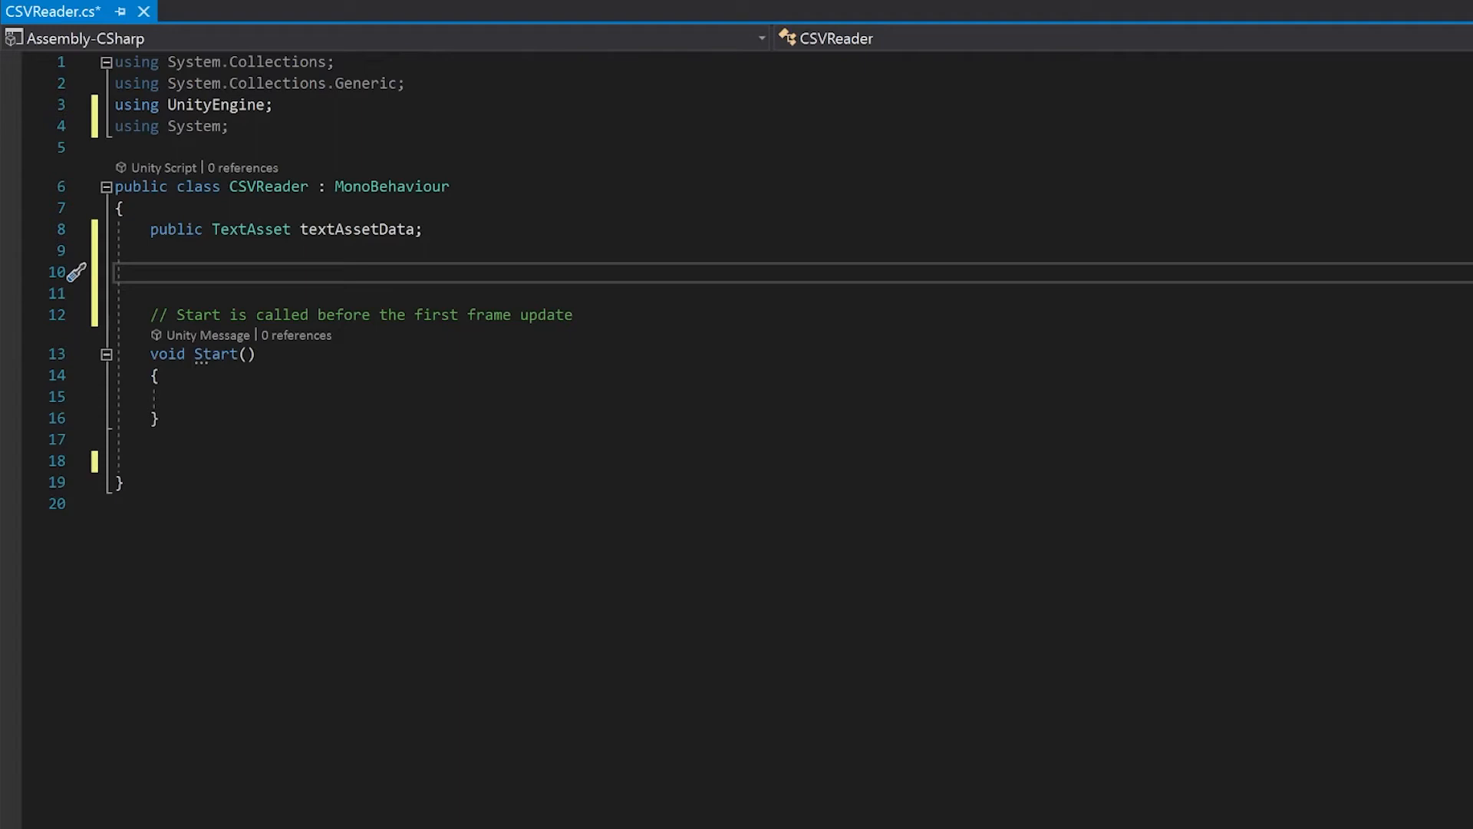
type("[System.se")
type("public ")
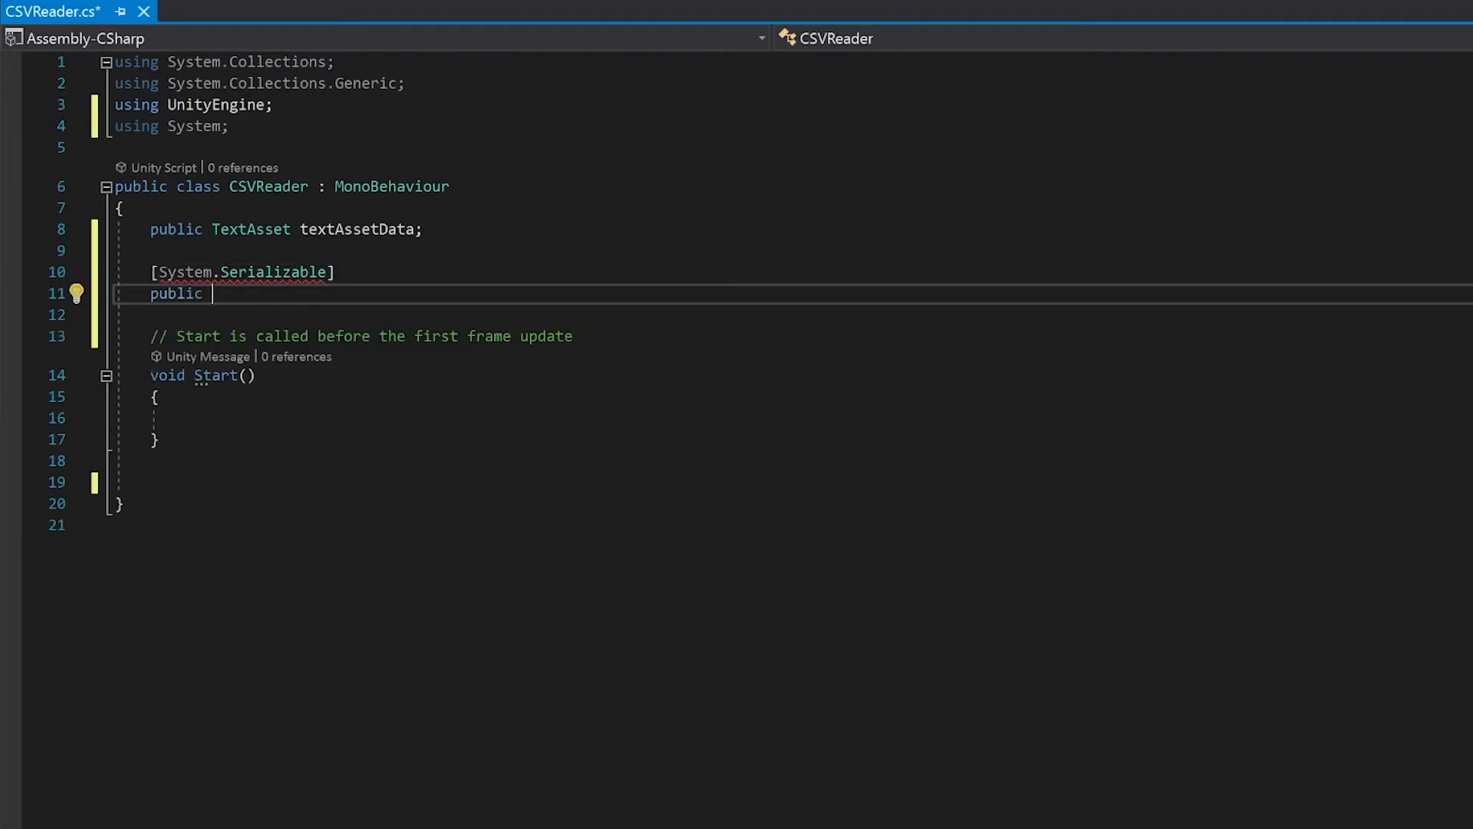
type("class Player")
type("public int defence")
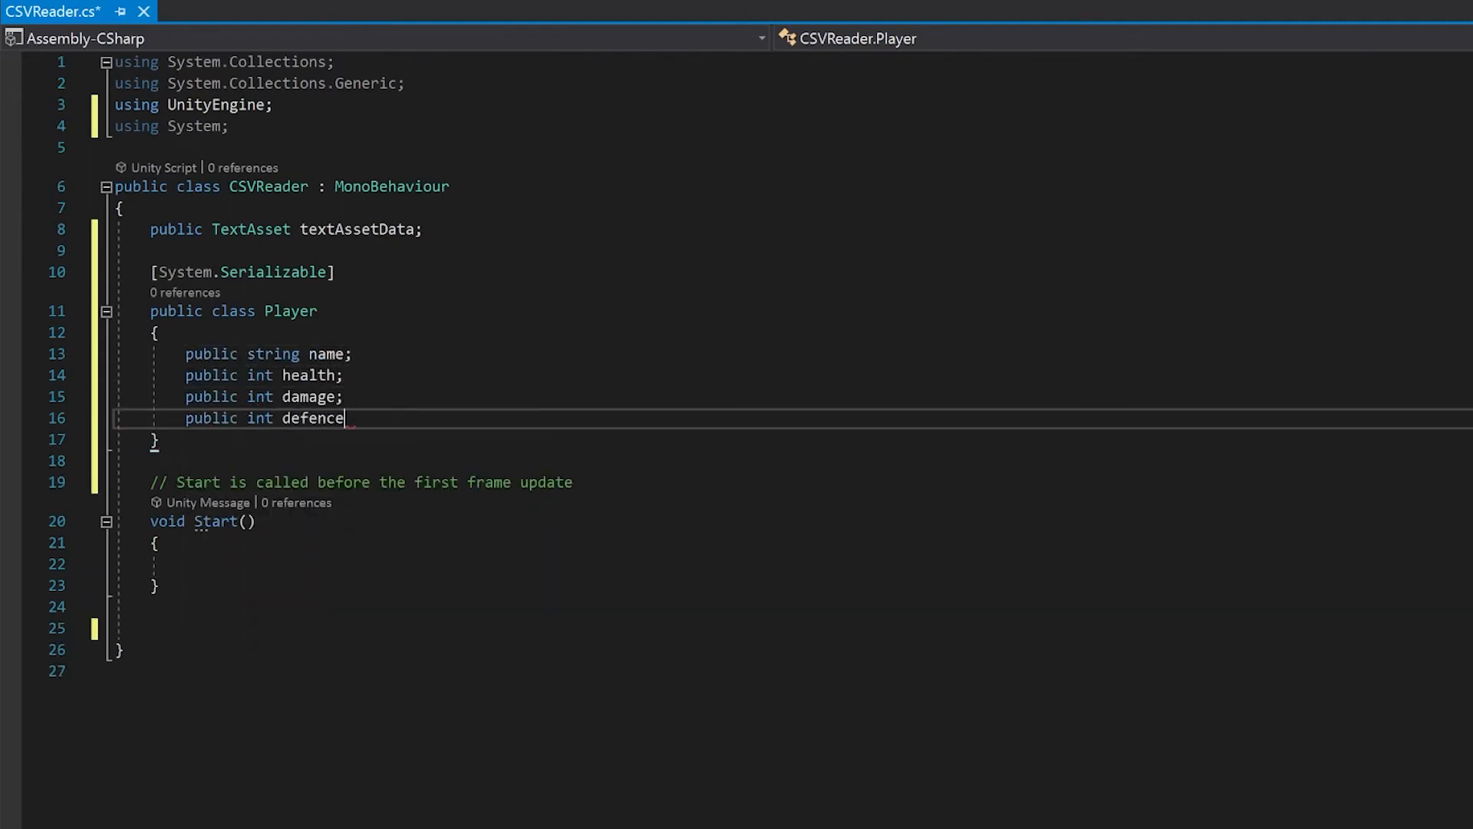
- Finish defence, add a serializable PlayerList class, and declare myPlayerList = new PlayerList()
type(";")
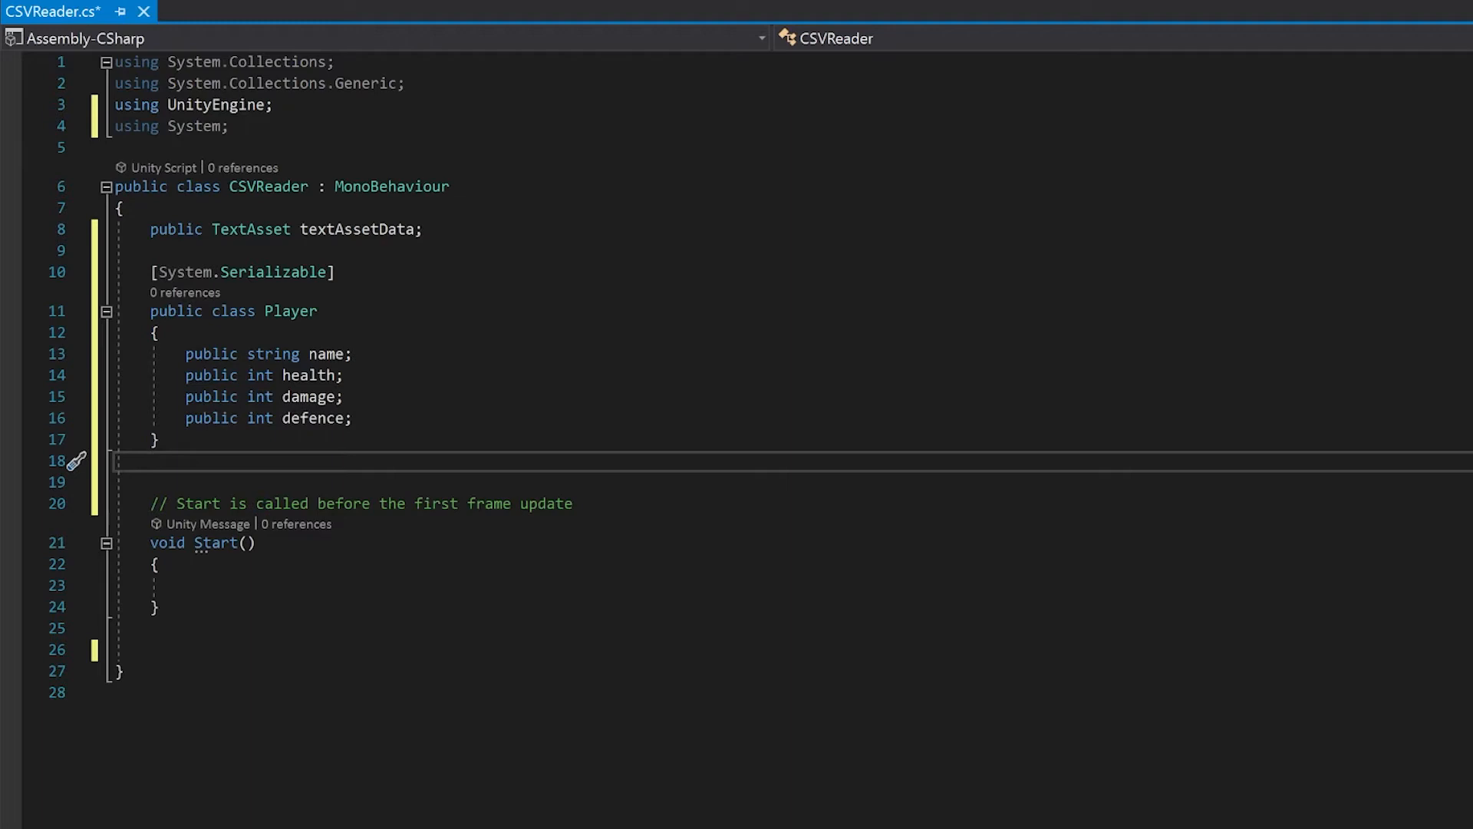
type("[System.Serializable]")
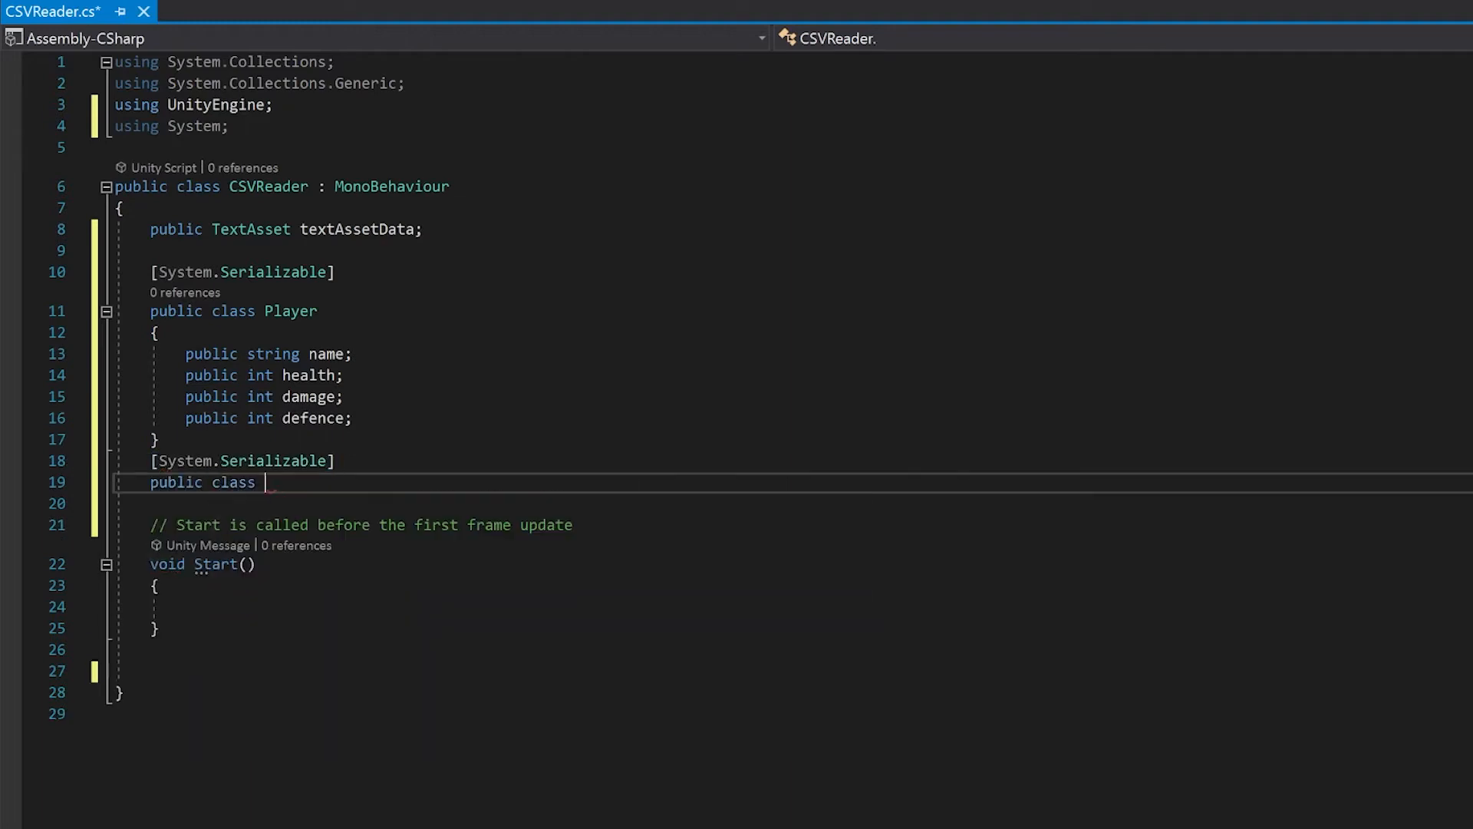
type("PlayerList")
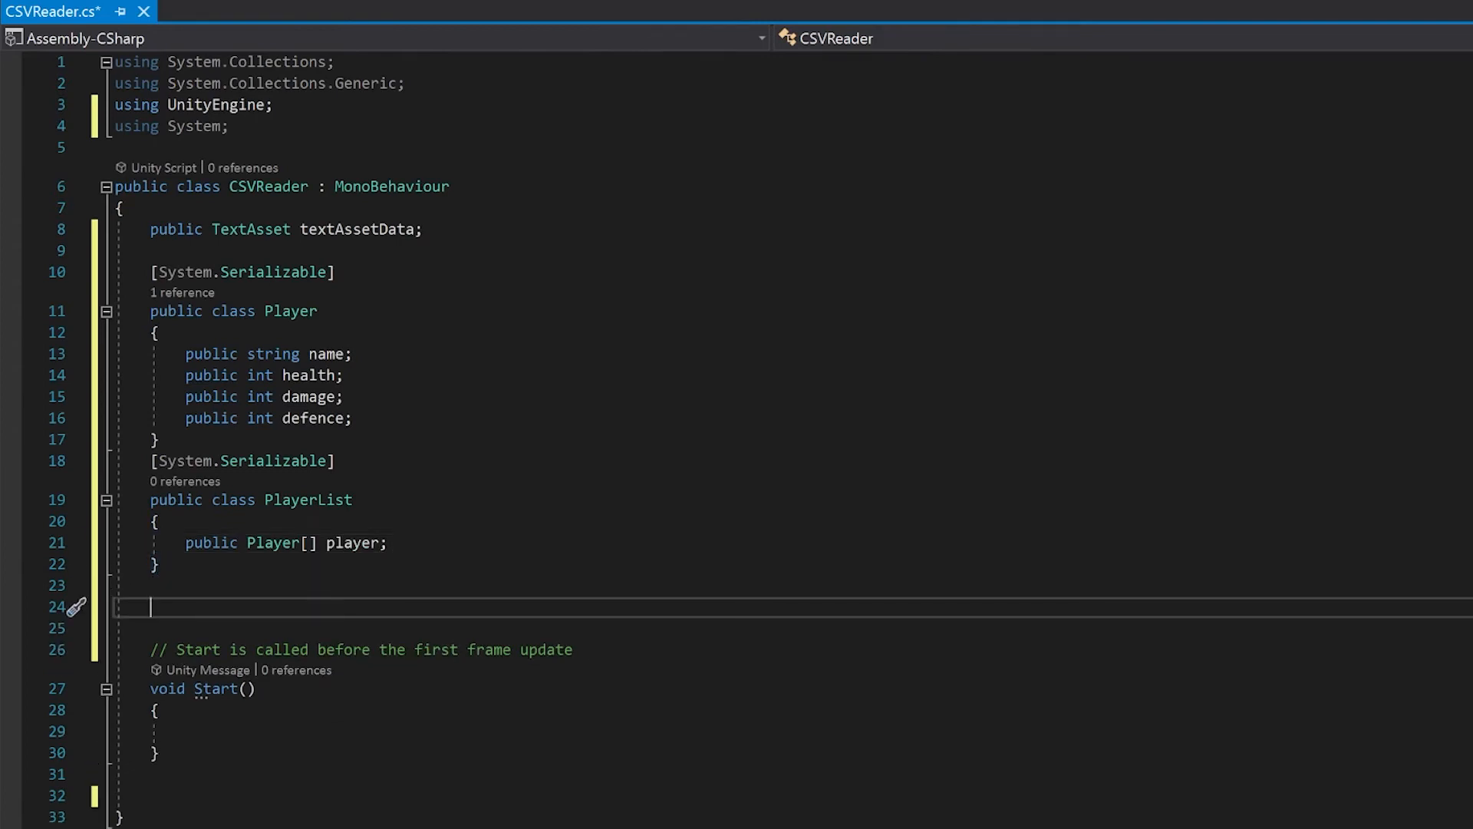
type("public")
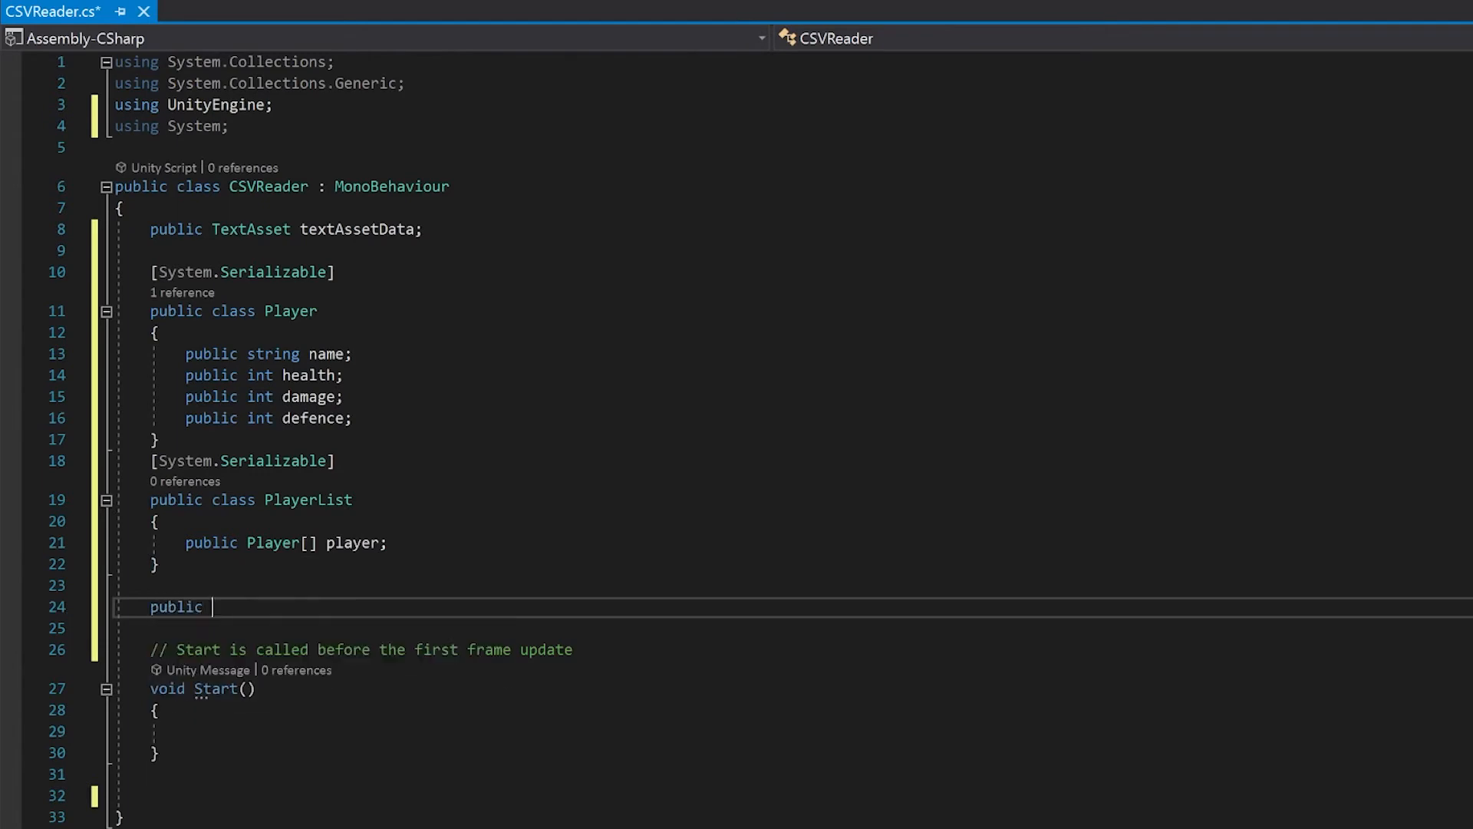
type("PlayerList myPlayerList = new PlayerList();")
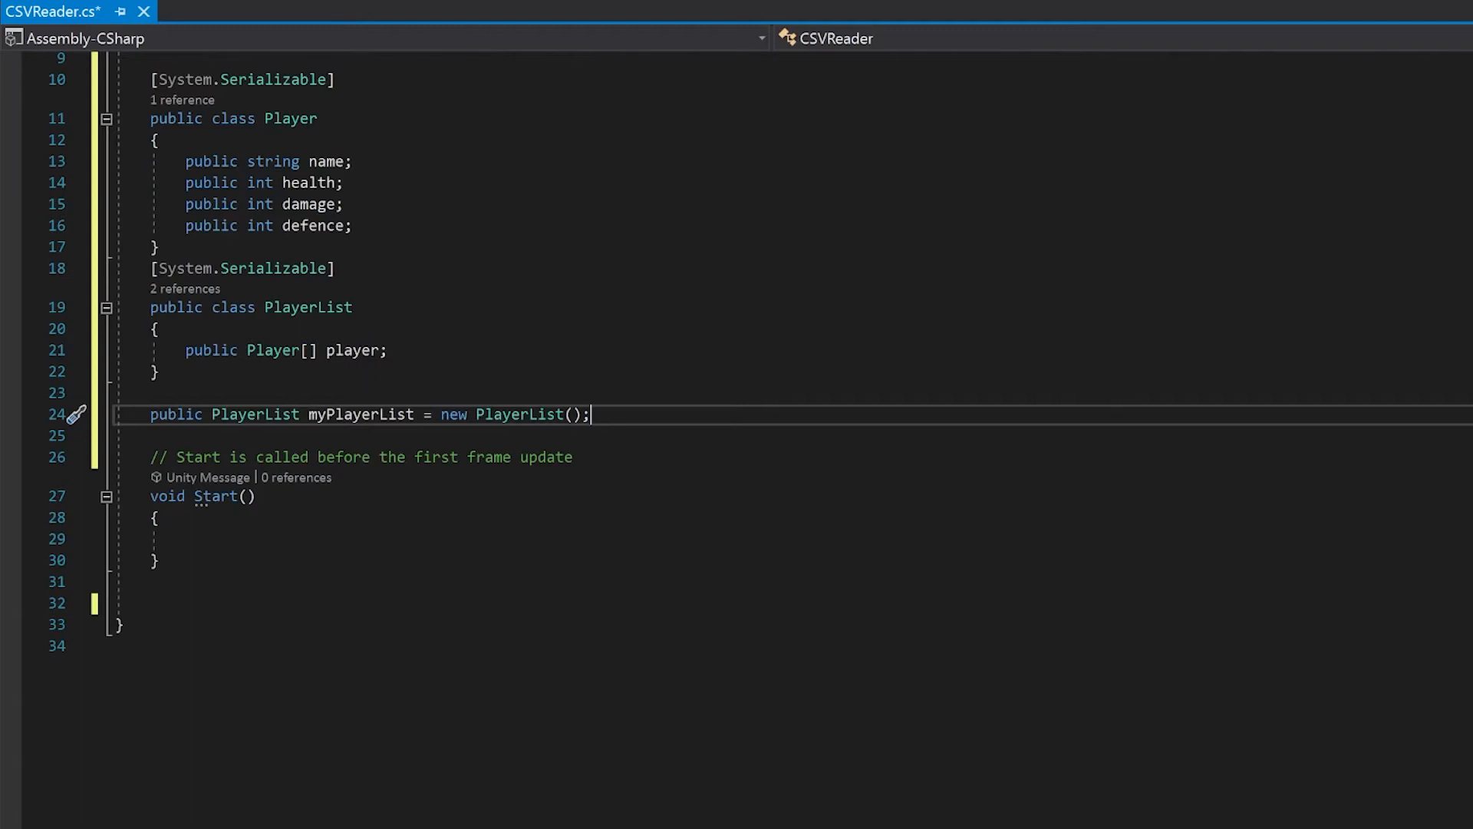
- Write ReadCSV() splitting textAssetData.text on "," and "\n" with StringSplitOptions.None into data
key("enter")
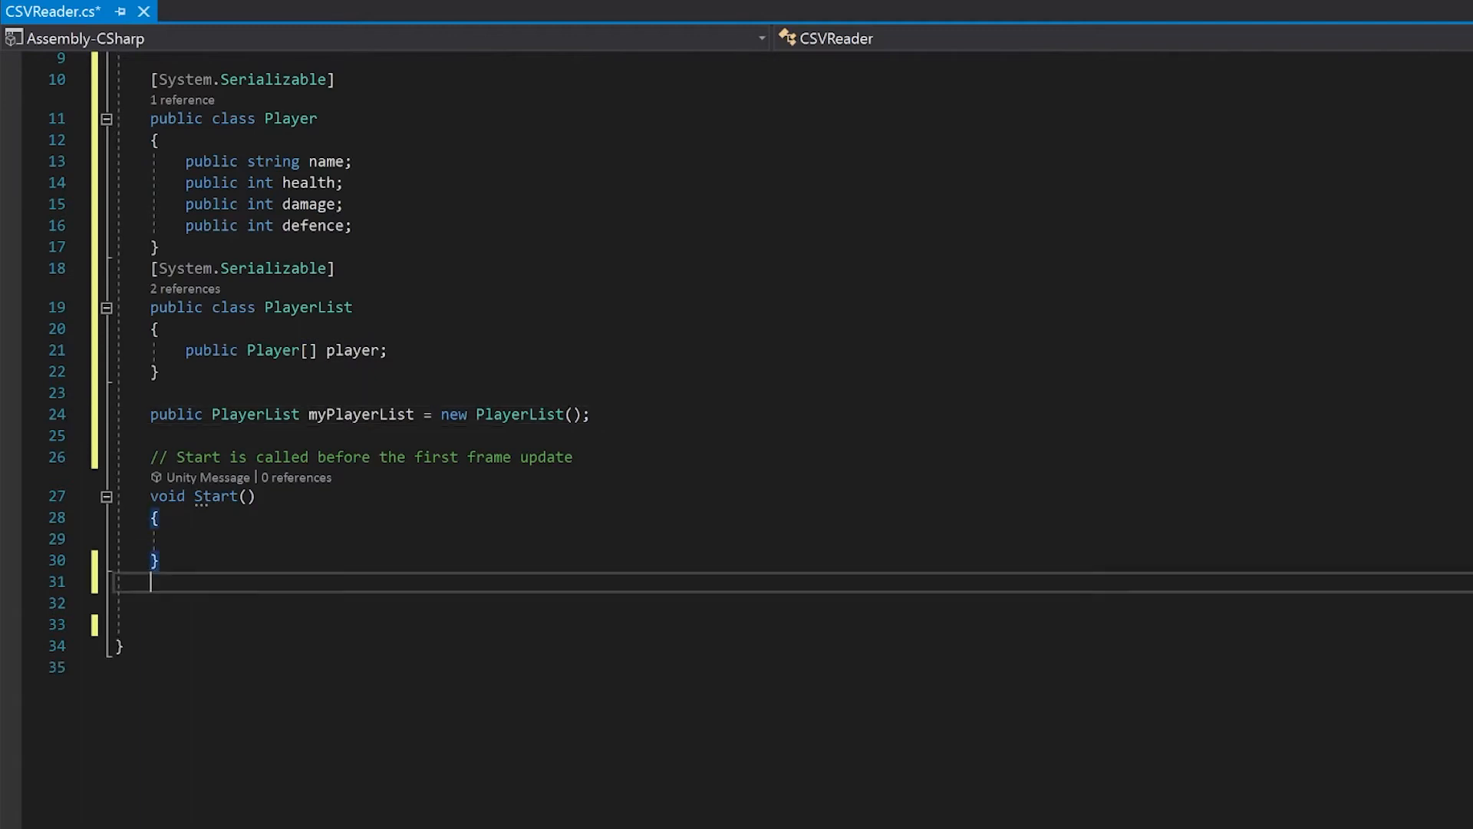
type("void ReadCSV()")
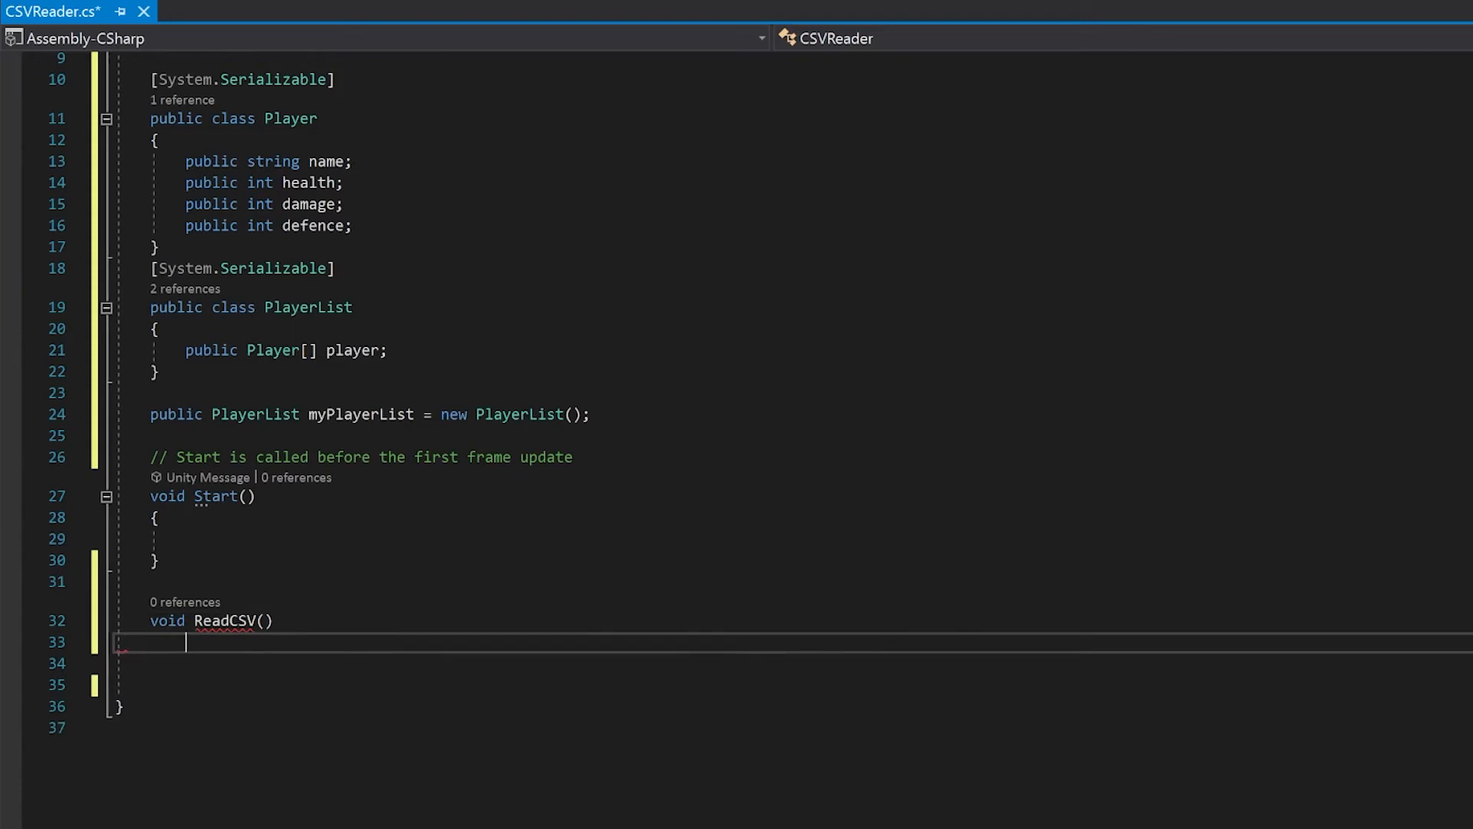
type("{")
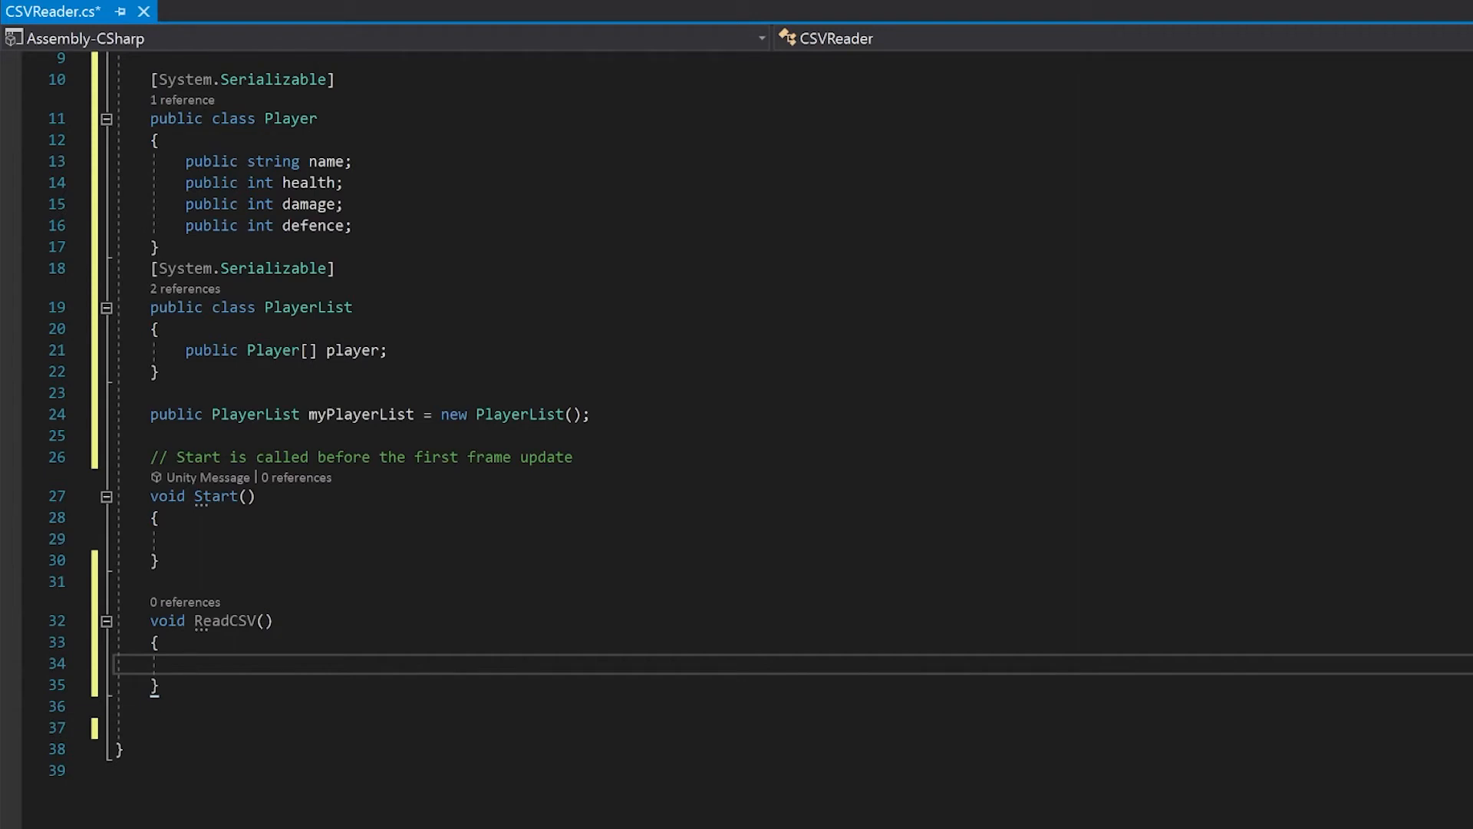
type("string[] data")
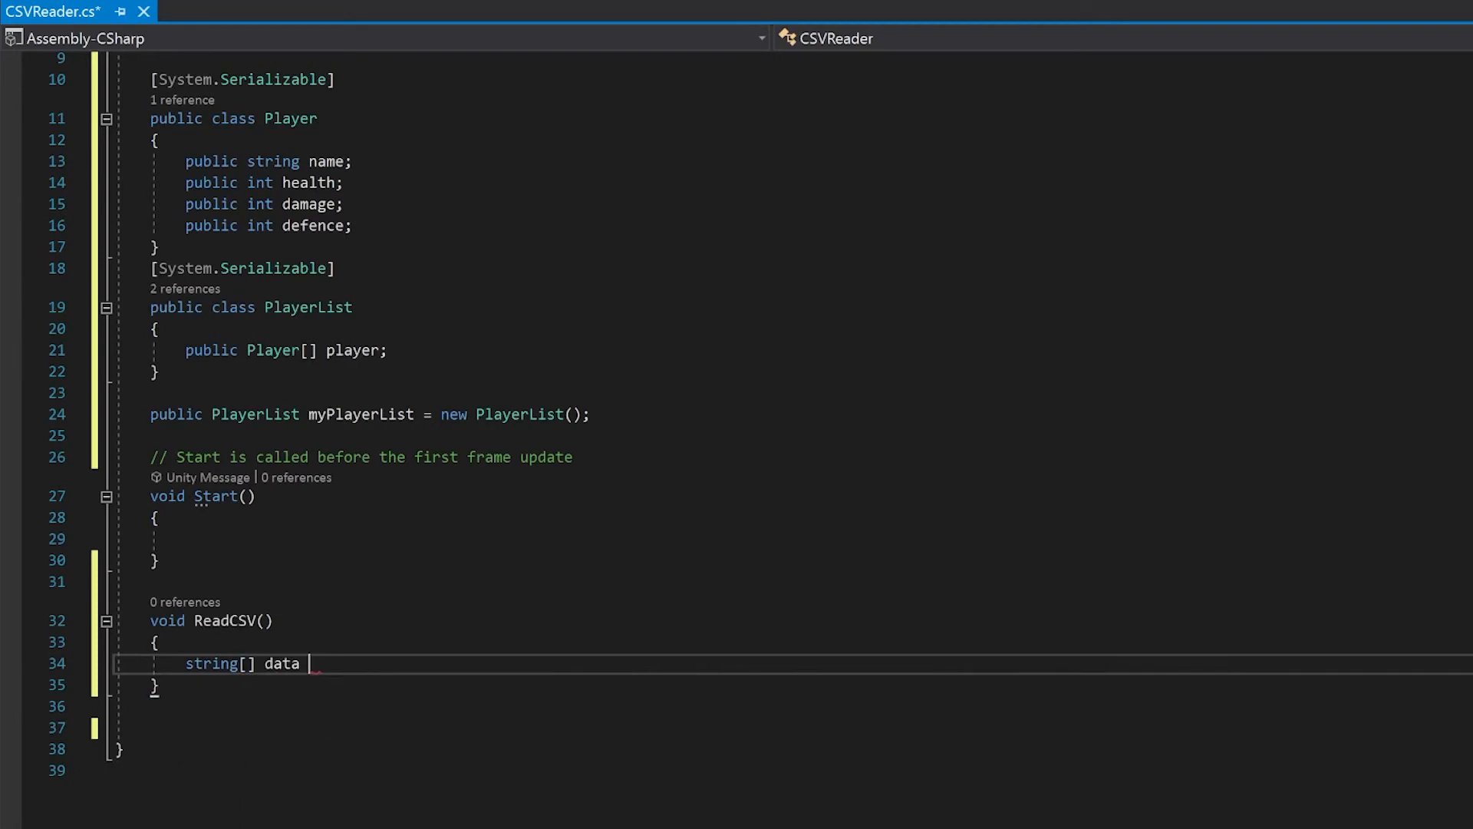
type("= textAssetData.text.Split(new string[] { \",\",")
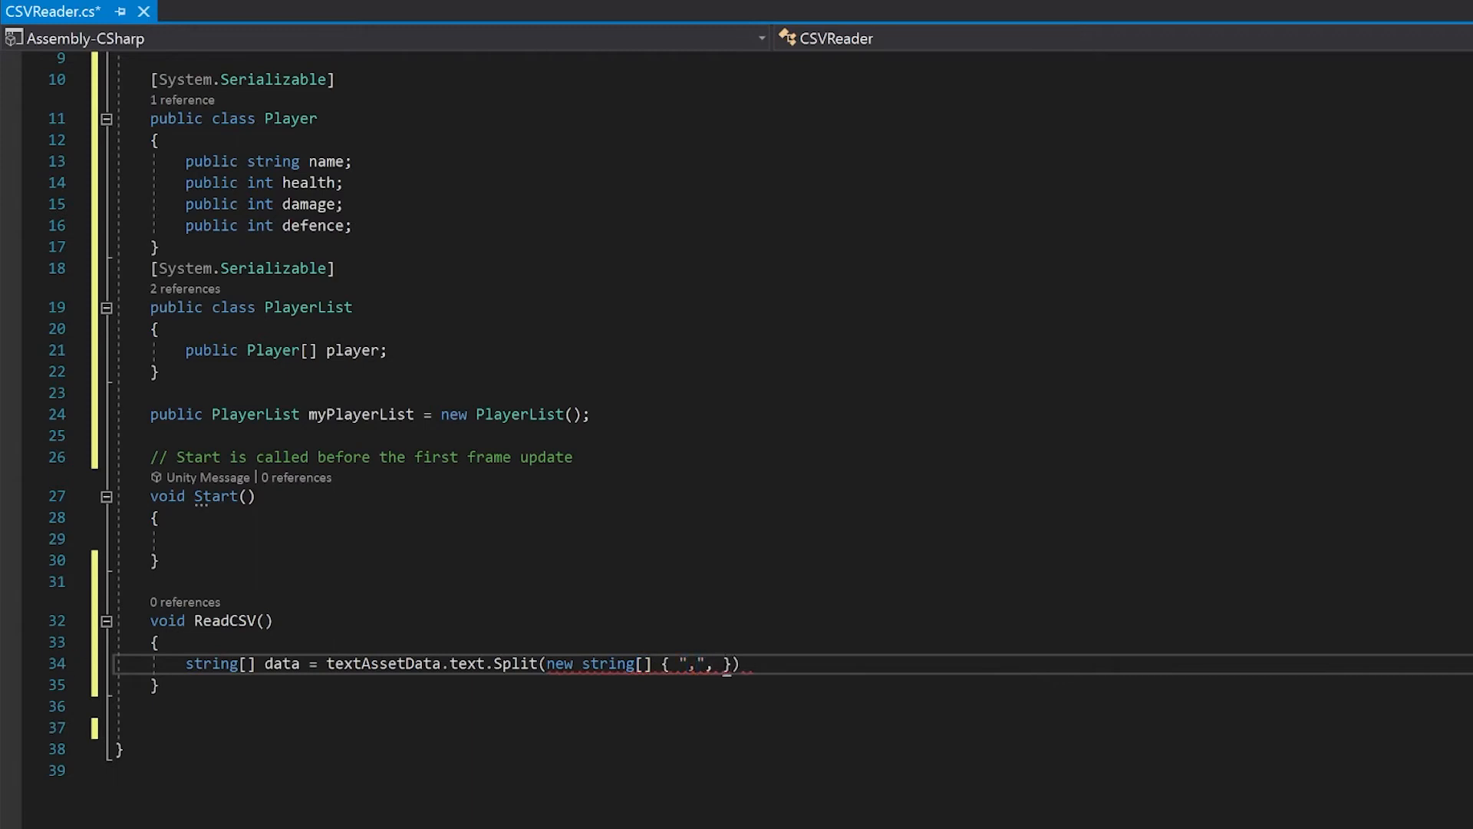
type("\"\\n\"}, Sp")
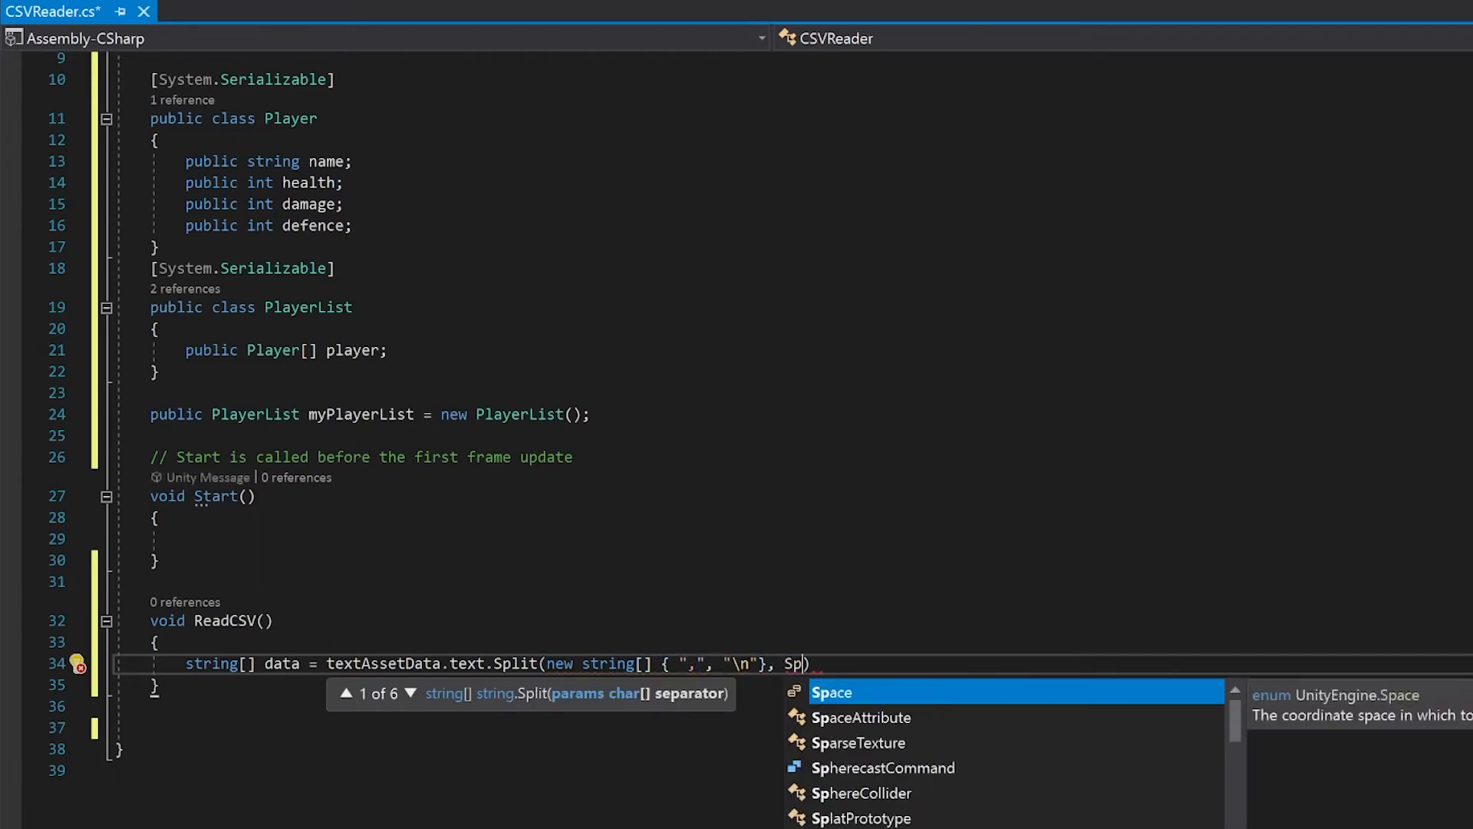
type("StringSplitOptions.None);")
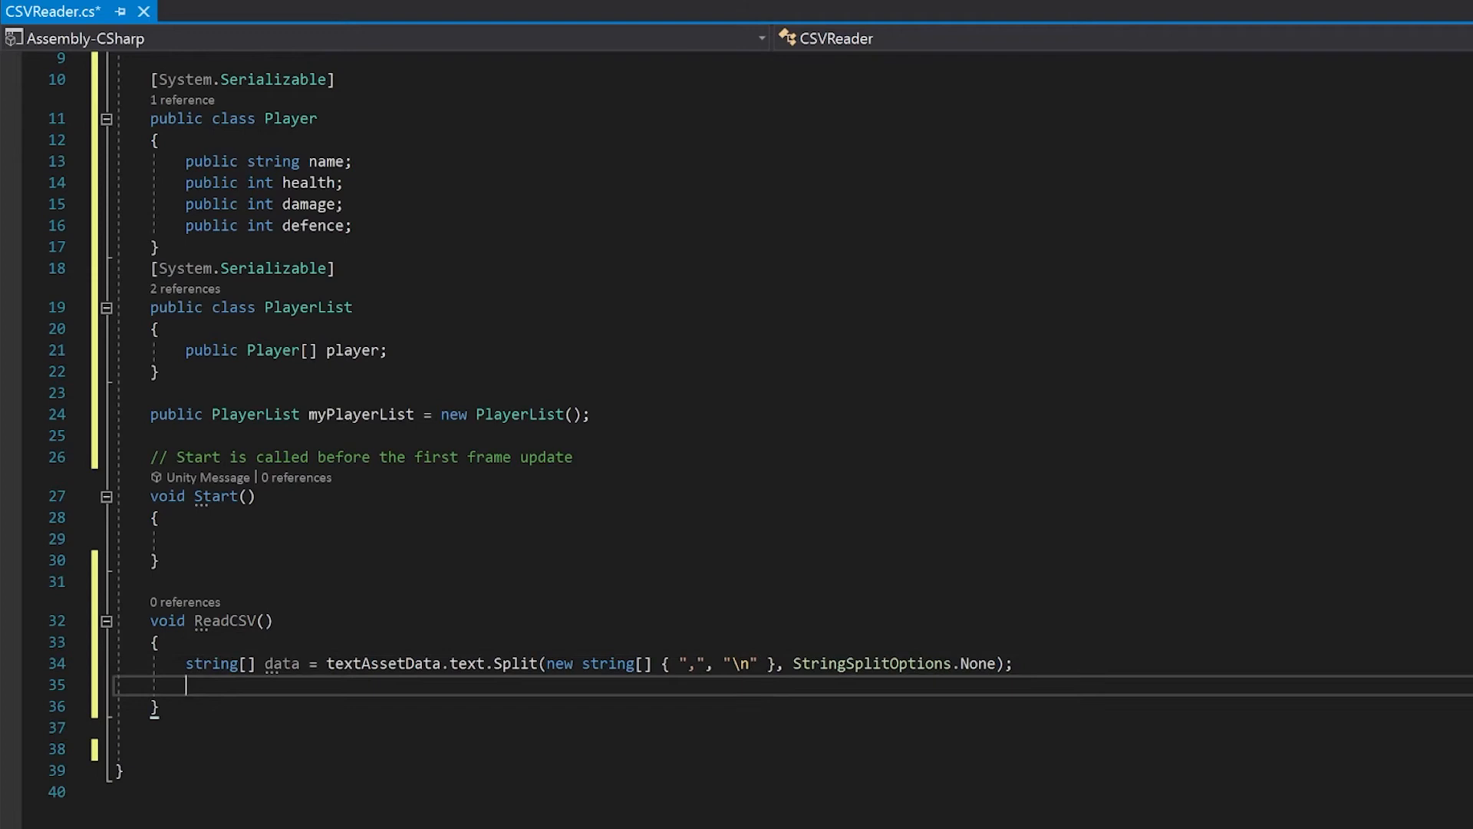
mouse_move(209, 663)
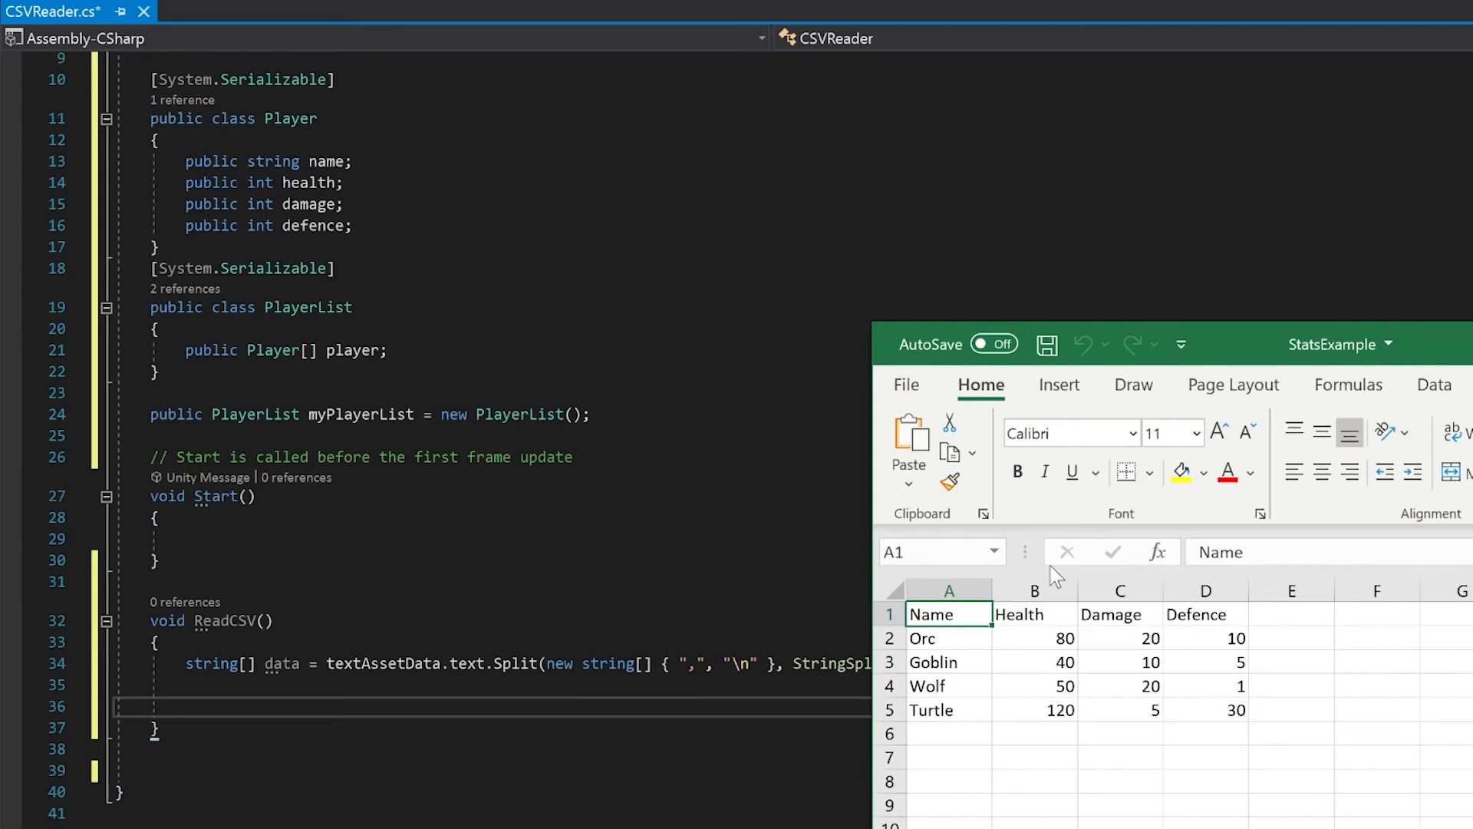
mouse_move(1280, 778)
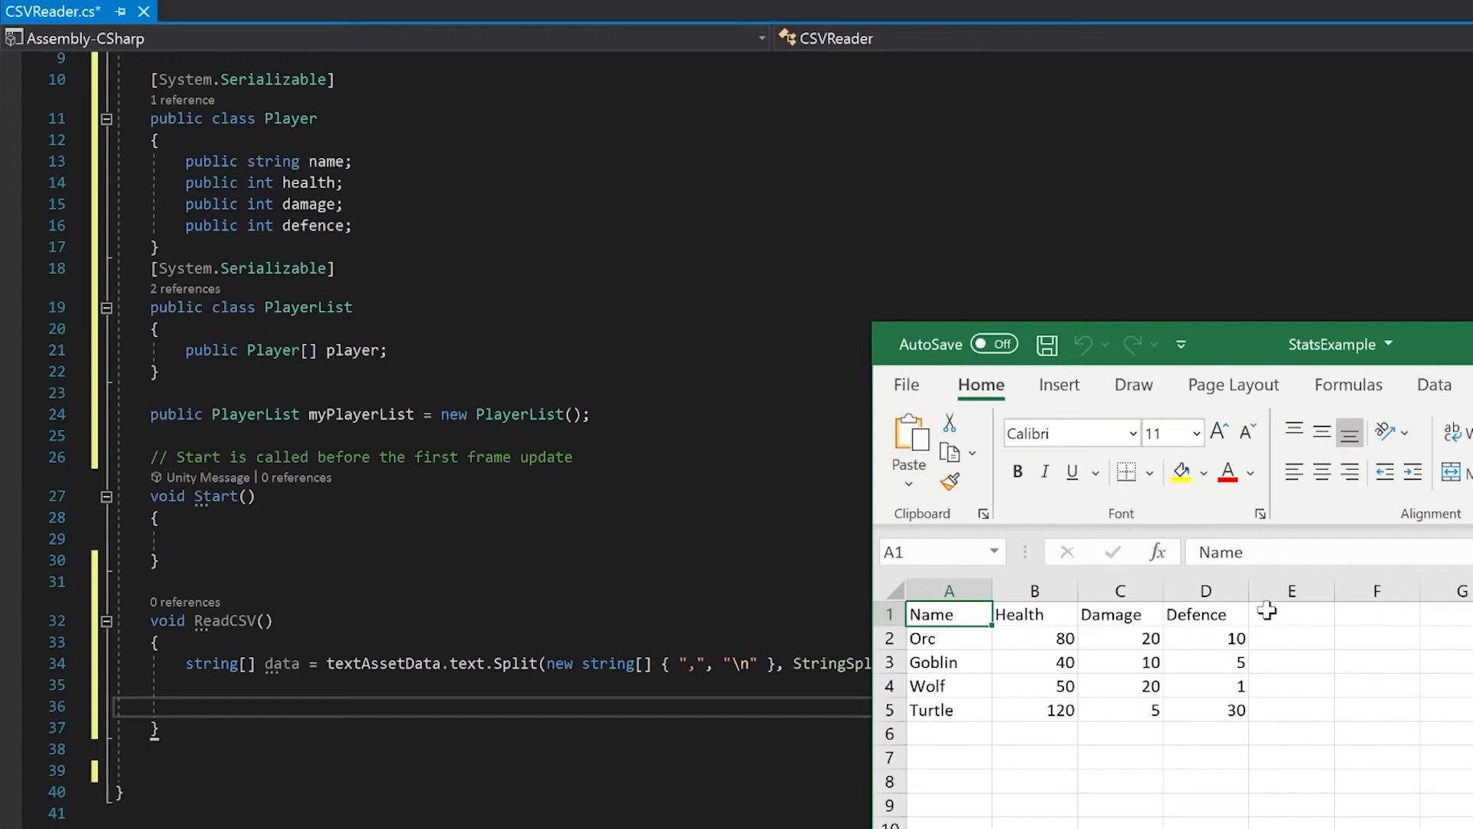
left_click_drag(947, 614, 1206, 614)
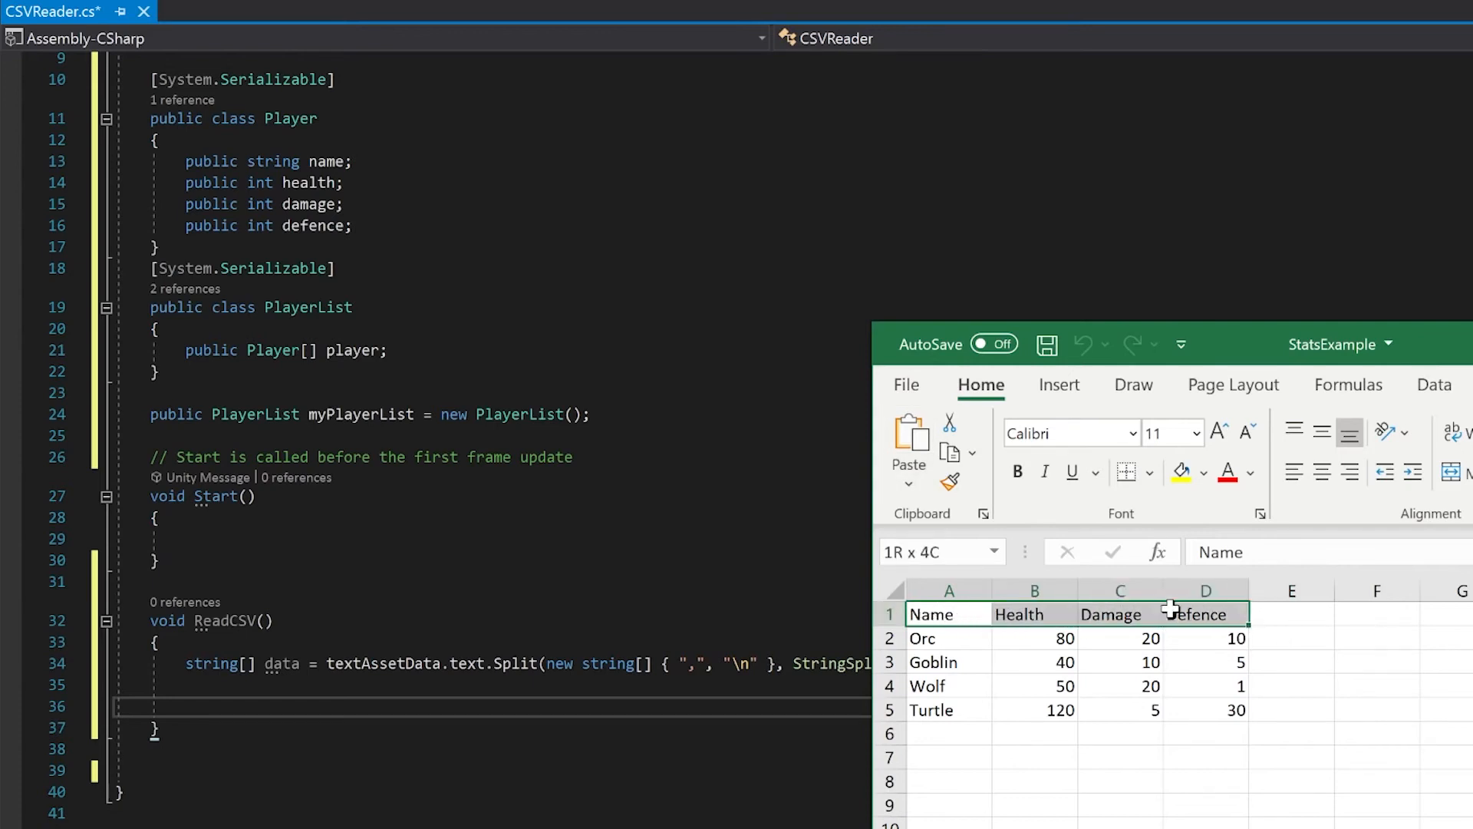
left_click(948, 637)
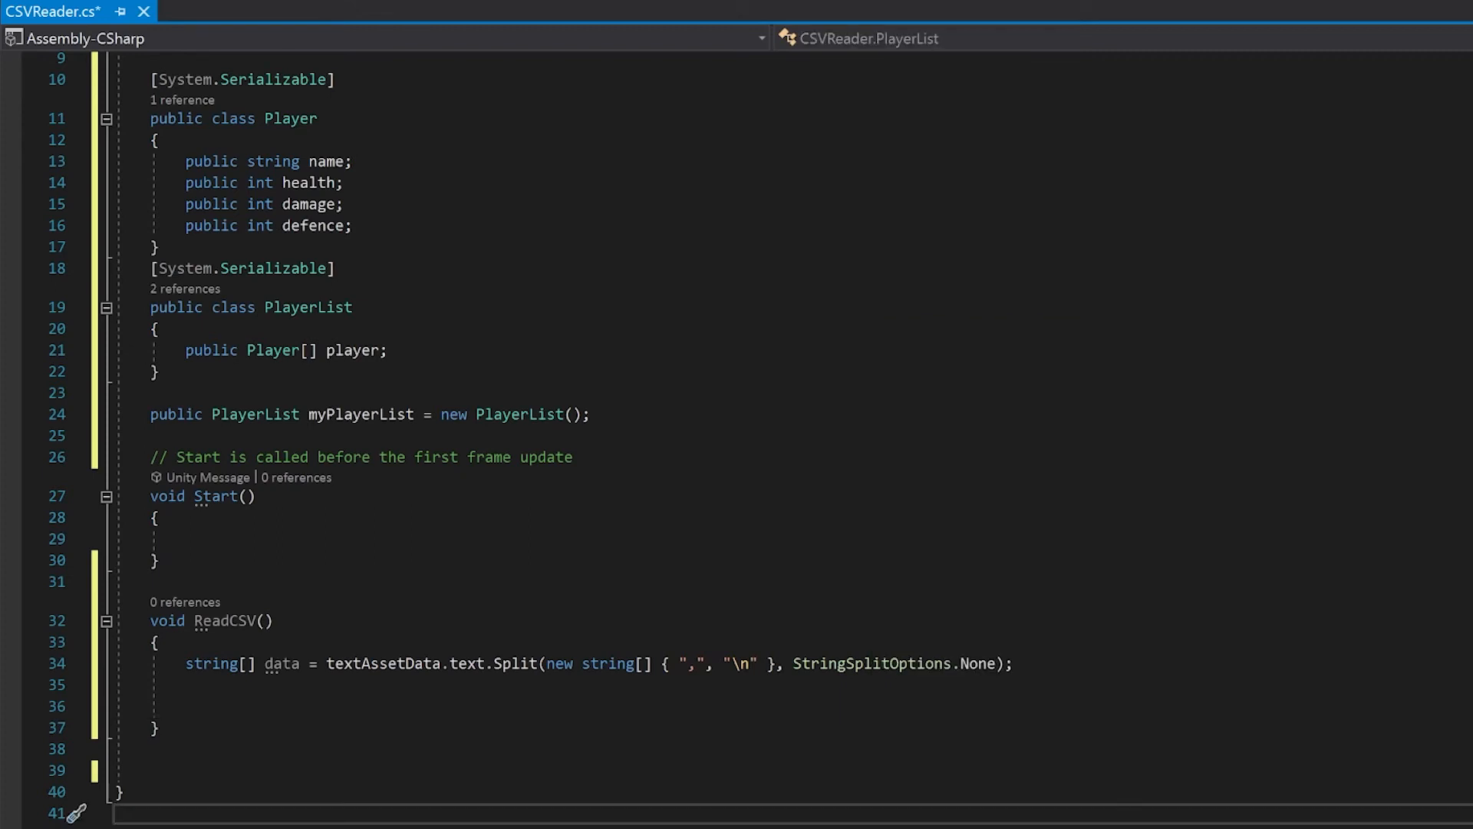
- Compute tableSize = data.Length / 4 - 1 and set myPlayerList.player = new Player[tableSize]
type("int tableSize = data")
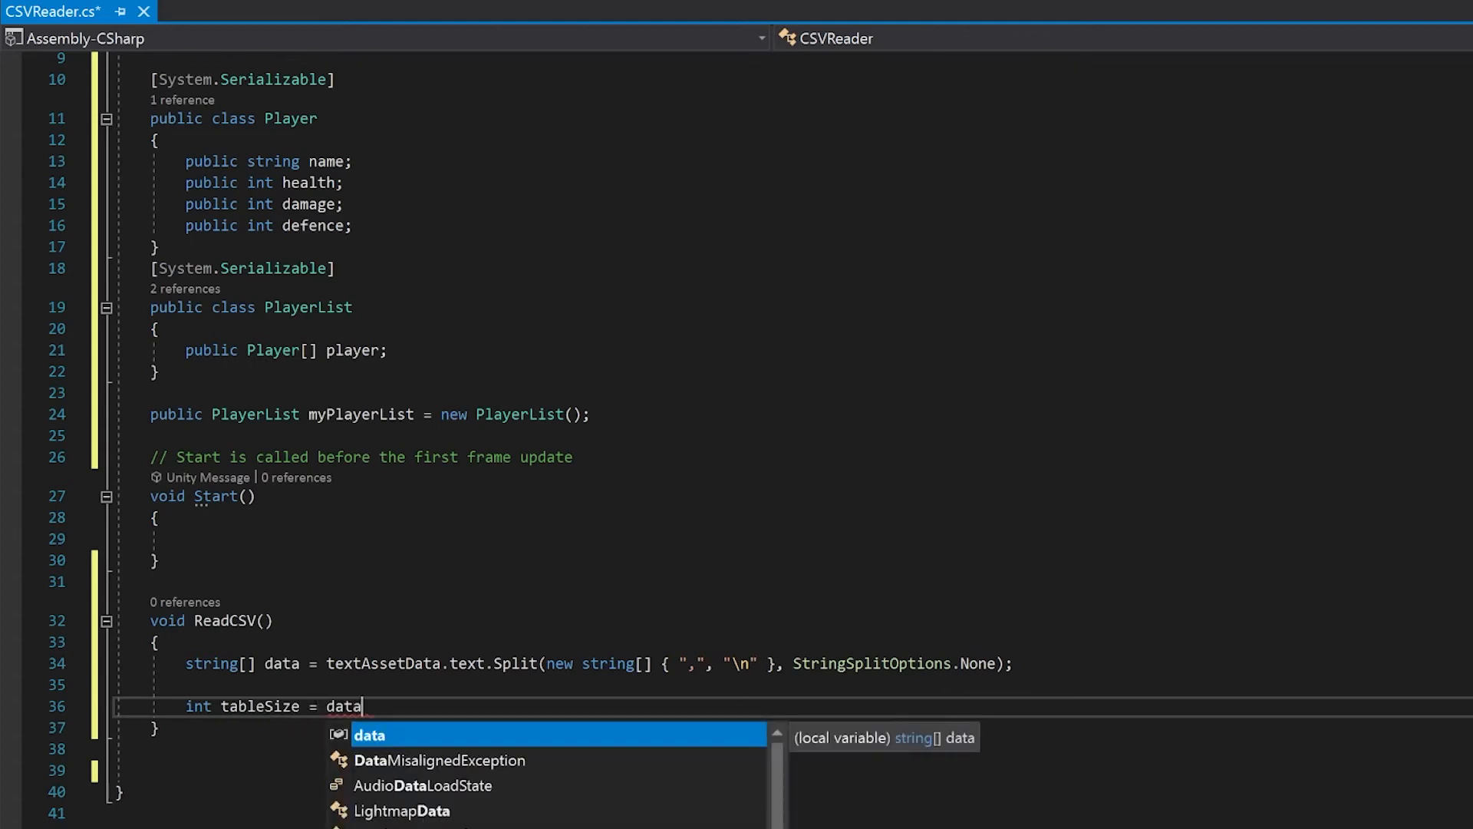
type(".Length / 4 - 1;")
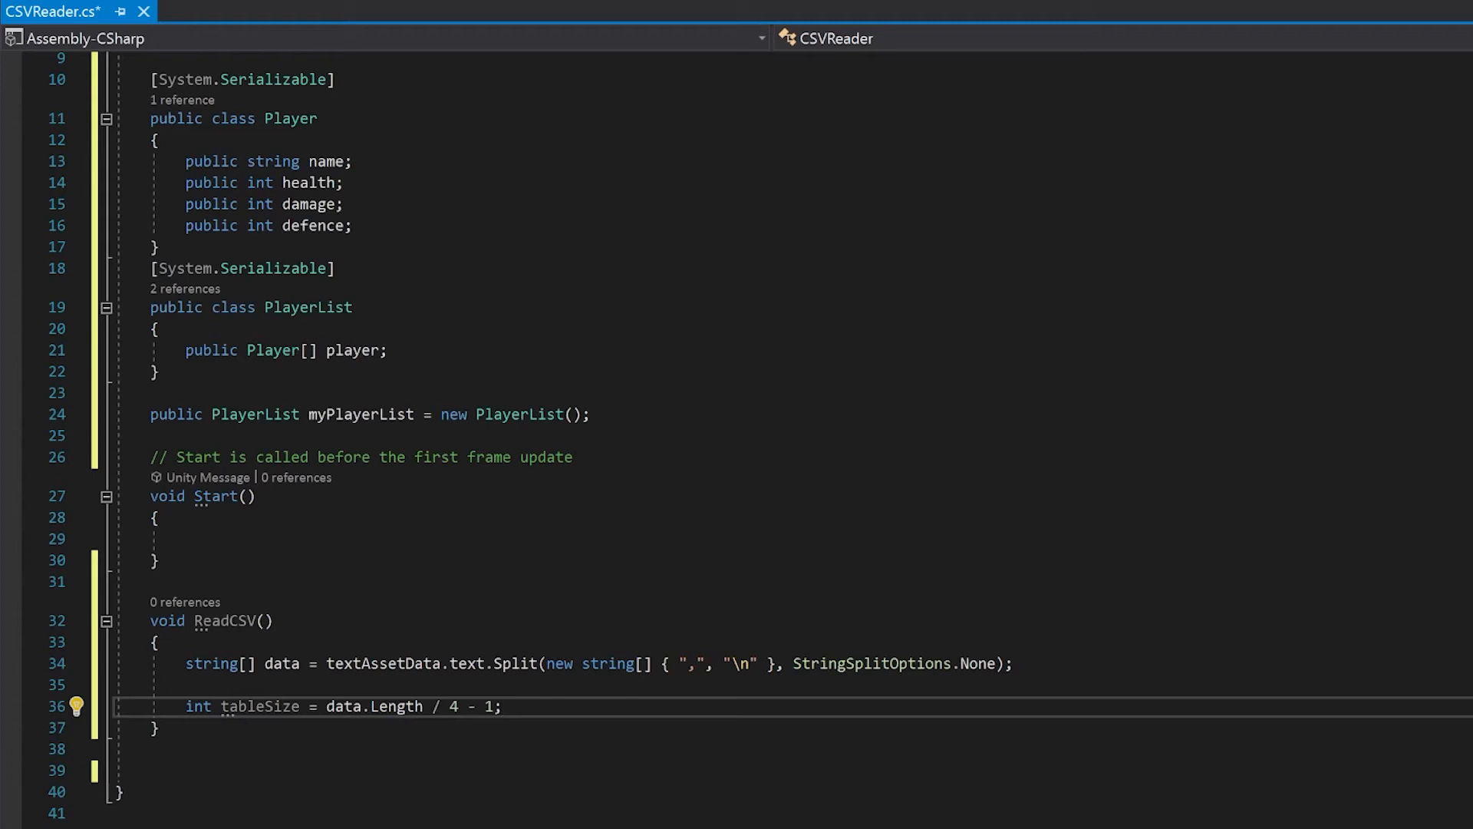
key("enter")
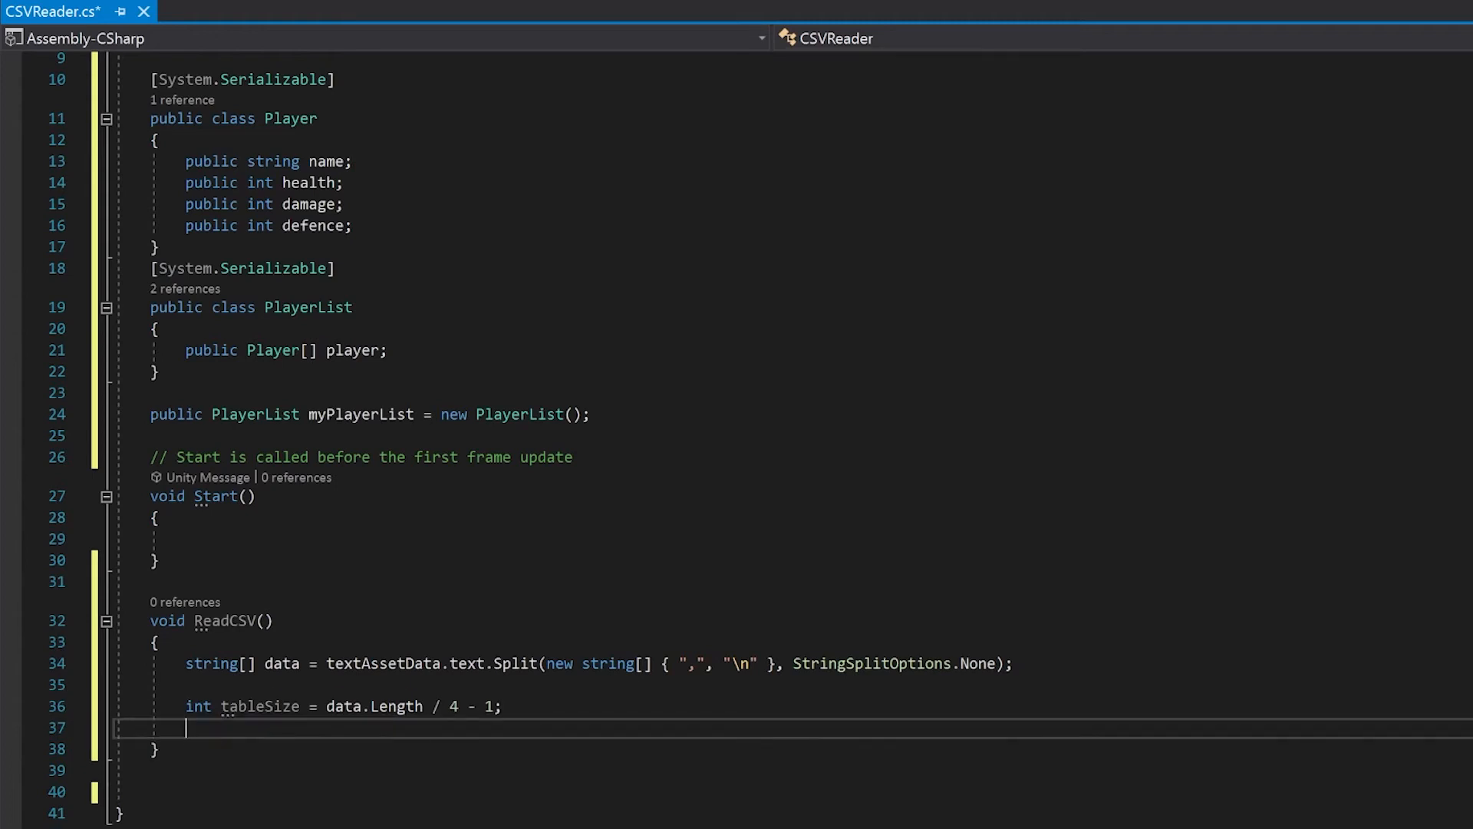
type("myPlayerList.player =")
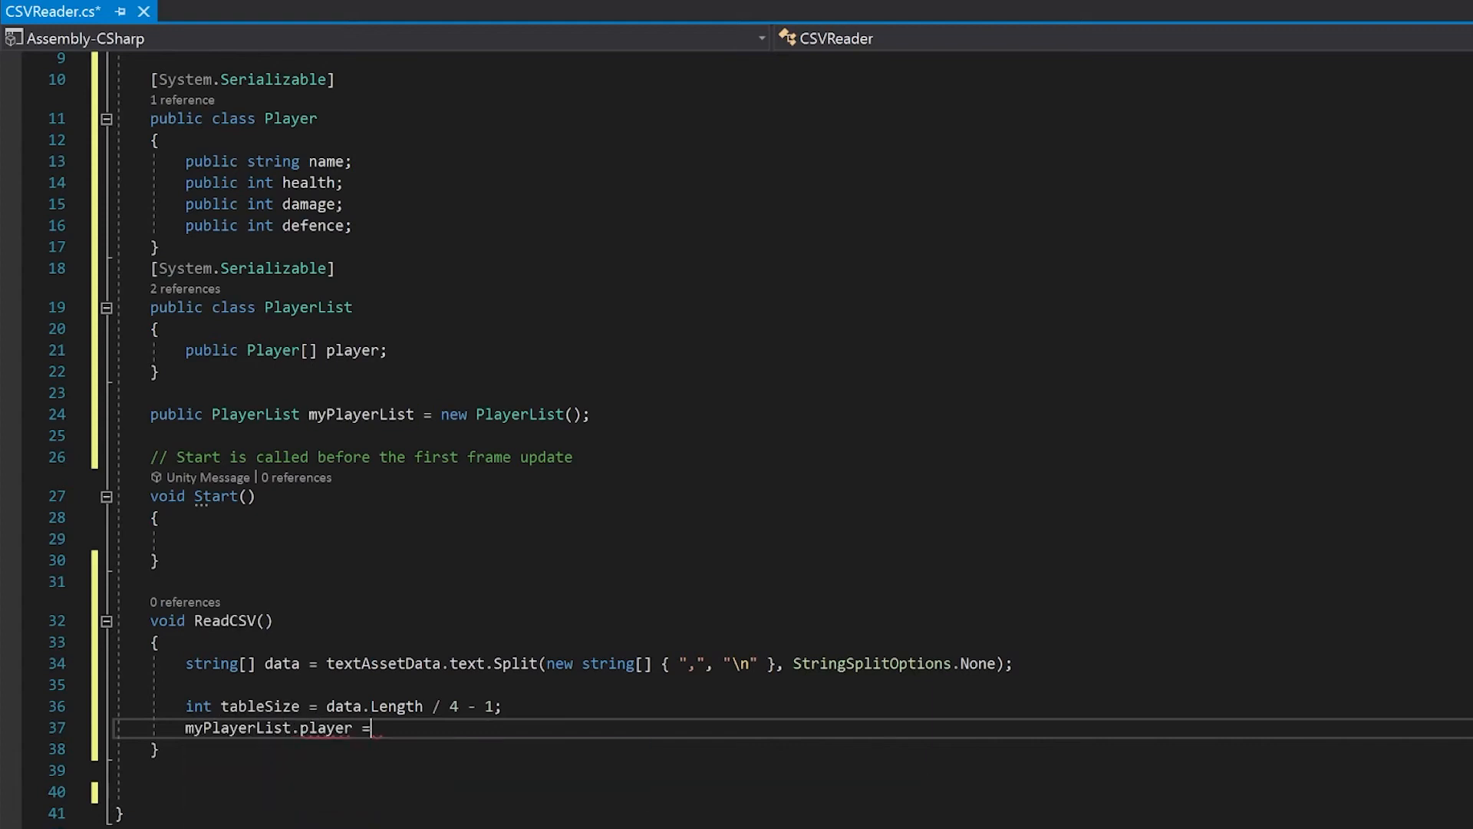
type("new Player[tableSize];")
type("for(int i = 0; i < tableSize; ")
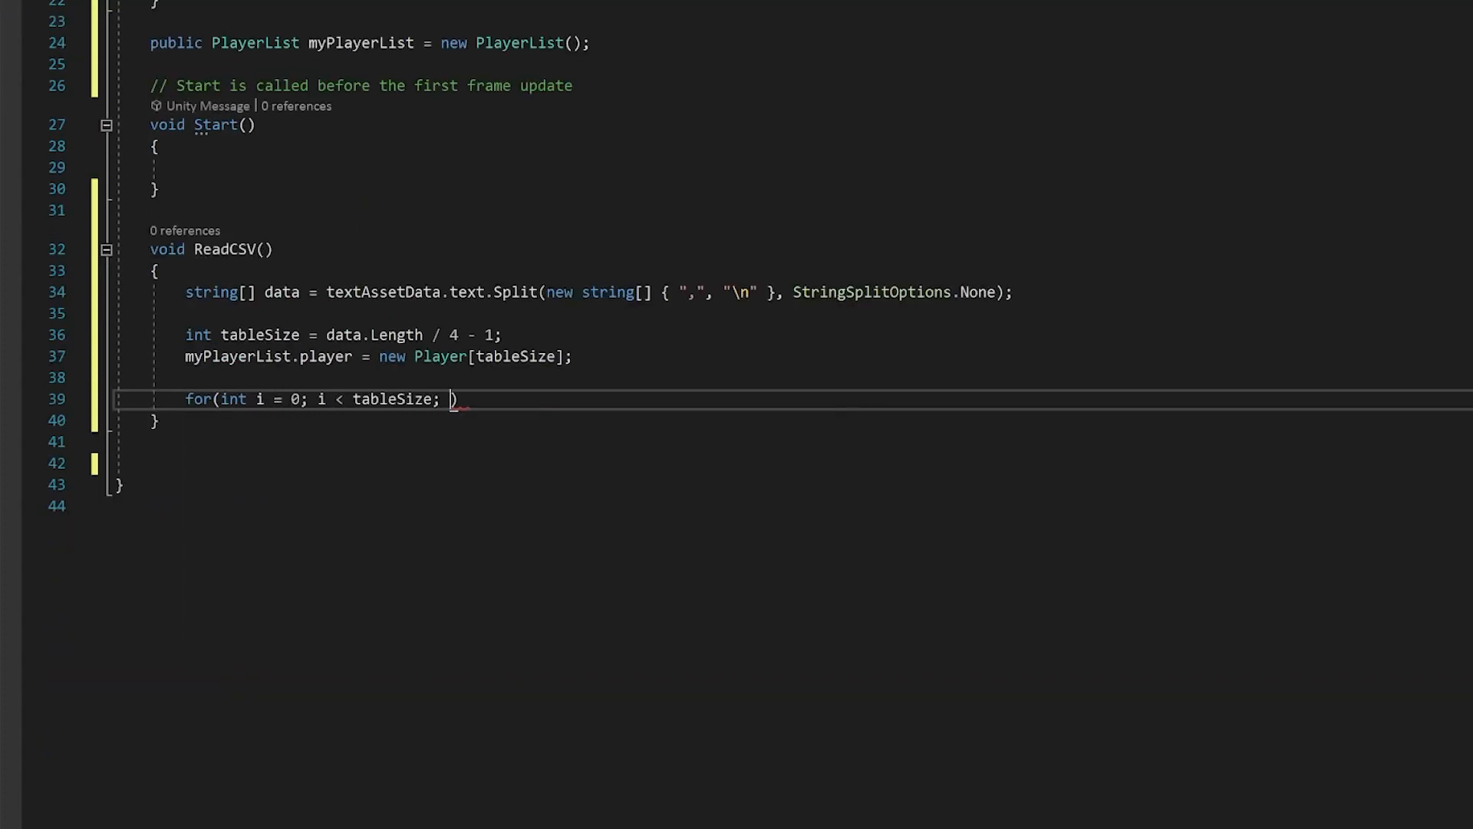
- In the for loop, create new Player() at index i and assign its name from data
type("i++)")
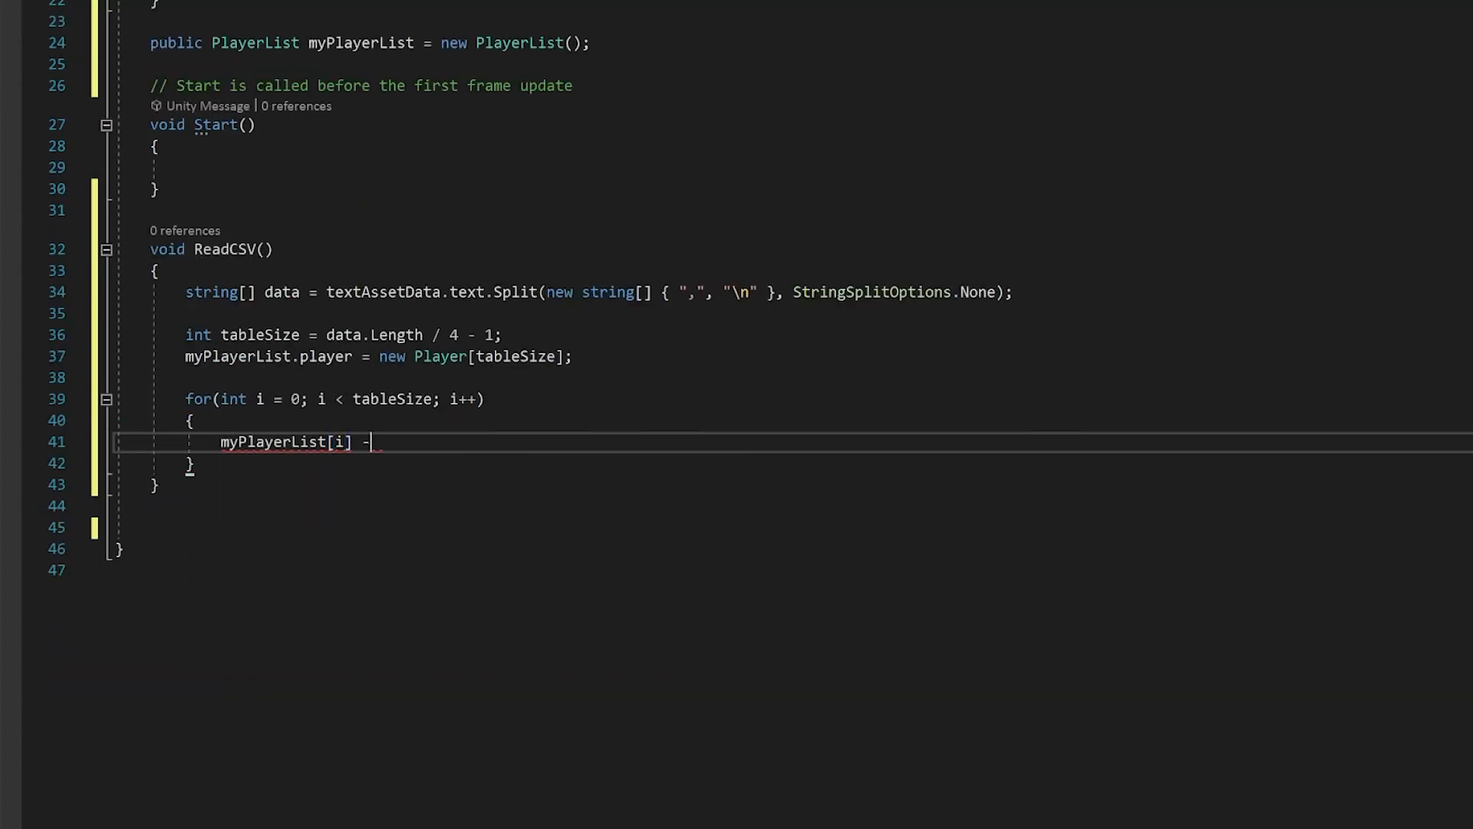
key("BackSpace")
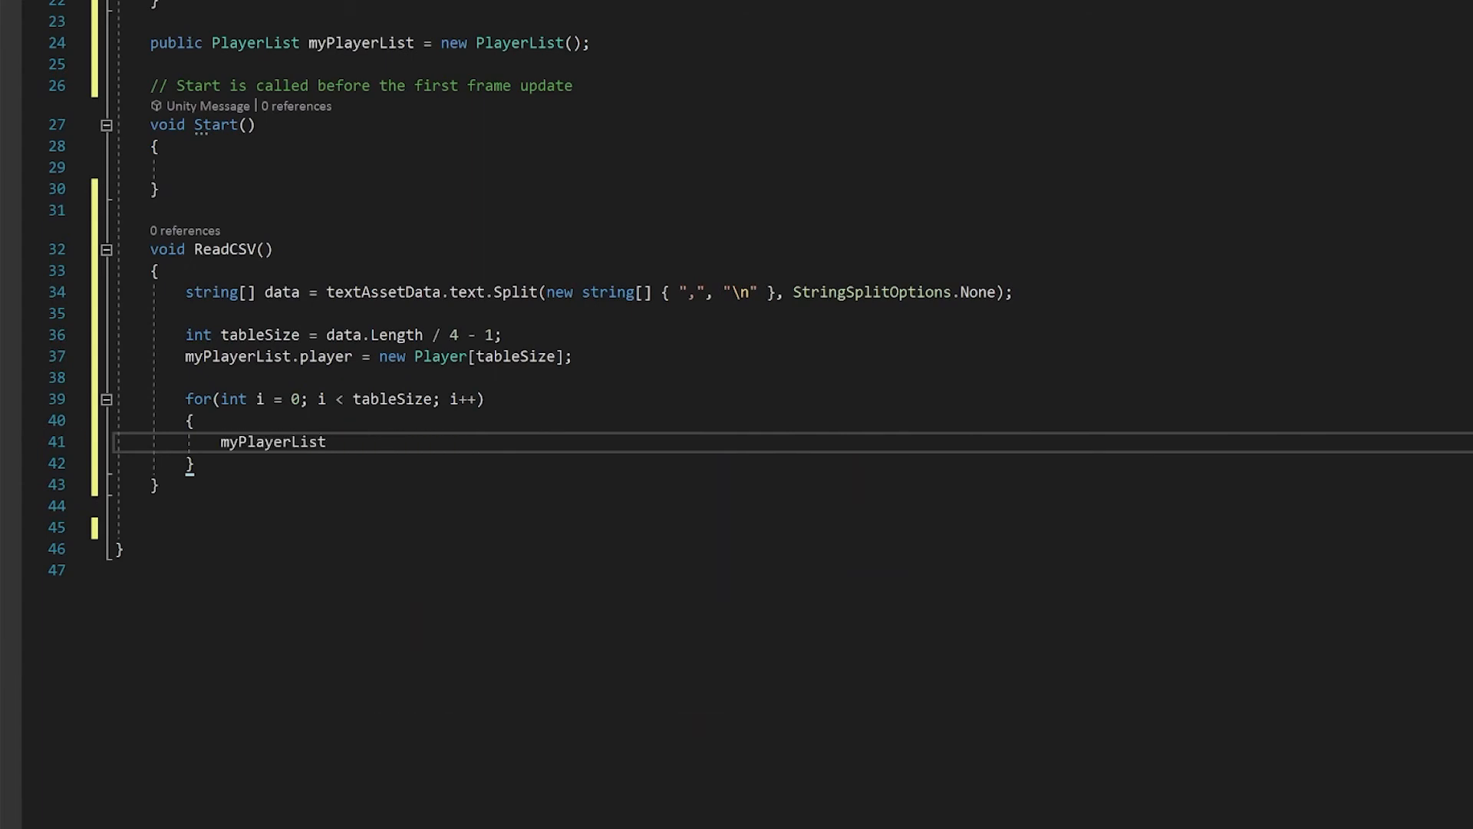
type(".player[i] = new")
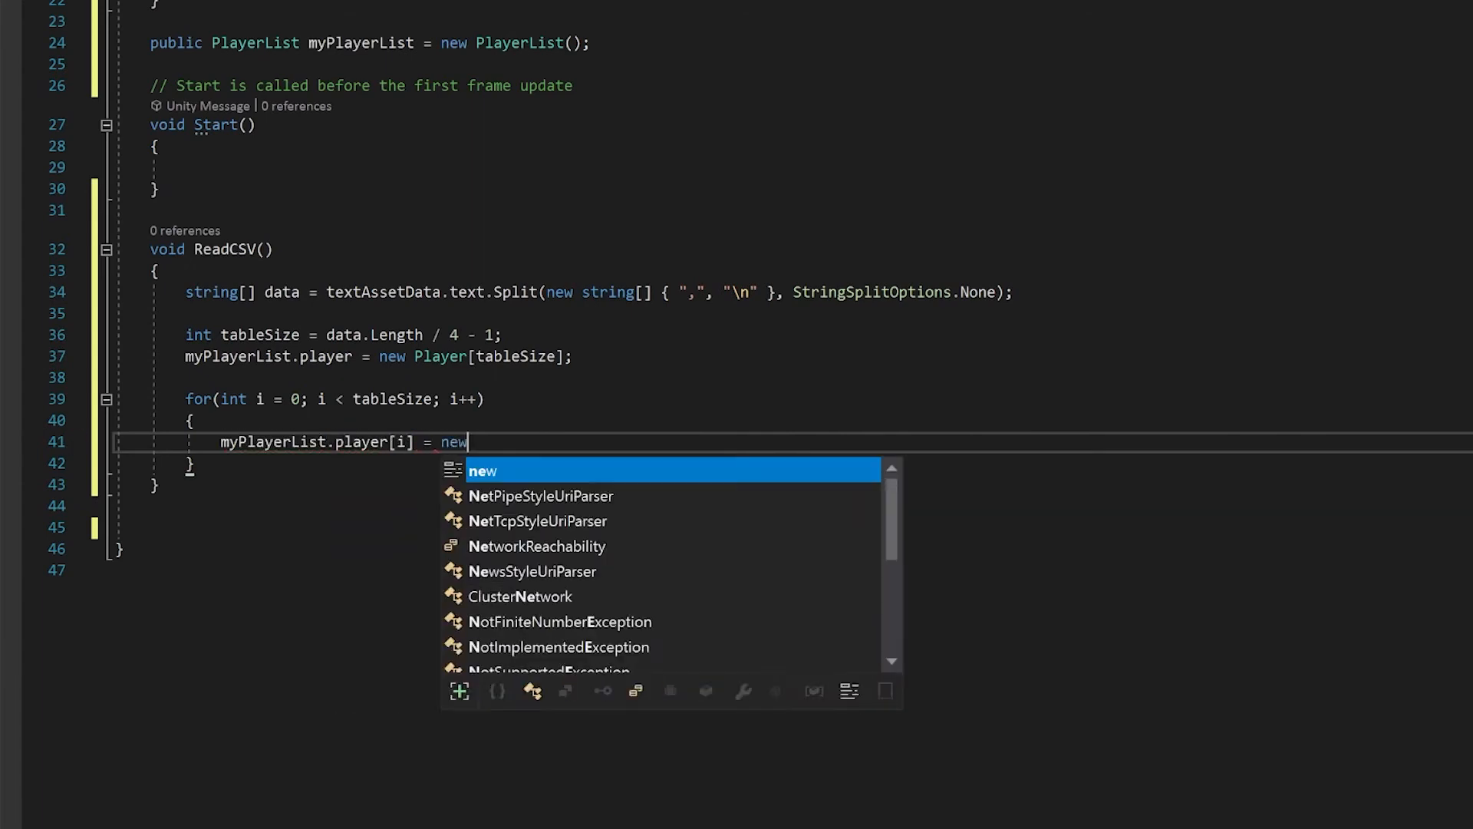
type("Player();")
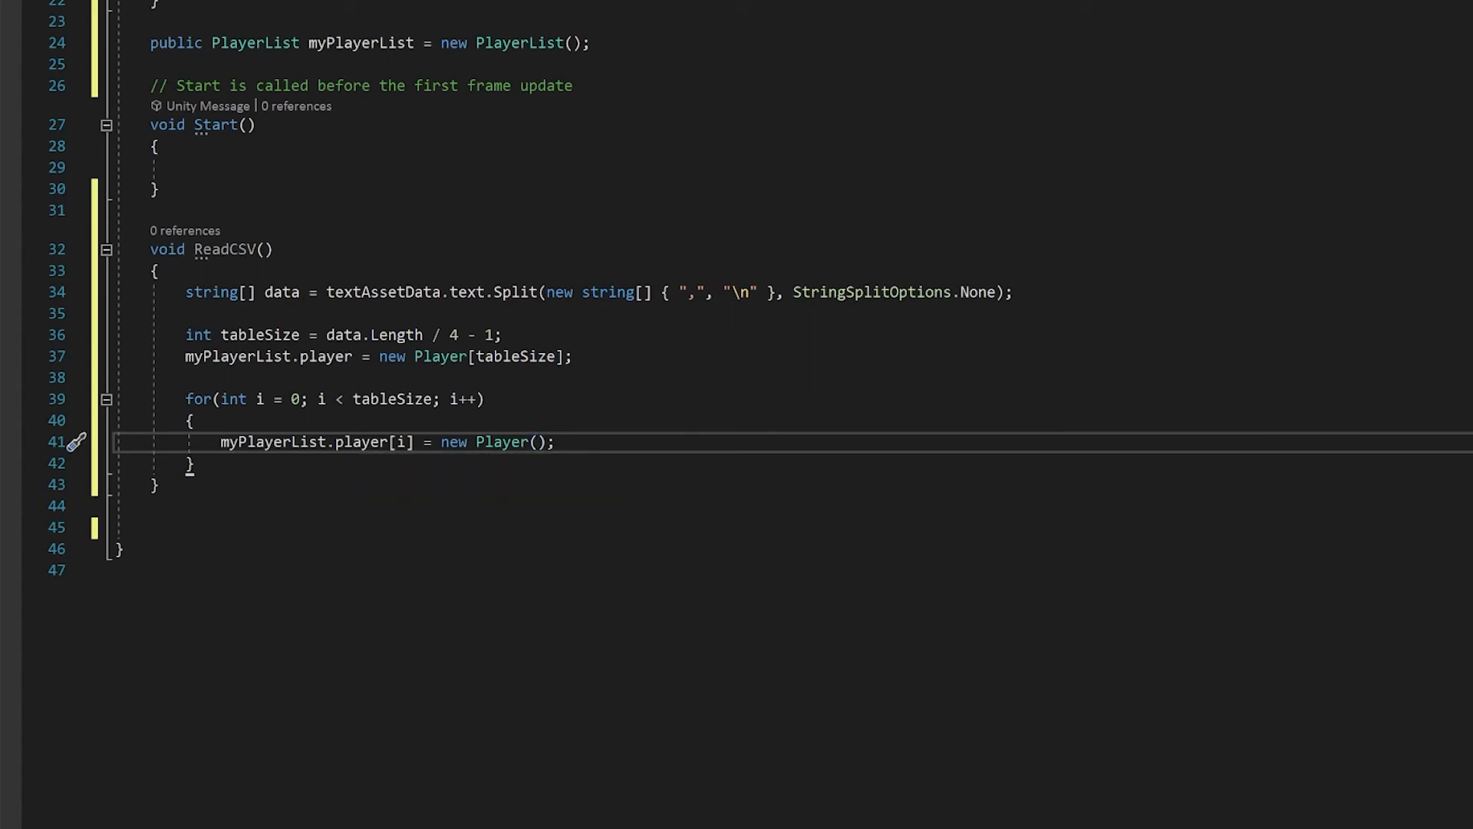
left_click(557, 442)
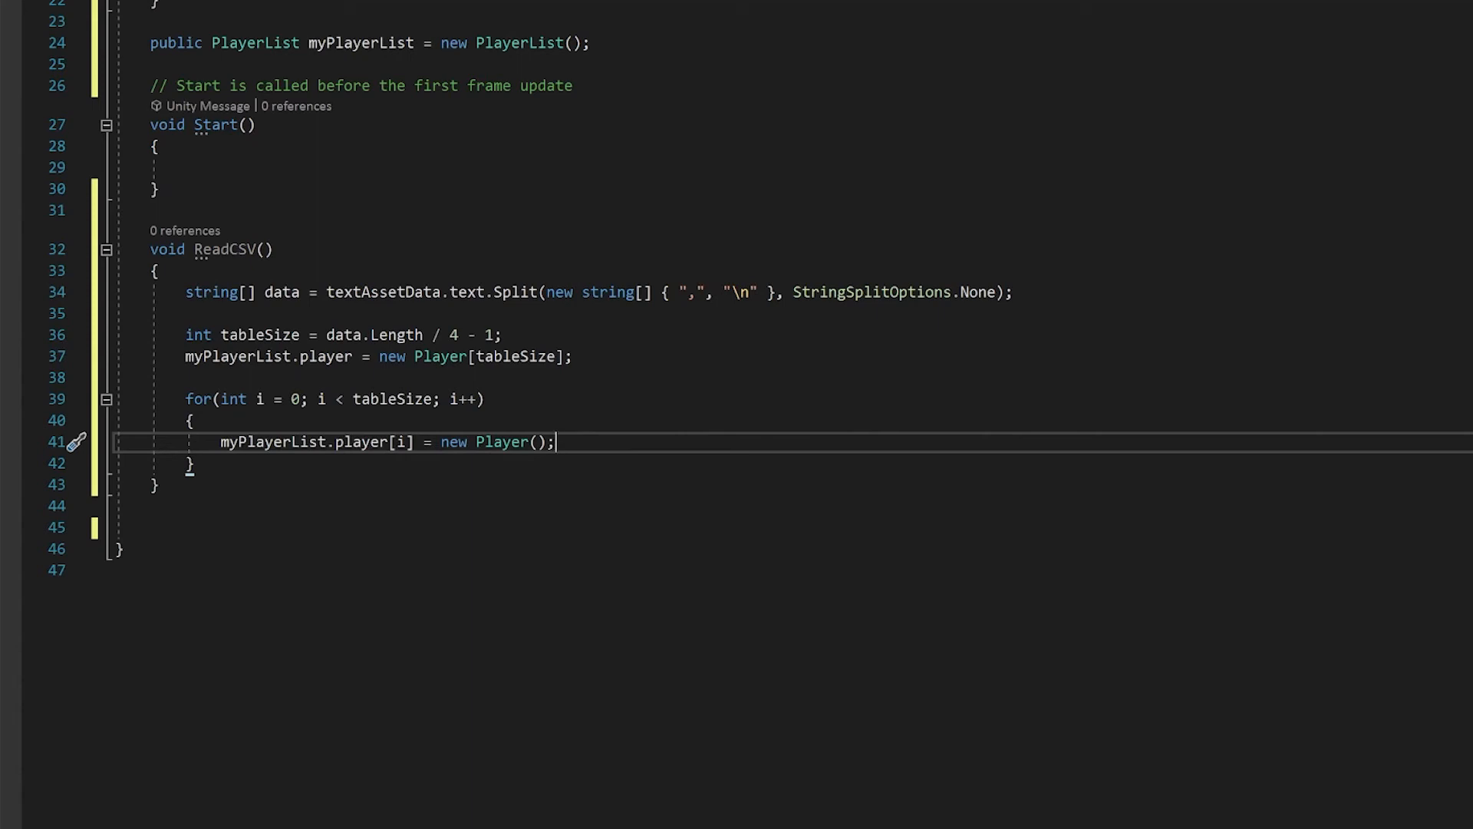
type("myPlayerList.player[i].name = data[4 * (i + 1)];")
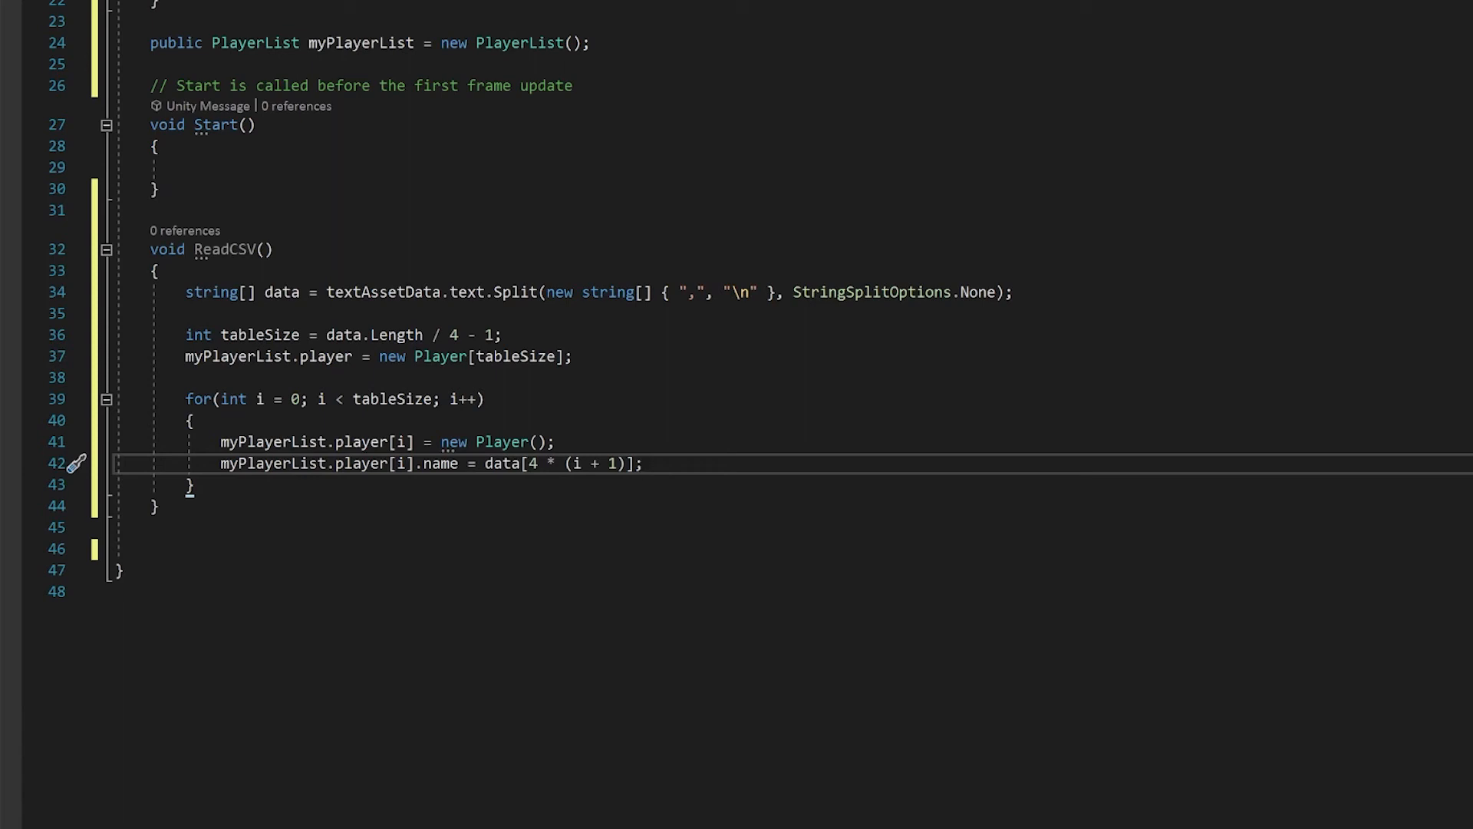
mouse_move(641, 461)
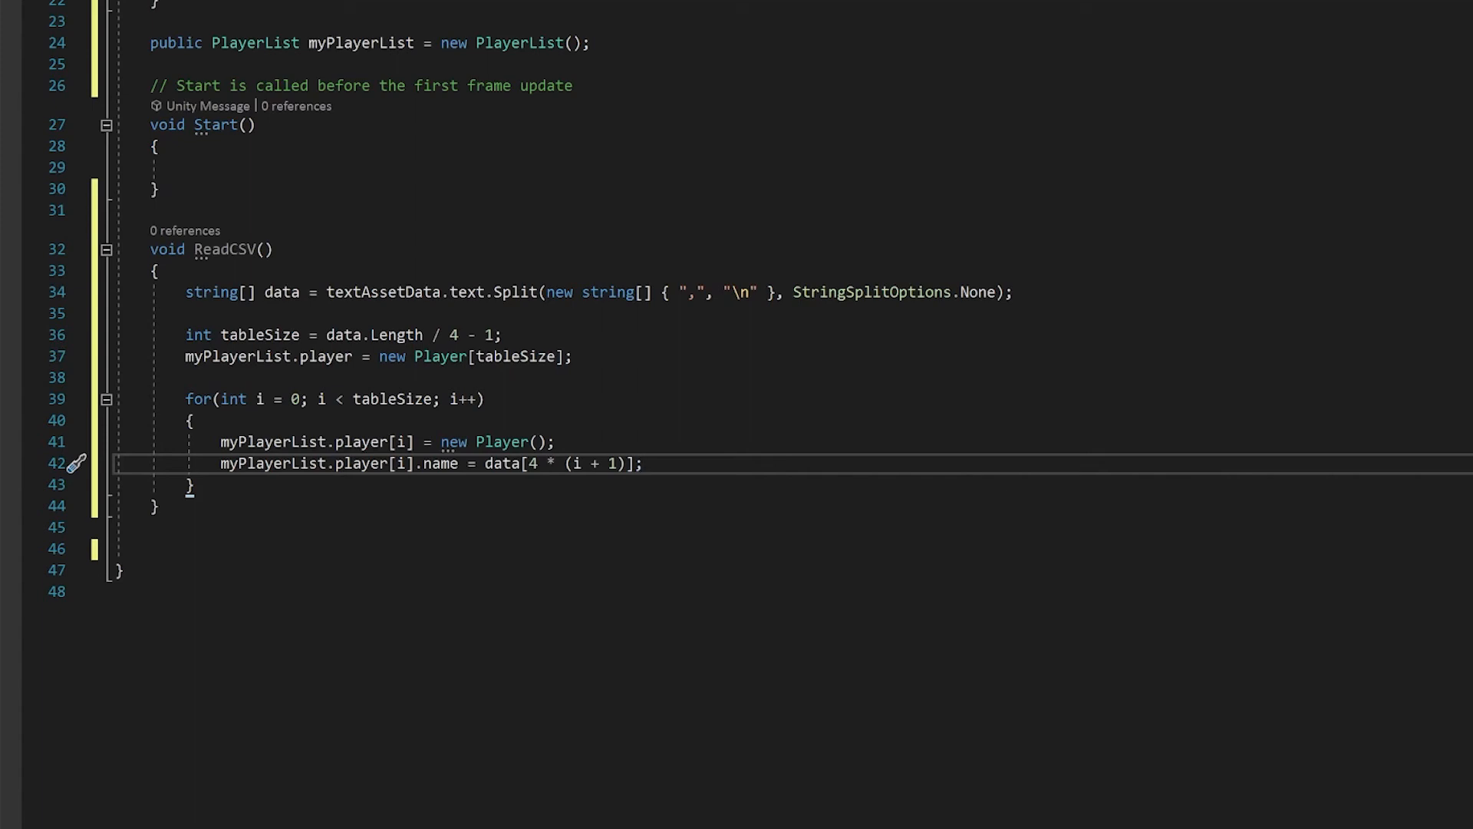
- Parse health, damage and defence with int.Parse from data, and call ReadCSV() in Start
left_click(644, 463)
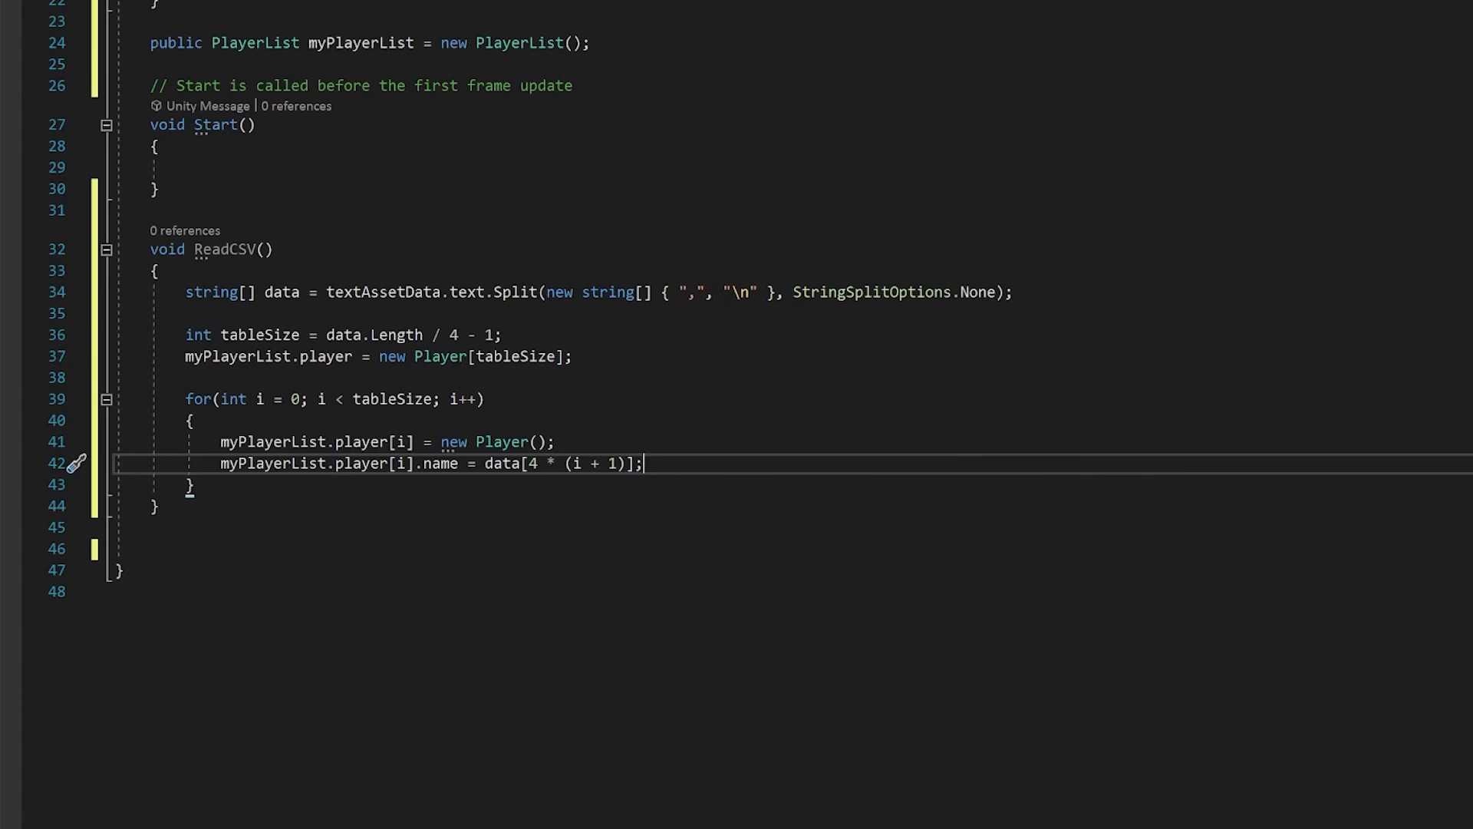
type("myPlayerList.player[i].health = int.Parse(data[4 * (i + 1) + 1]);")
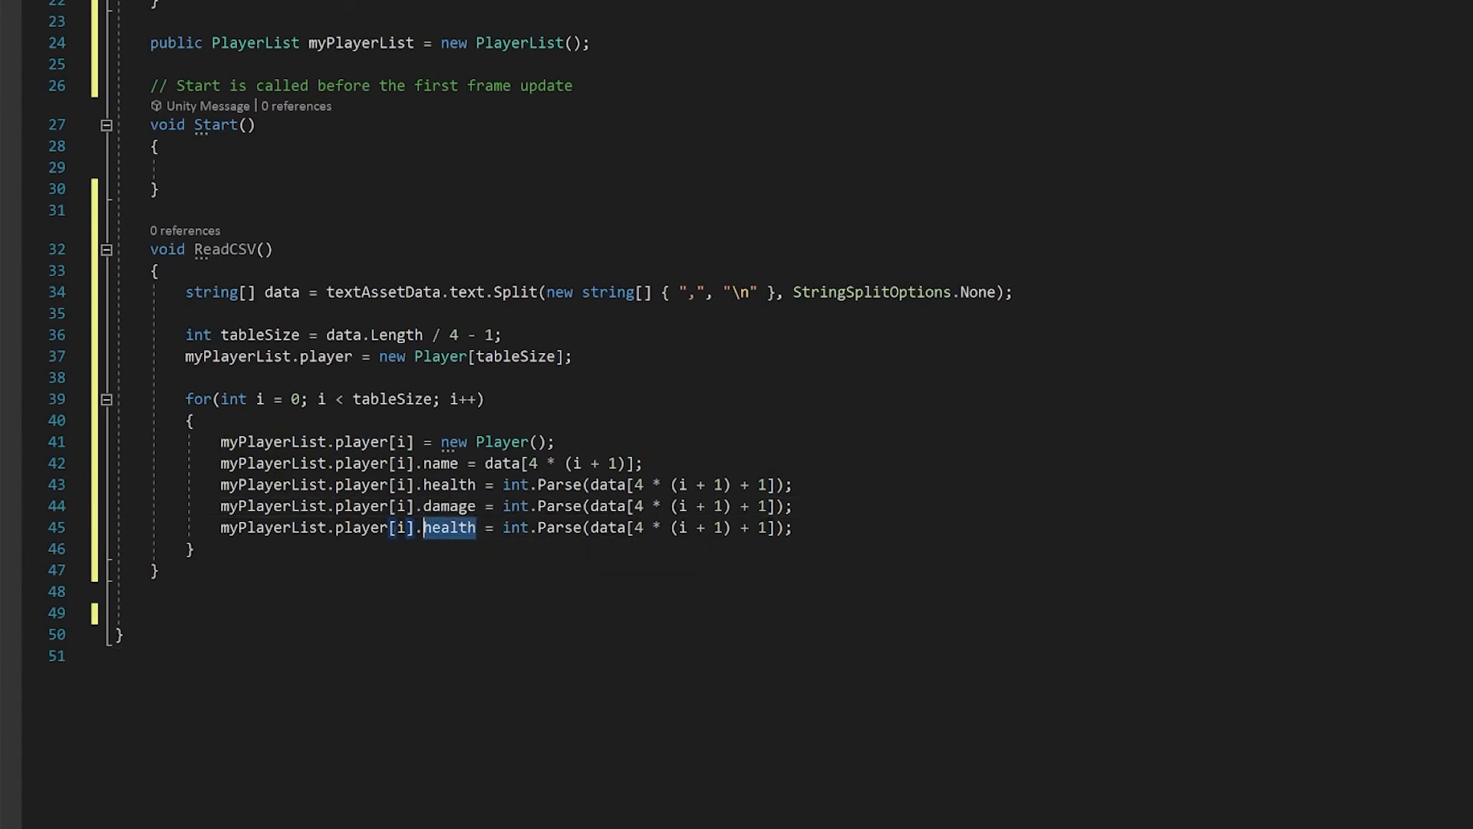
type("defence")
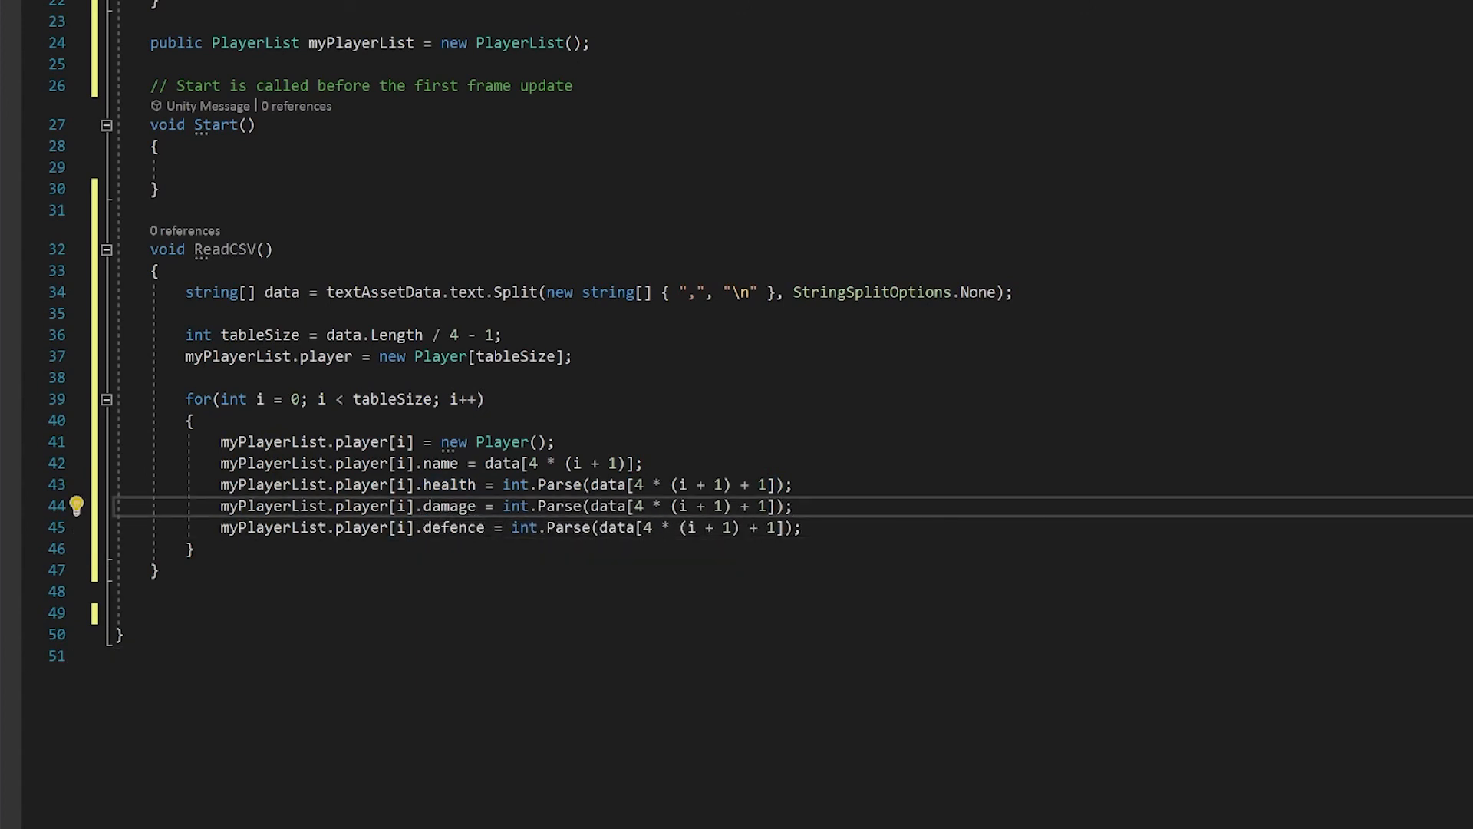
double_click(233, 248)
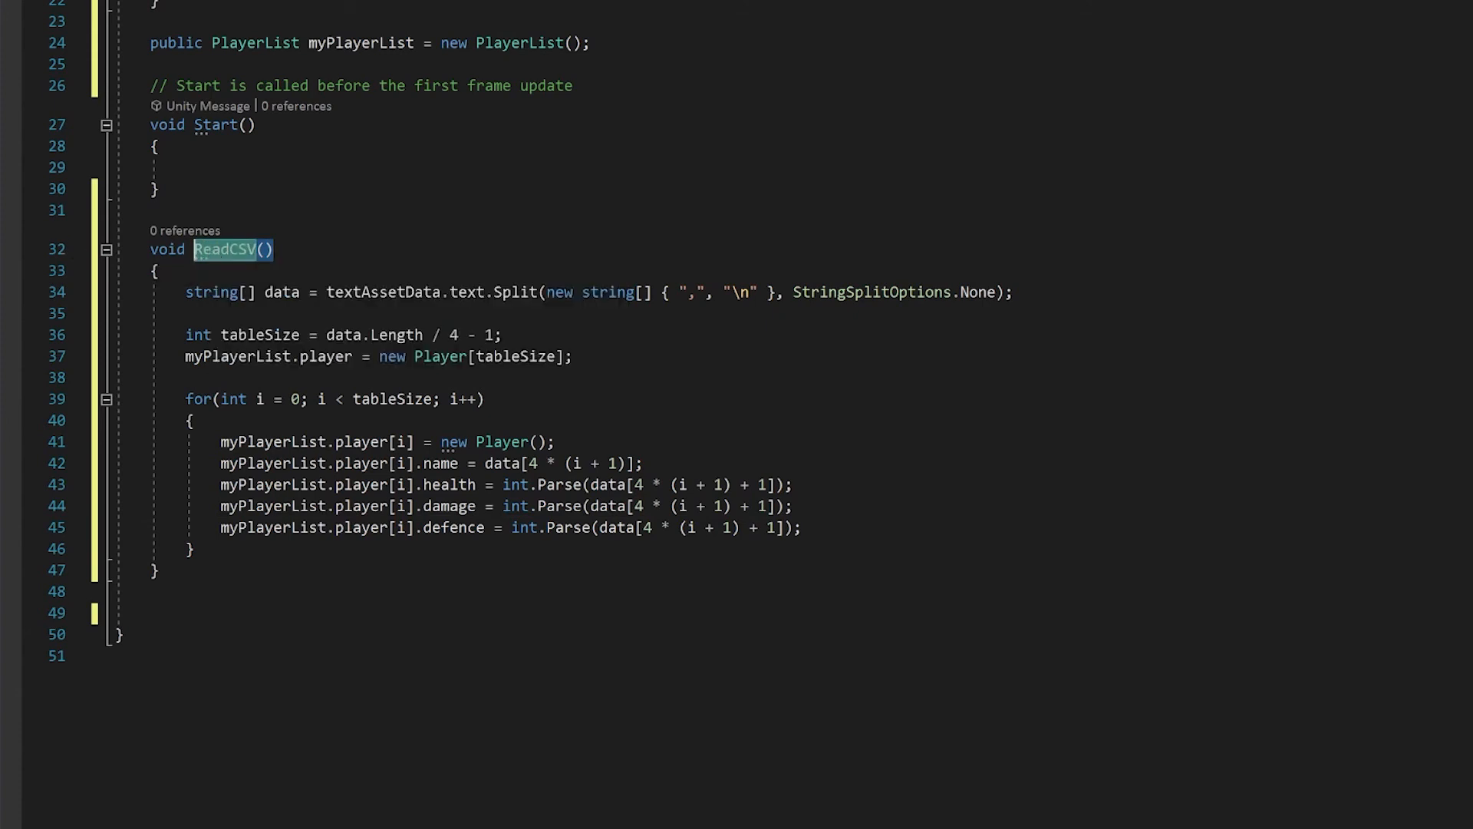
type("ReadCSV();")
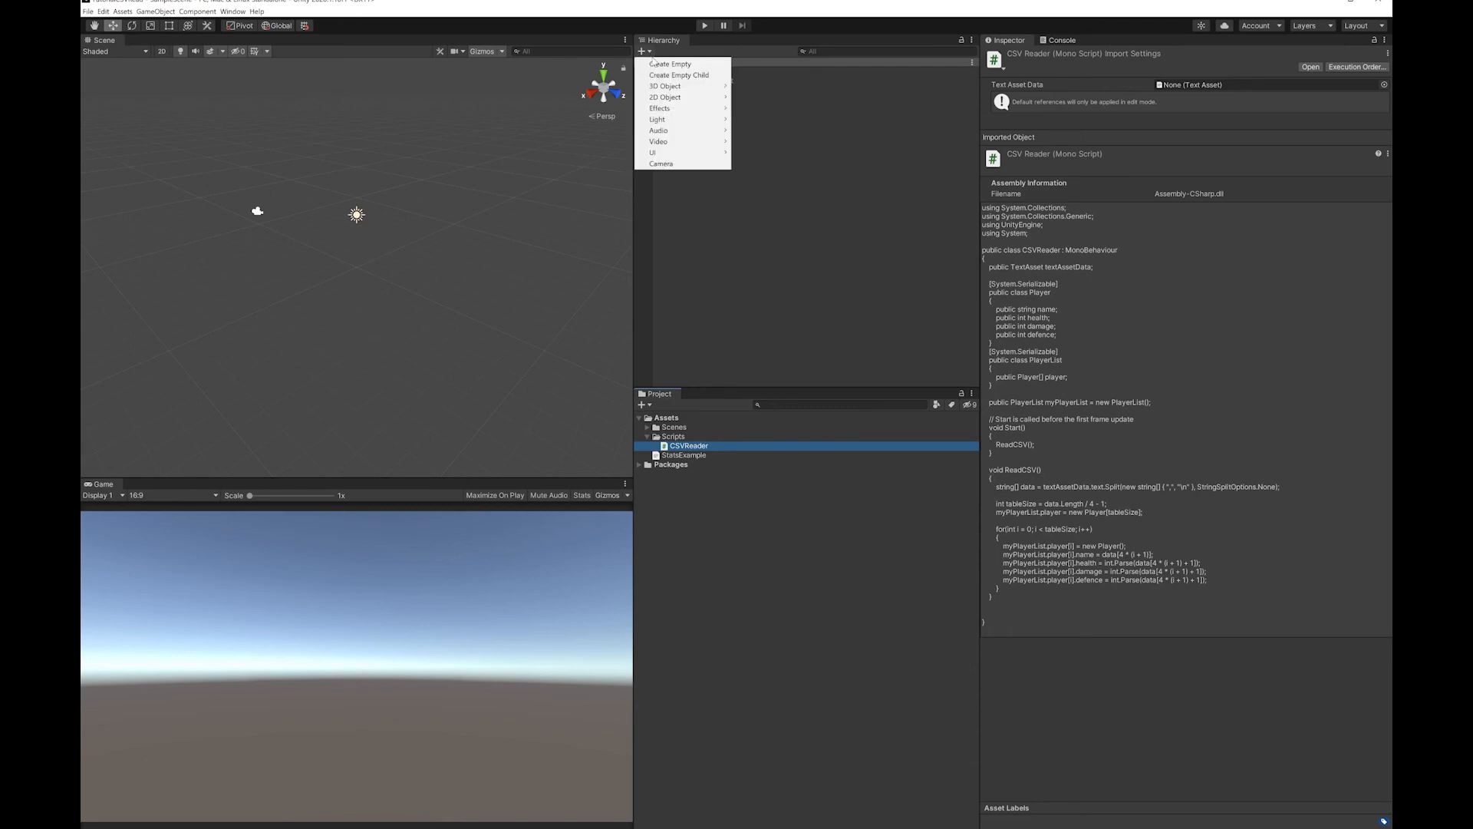
- Create an empty Code object with CSVReader using StatsExample, and expand My Player List
left_click(669, 63)
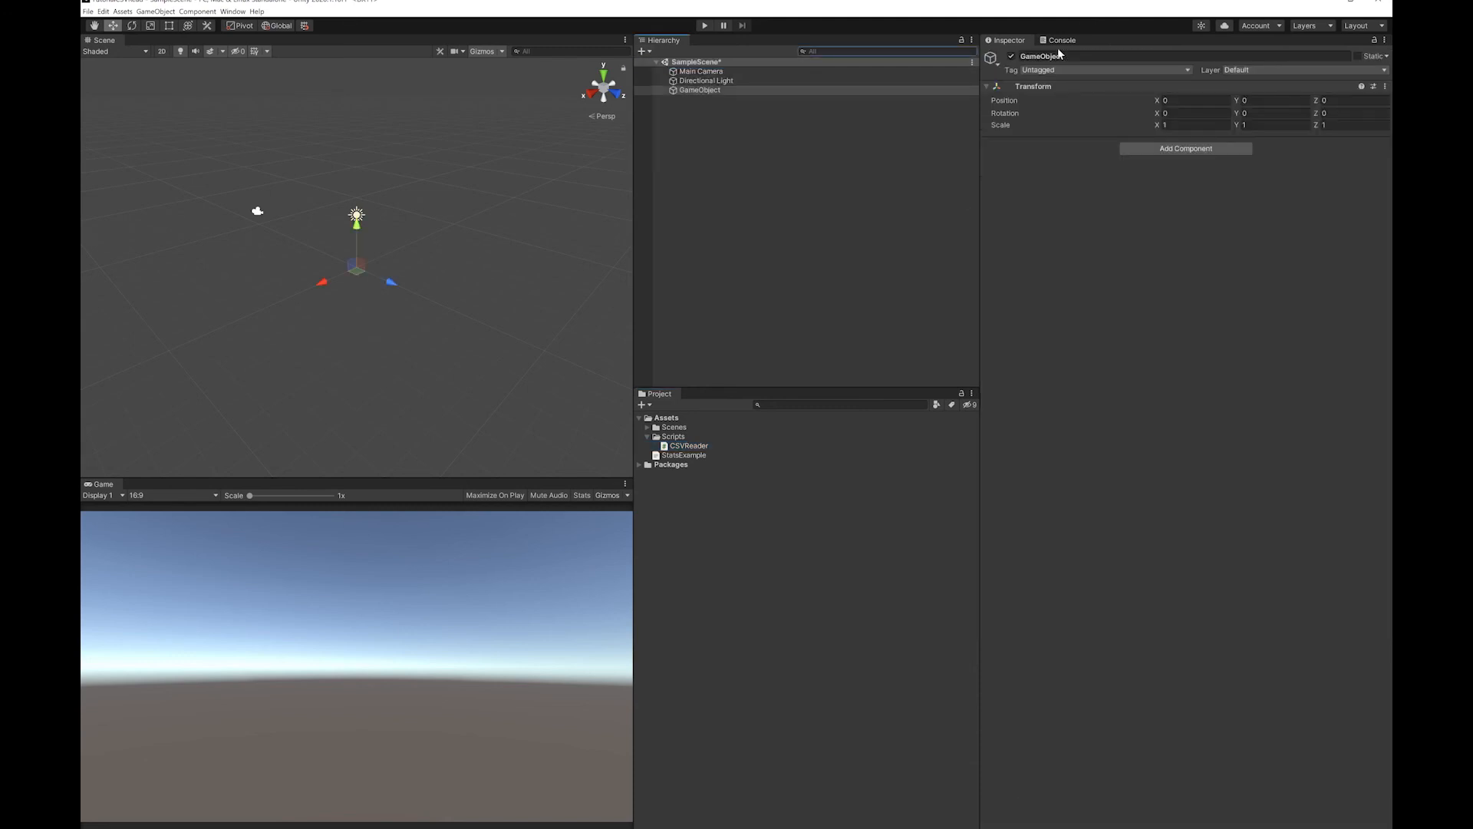
type("Code")
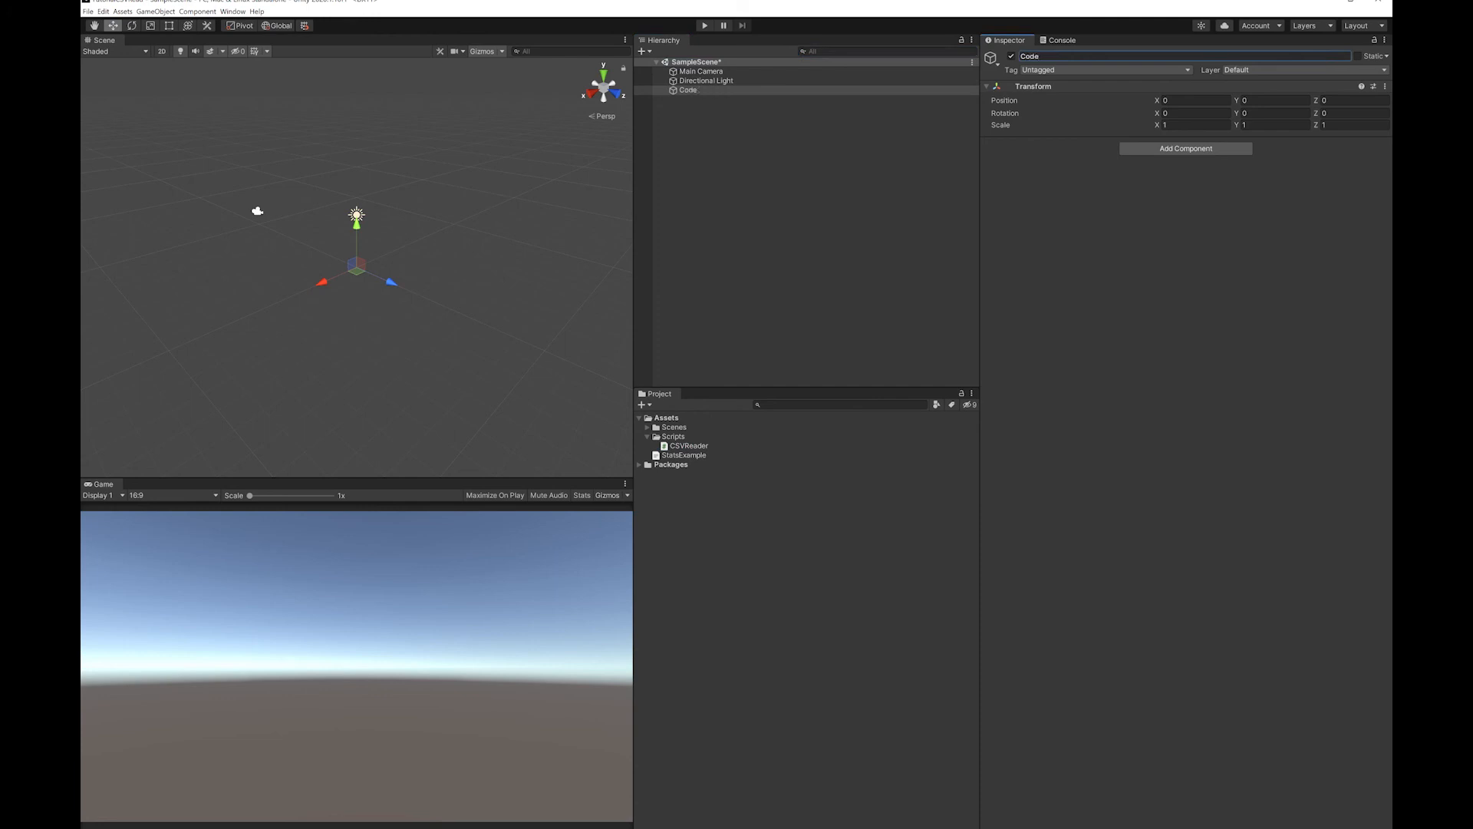
mouse_move(792, 405)
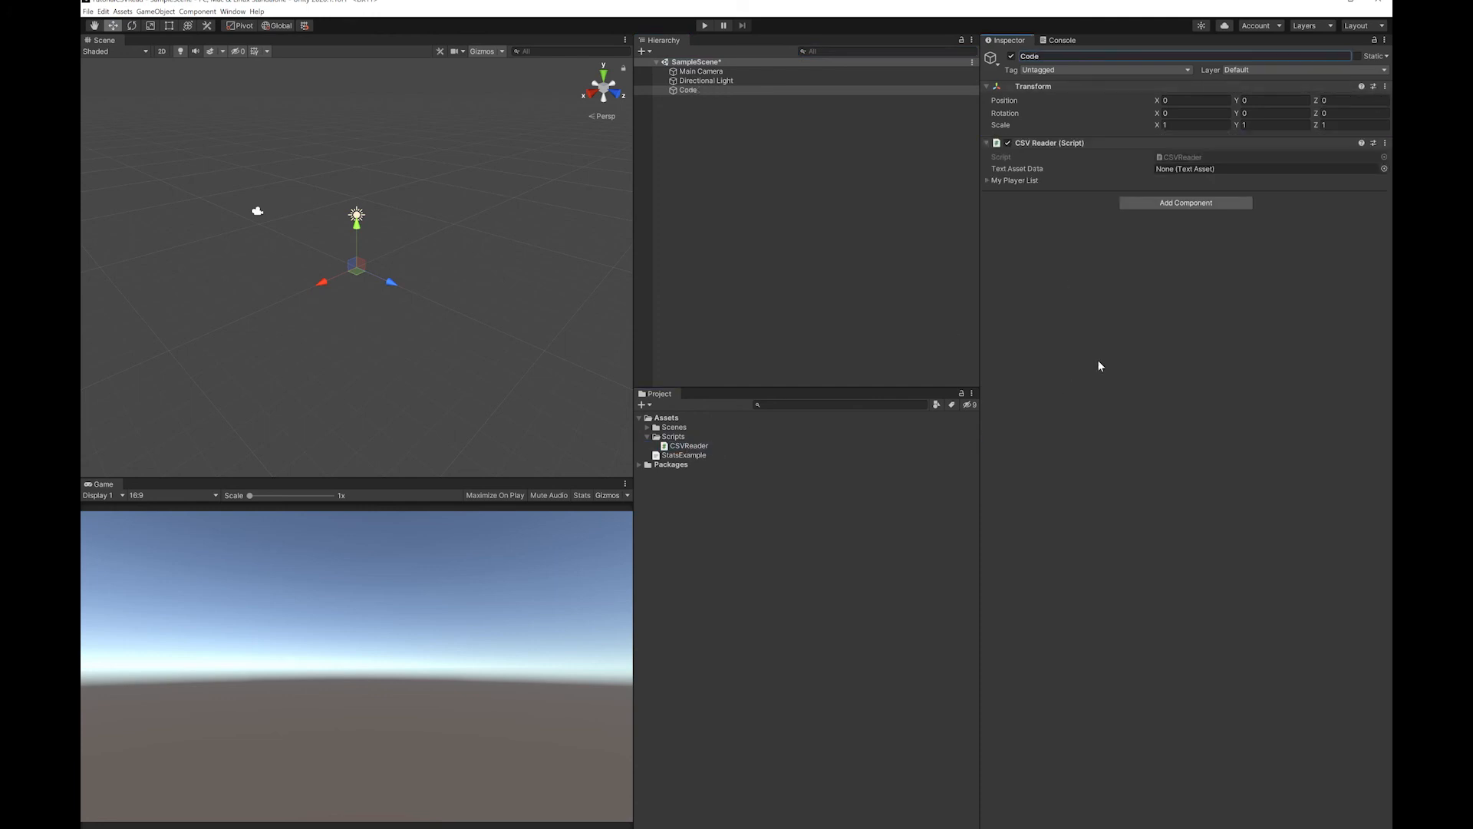
mouse_move(691, 461)
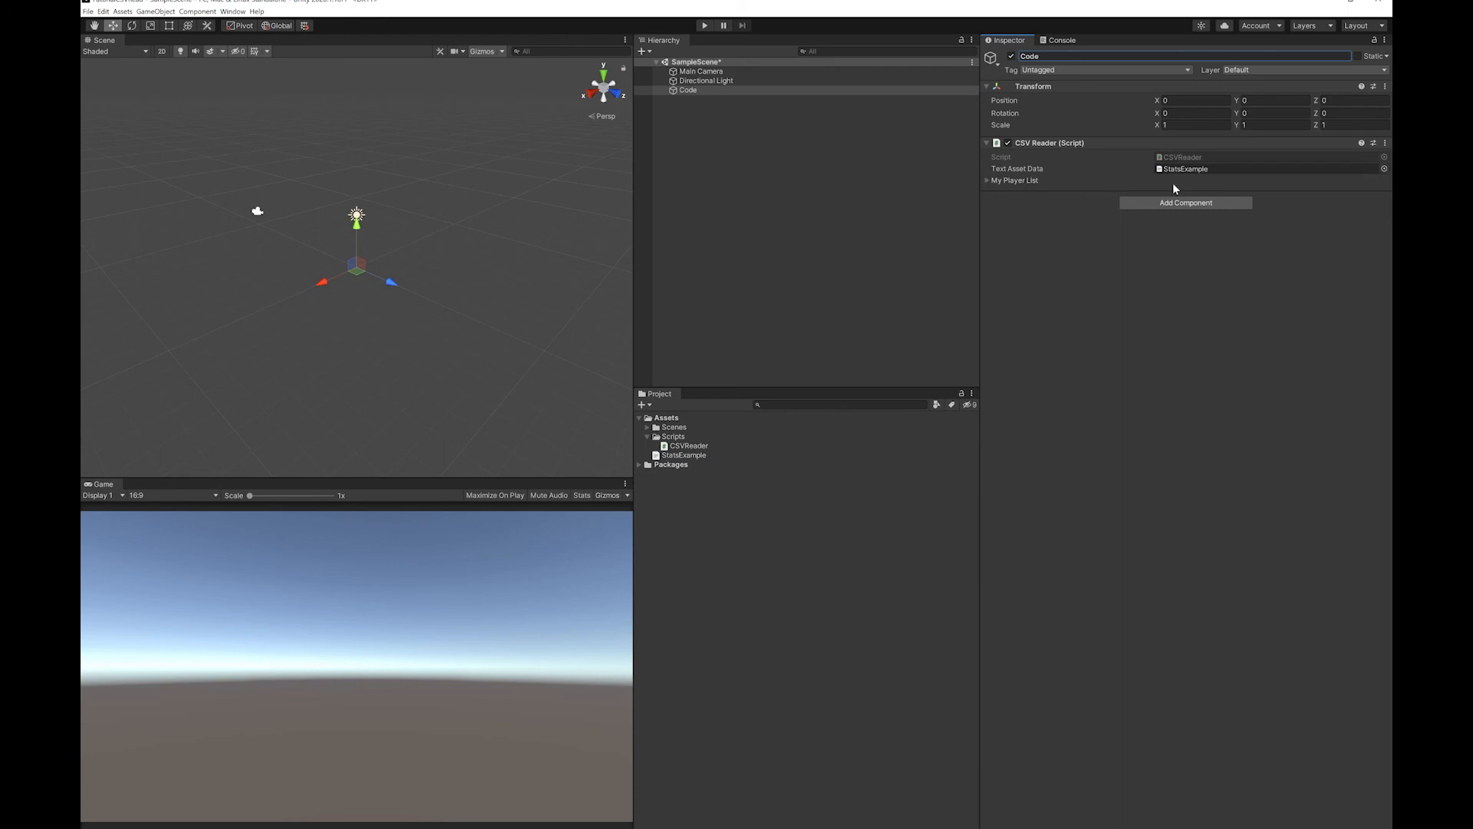
left_click(988, 179)
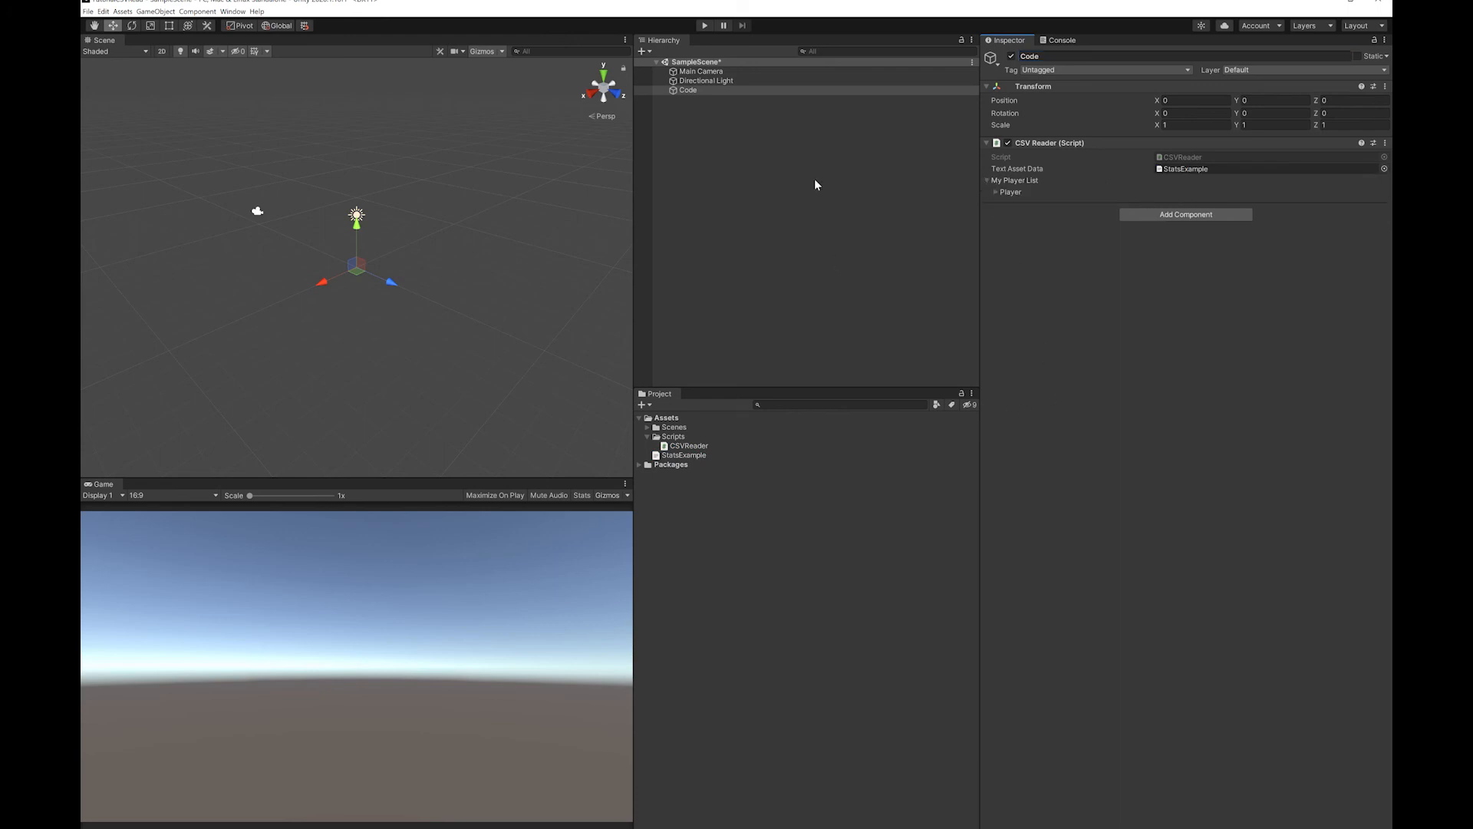
mouse_move(703, 25)
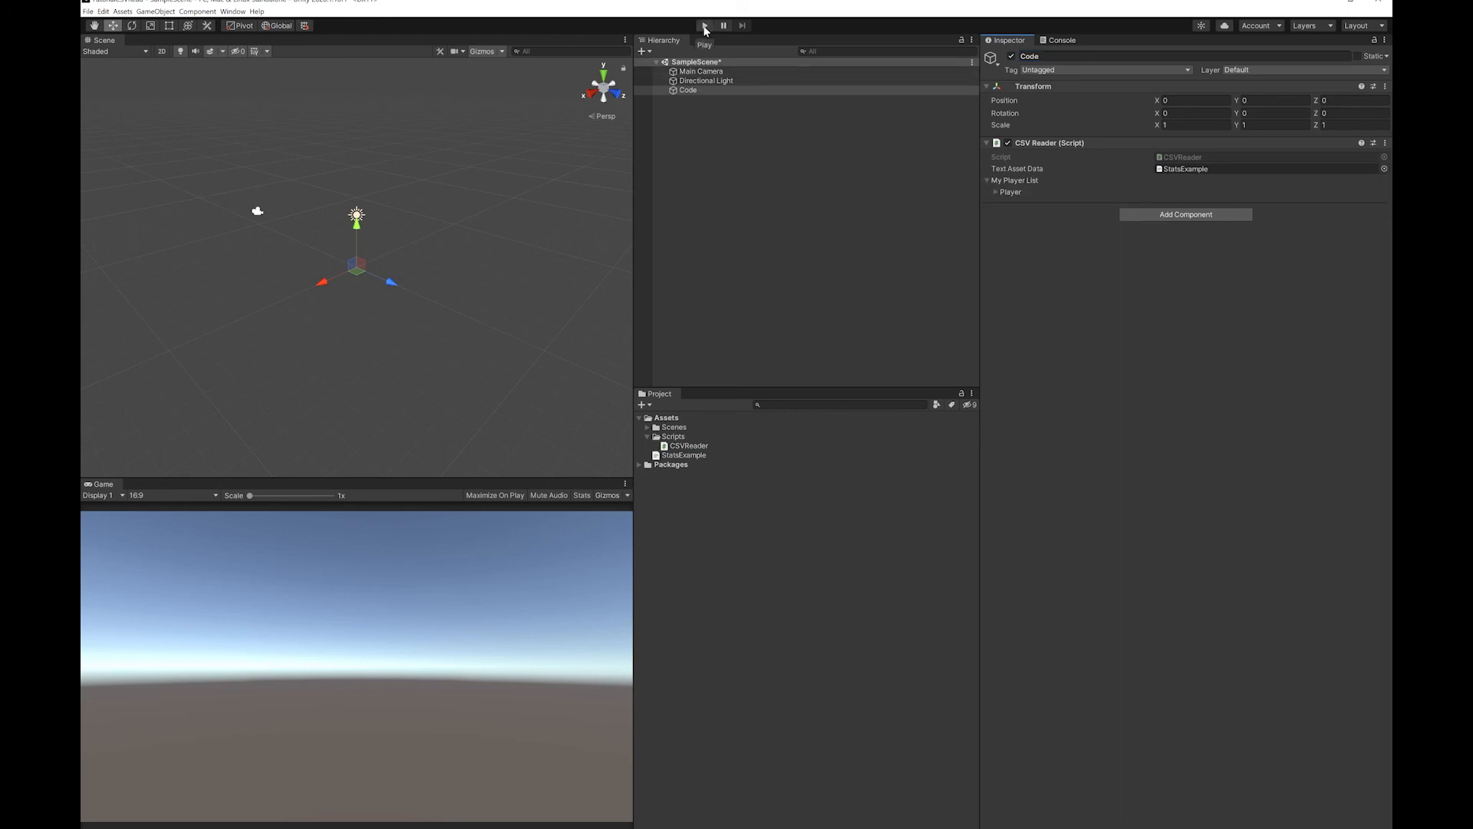
- Enter Play mode and expand My Player List to view Orc, Goblin, Wolf and Turtle stats
left_click(703, 25)
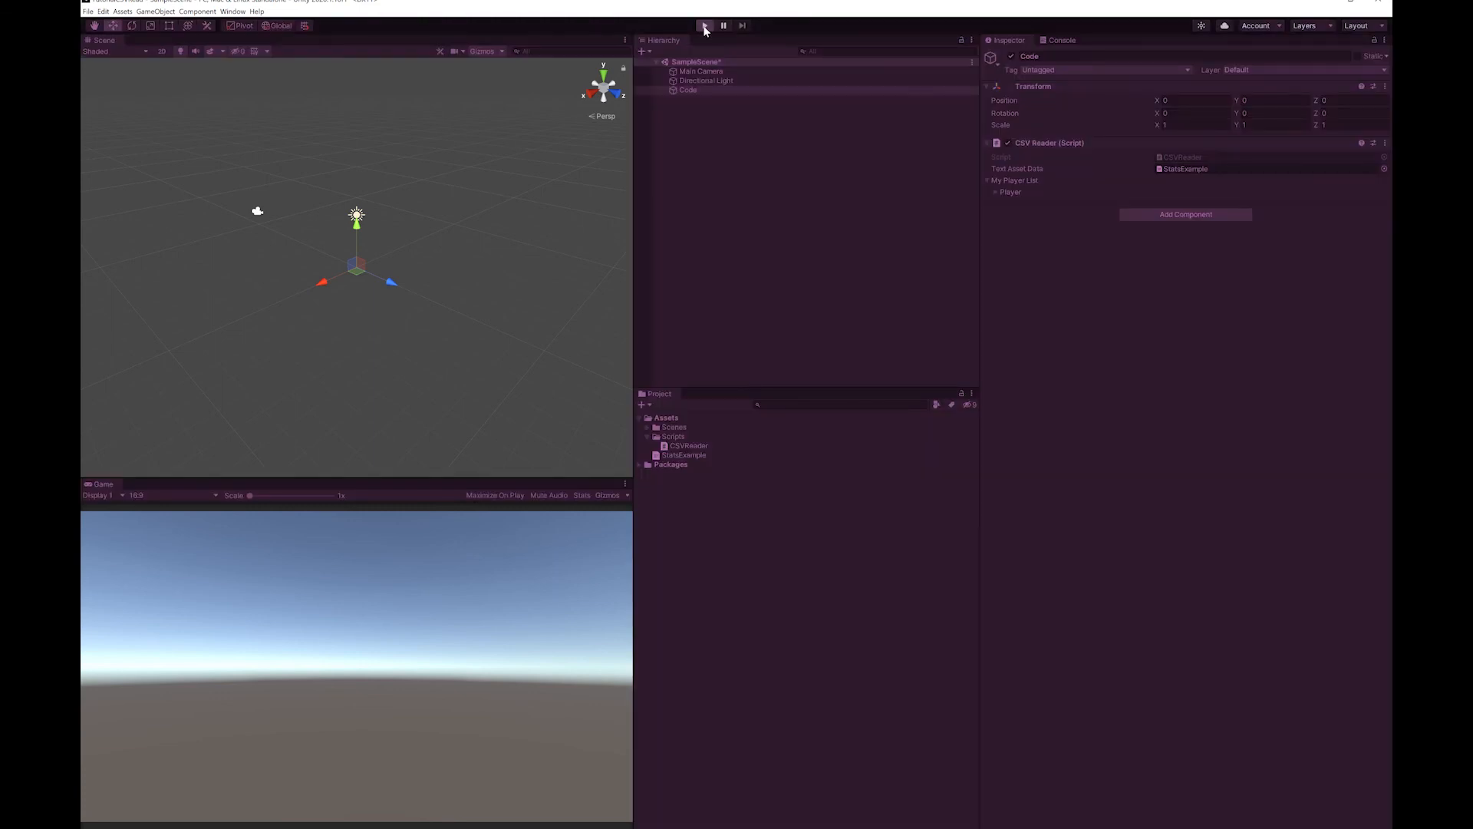
left_click(703, 25)
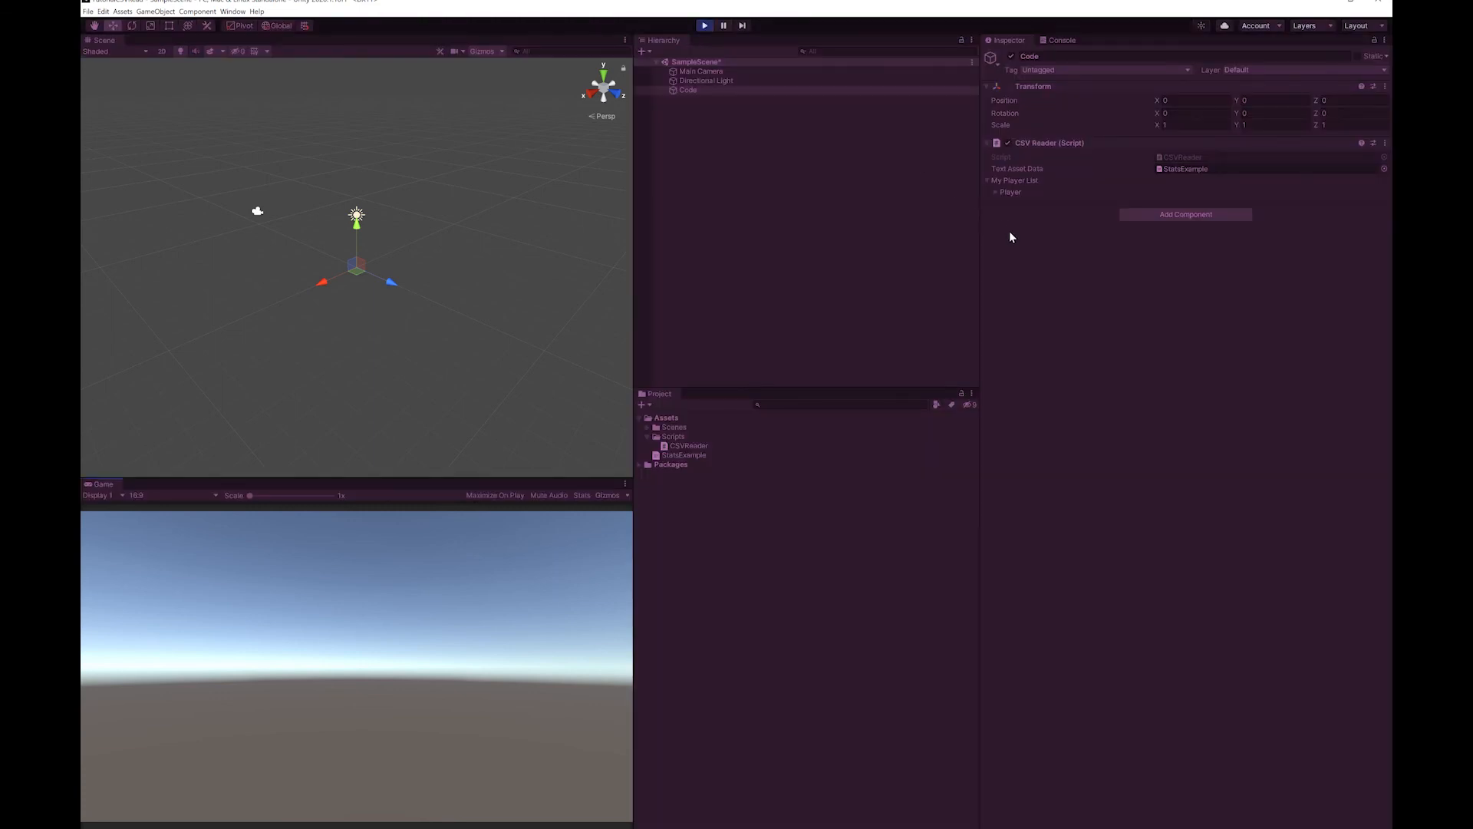
left_click(995, 192)
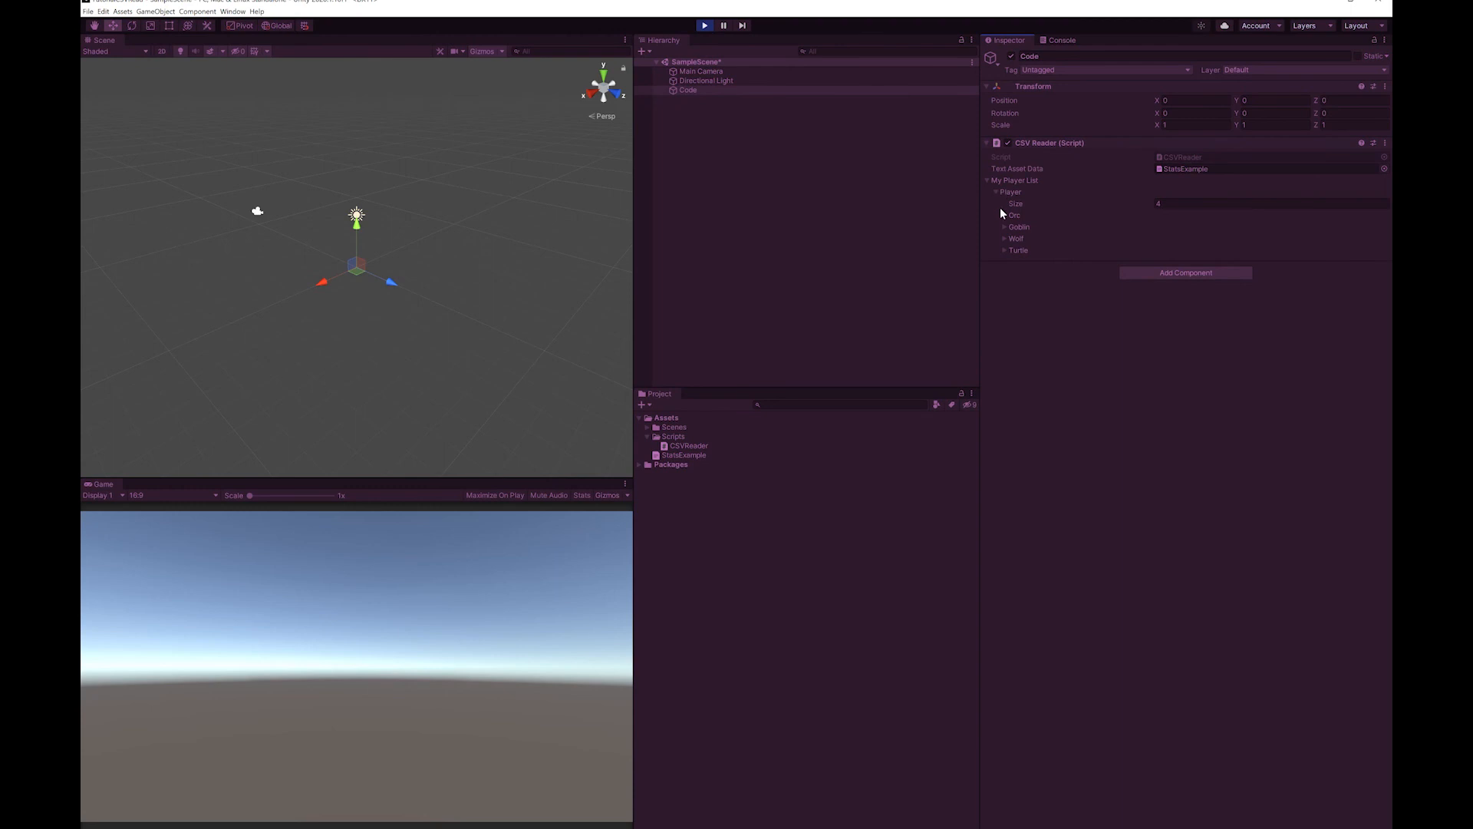
left_click(1004, 214)
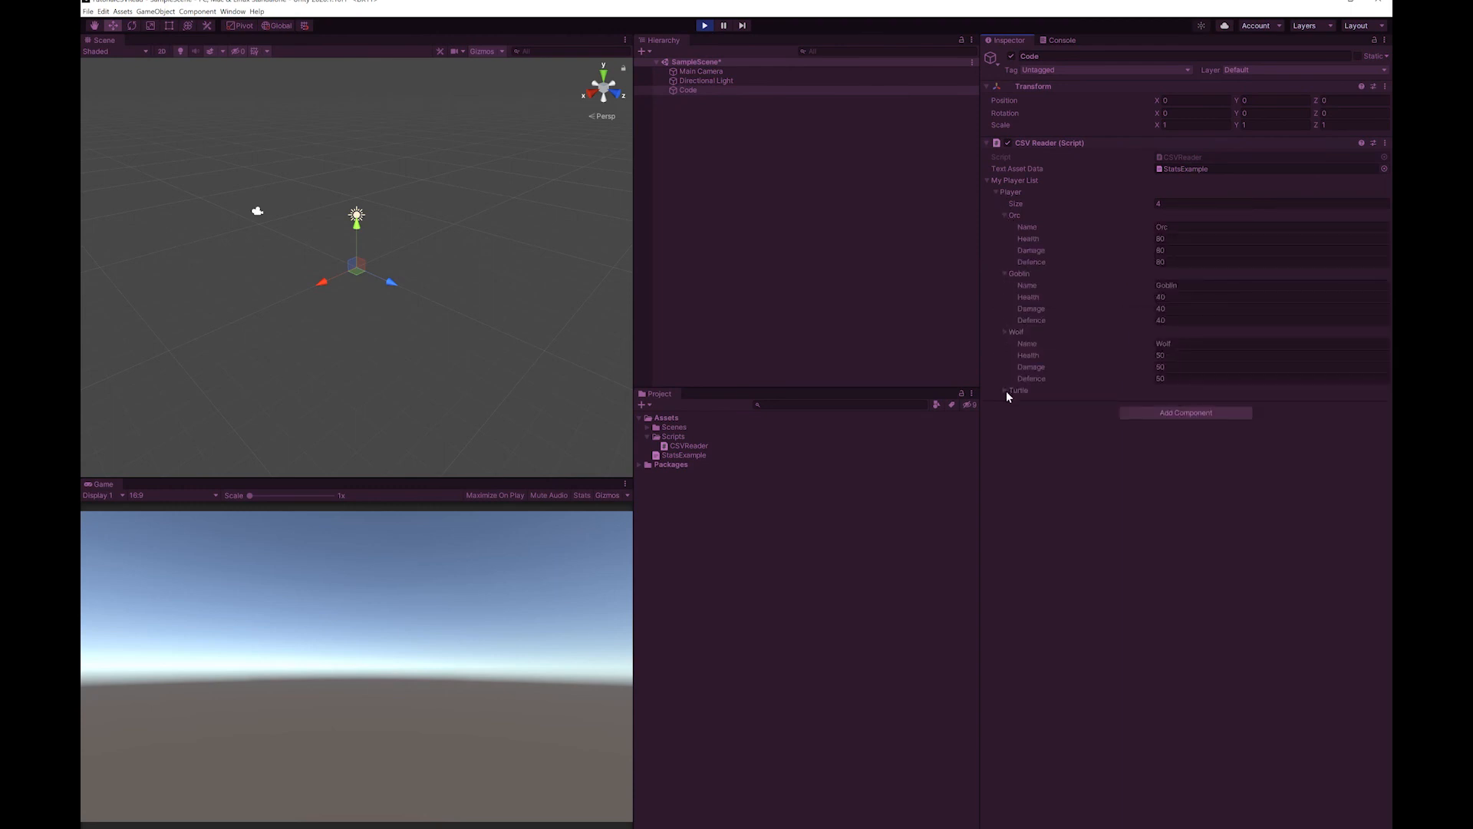
left_click(1005, 390)
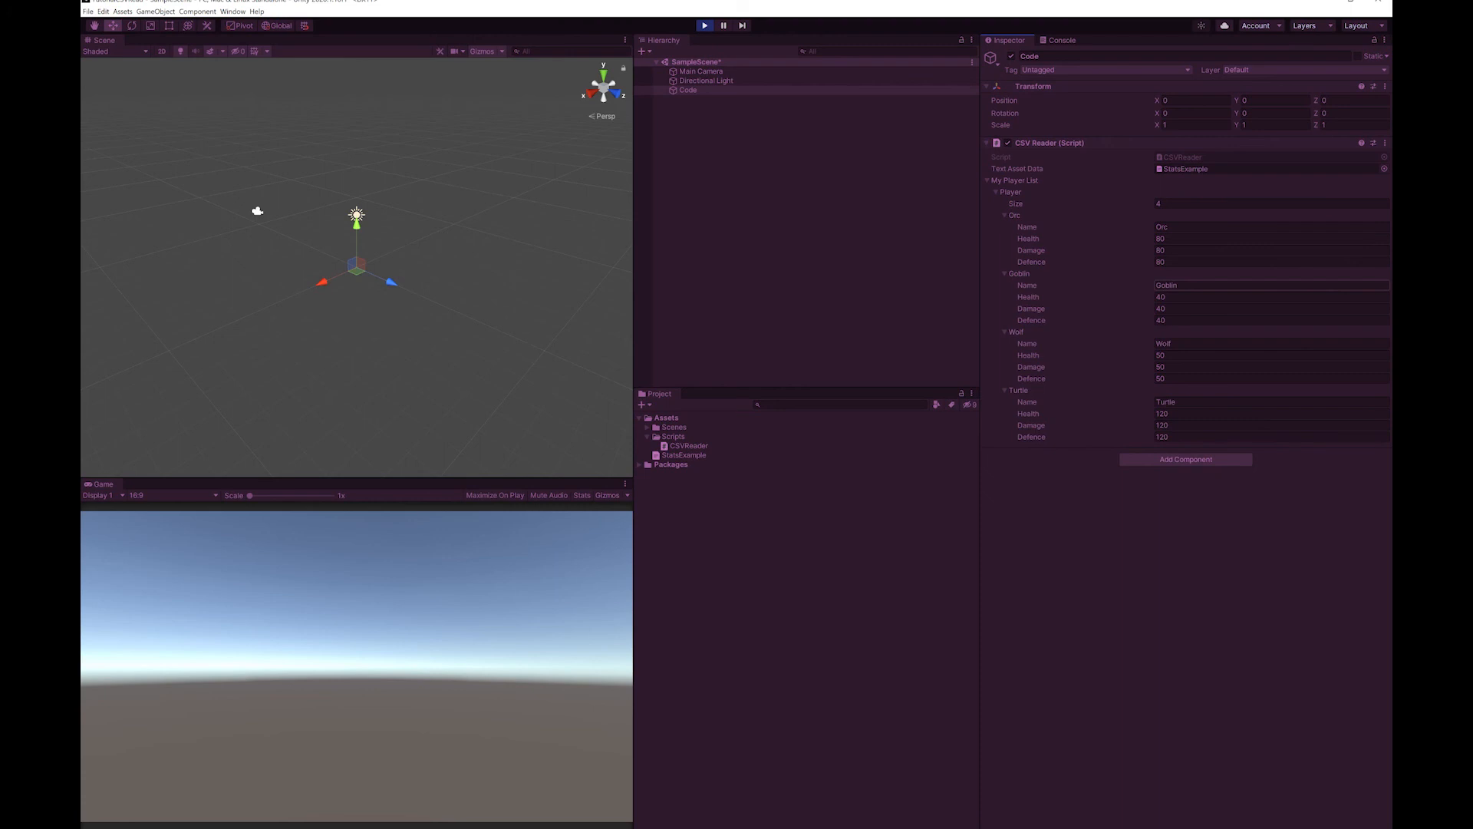